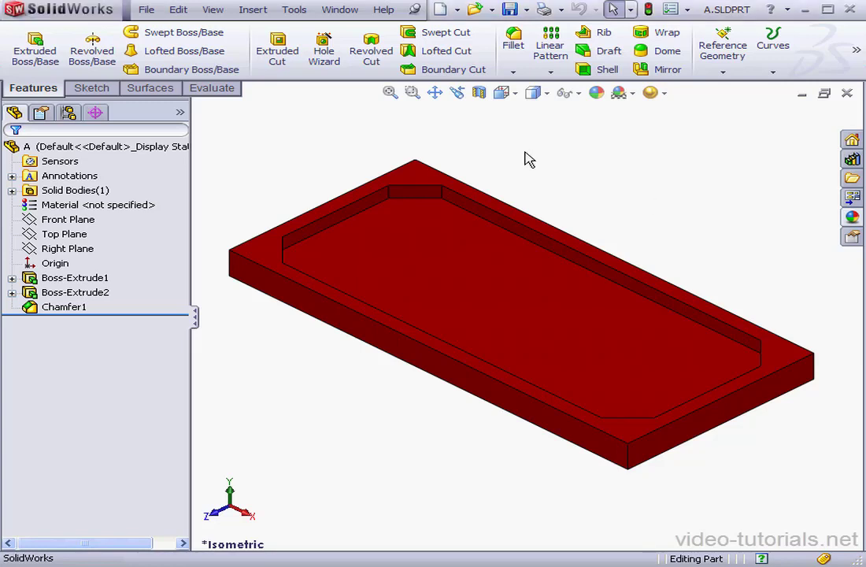
mouse_move(526, 147)
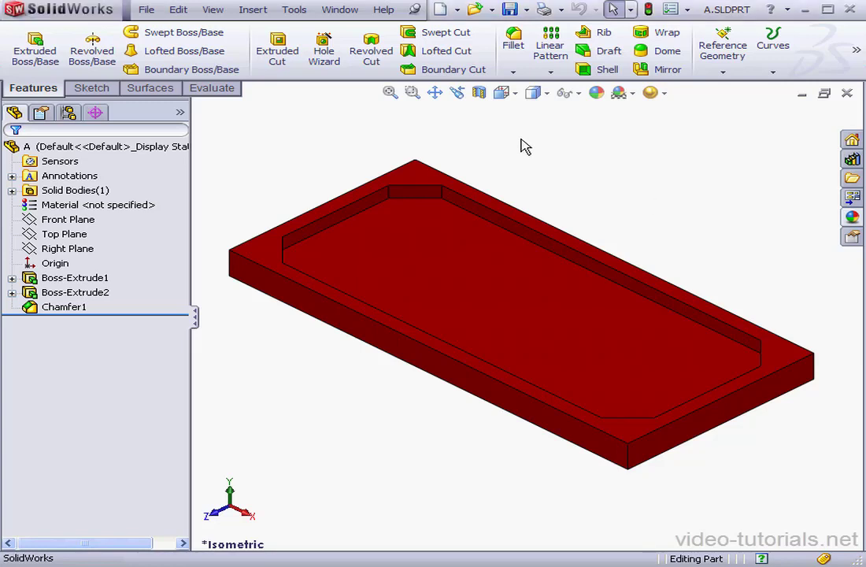
mouse_move(529, 143)
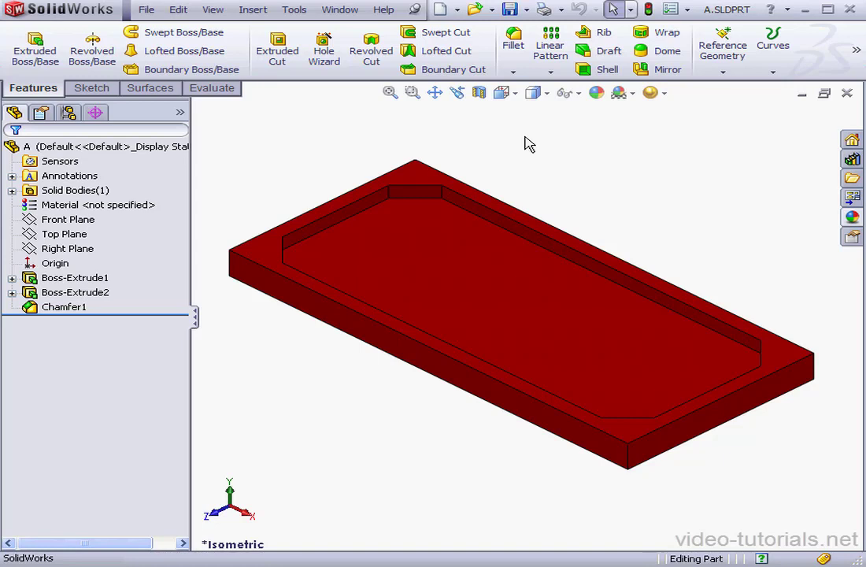
Make a new assembly from the open part A
left_click(459, 10)
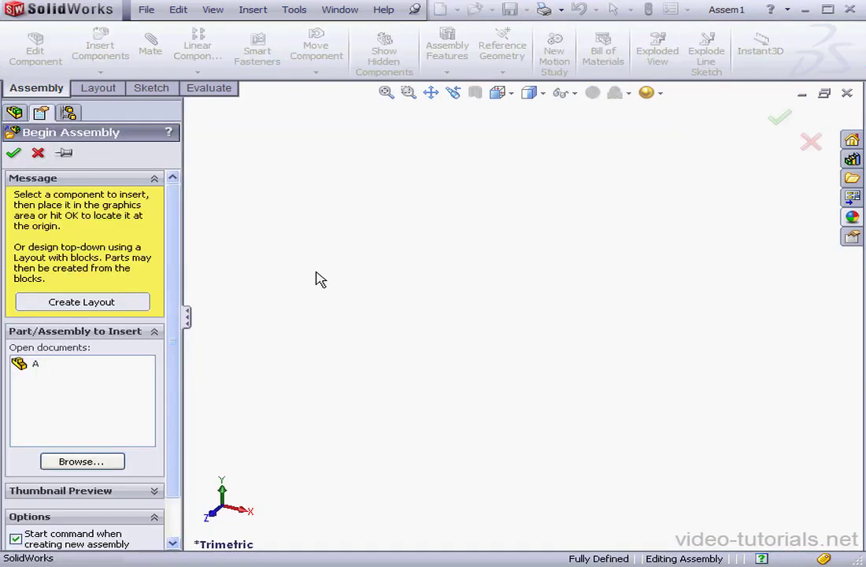
Insert part A fixed at the assembly origin, then expand and collapse its feature tree
left_click(36, 362)
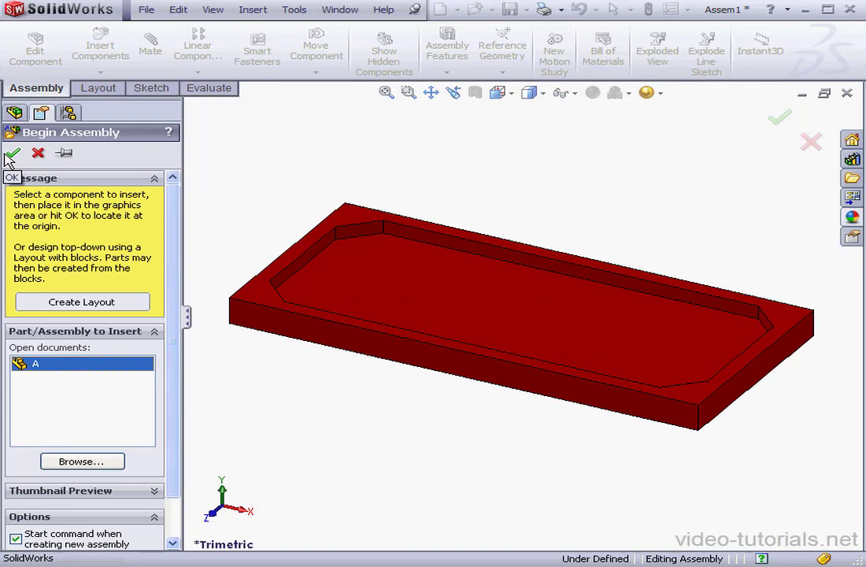
left_click(11, 153)
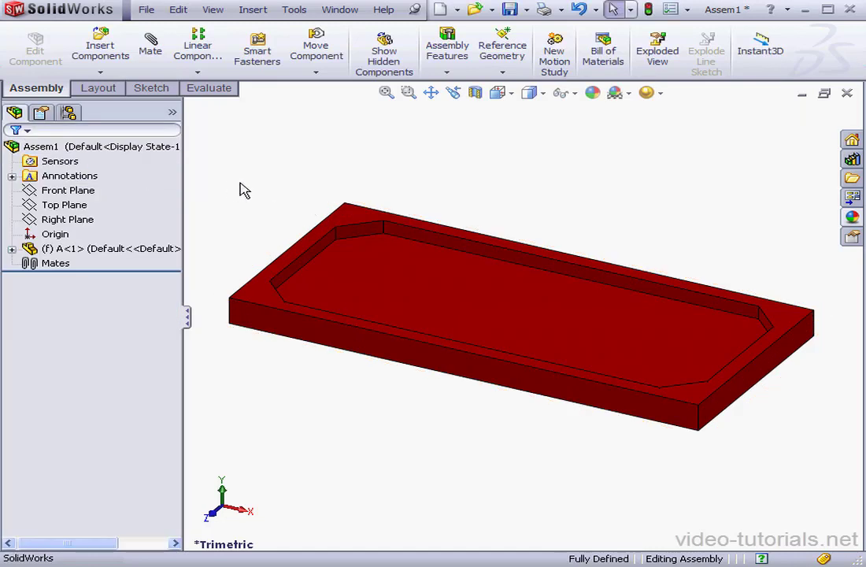
left_click(21, 248)
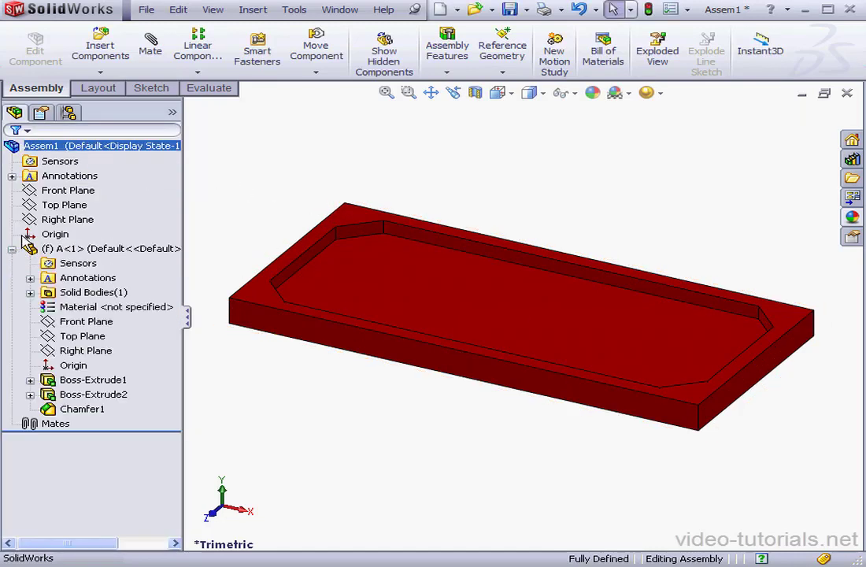
left_click(73, 364)
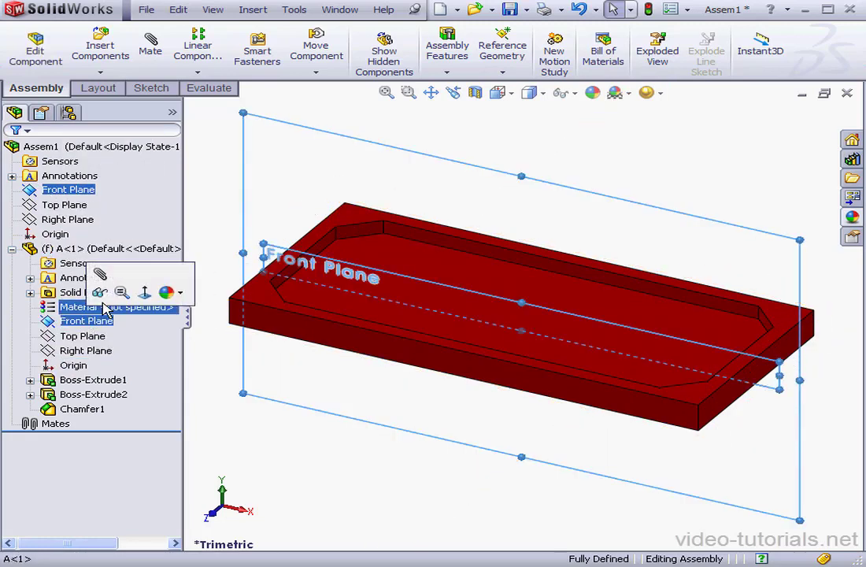
left_click(217, 244)
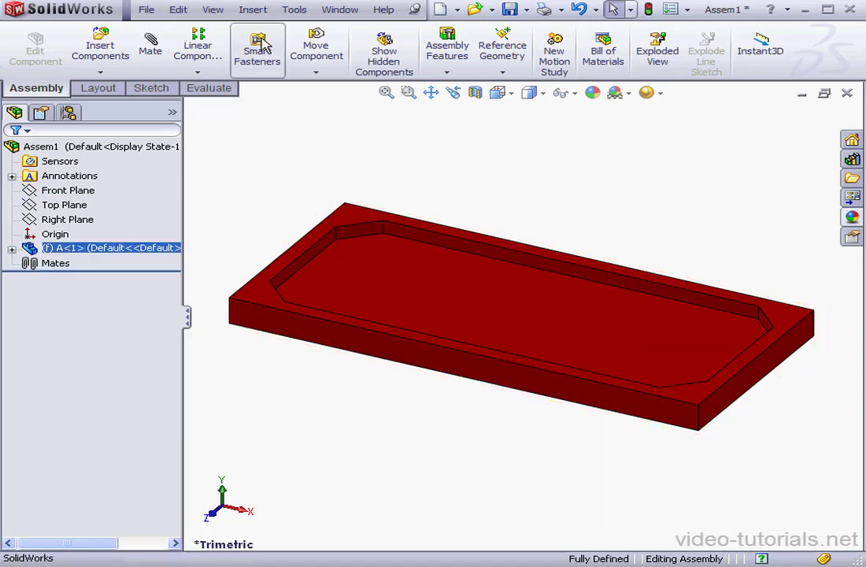
Add a new in-context part on the front plane and expand its feature tree
left_click(253, 9)
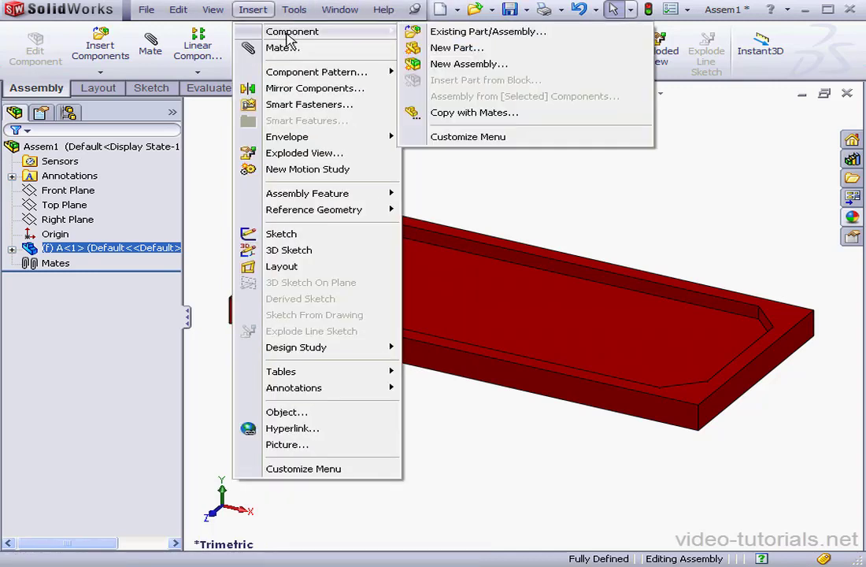
left_click(457, 47)
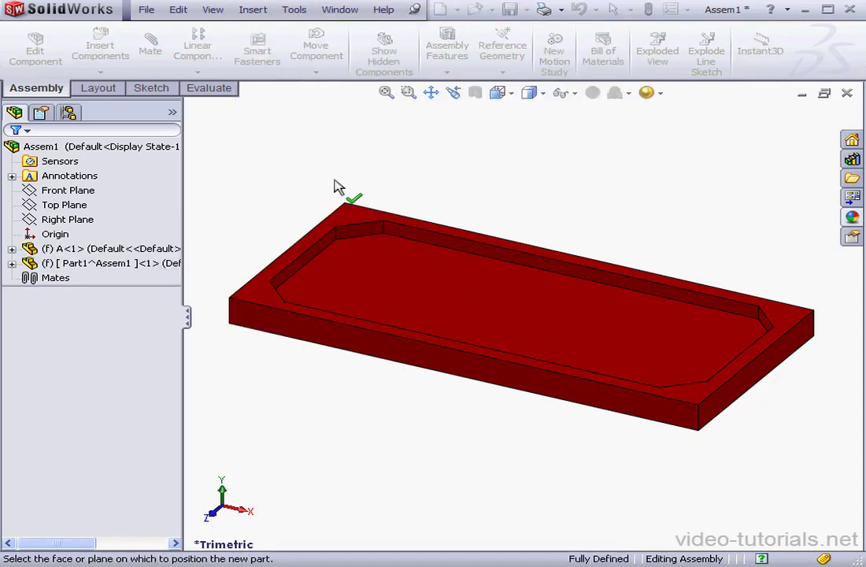
mouse_move(325, 173)
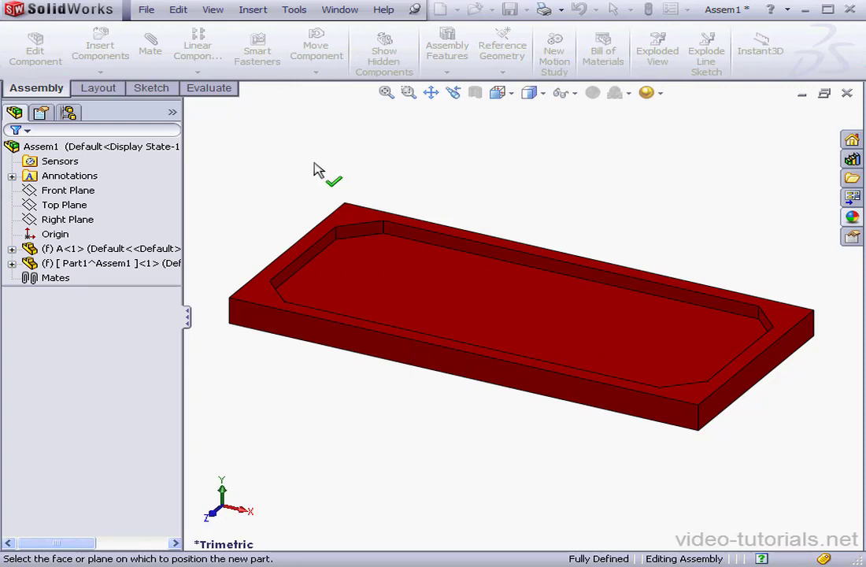
mouse_move(317, 164)
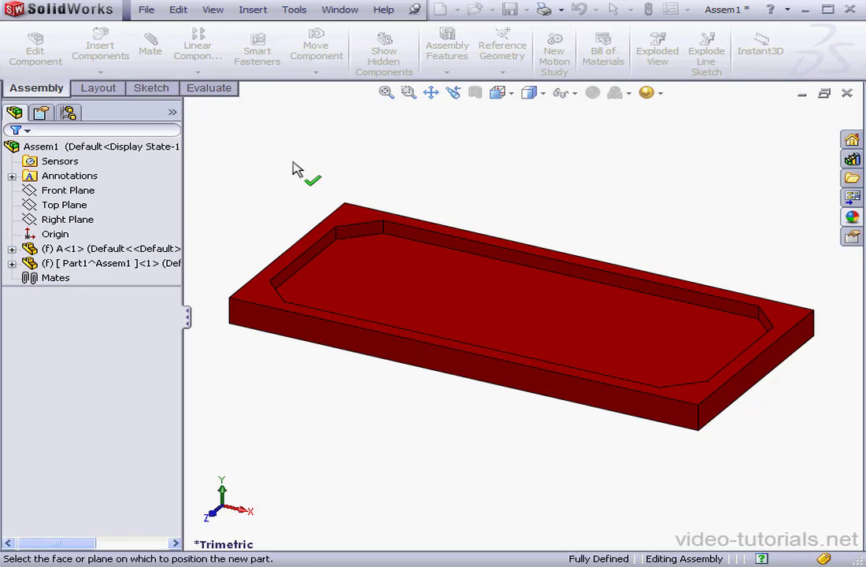
mouse_move(352, 246)
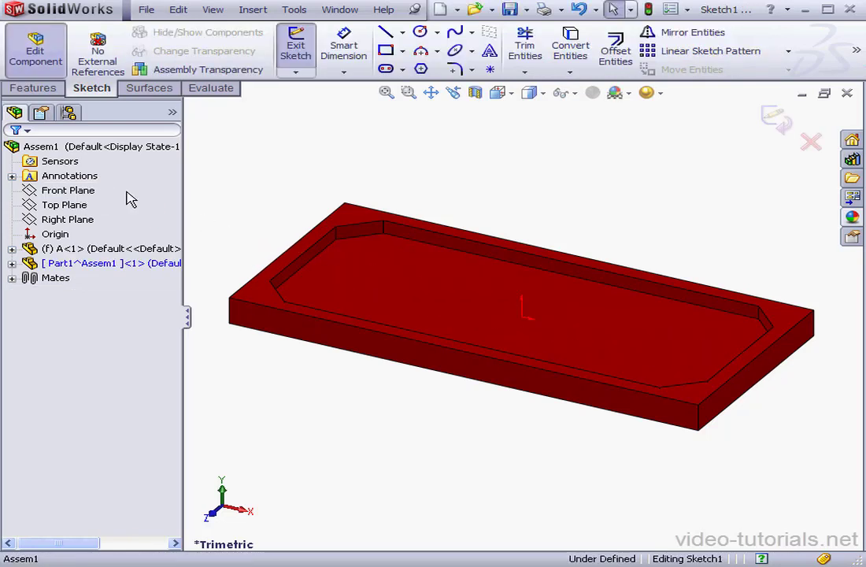
mouse_move(289, 181)
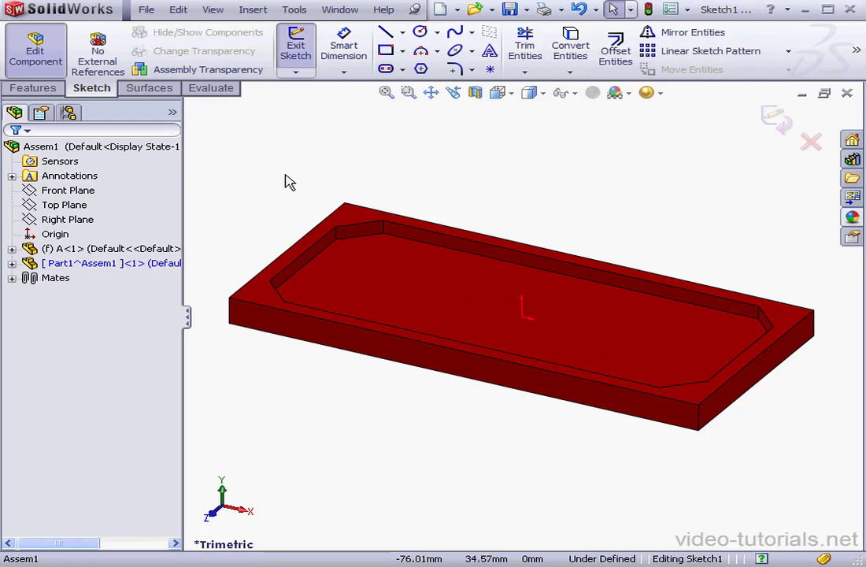
mouse_move(282, 179)
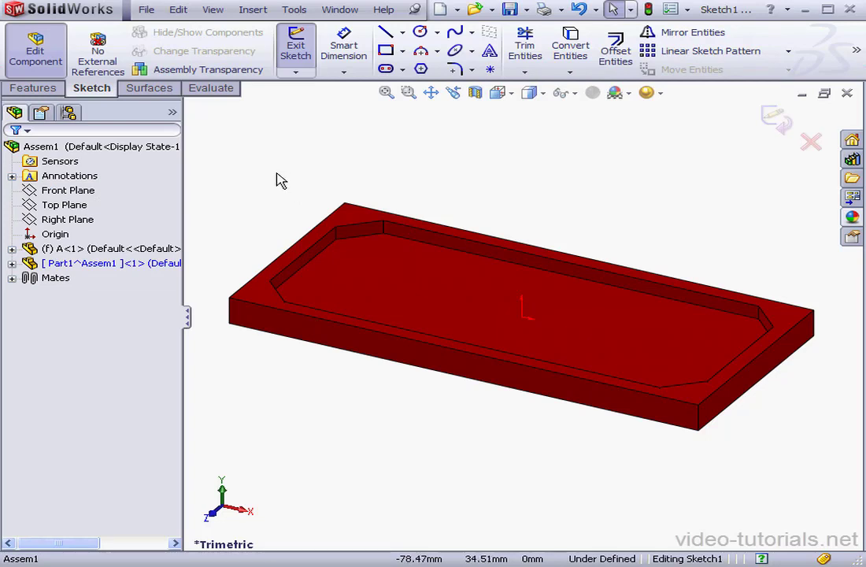
mouse_move(275, 184)
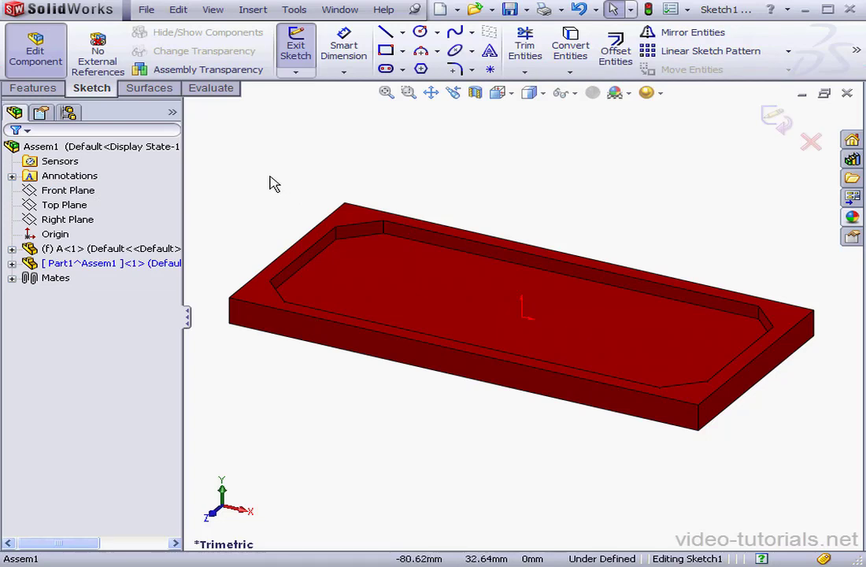
mouse_move(251, 177)
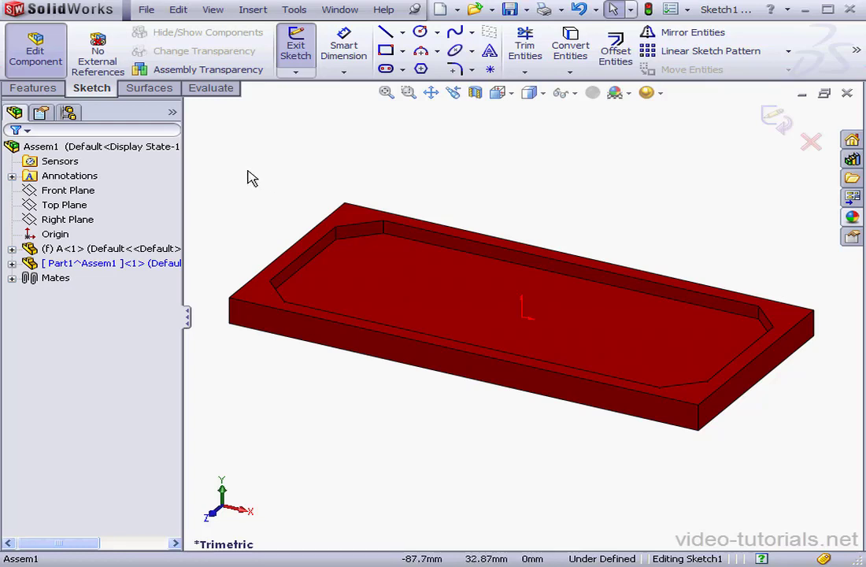
mouse_move(280, 174)
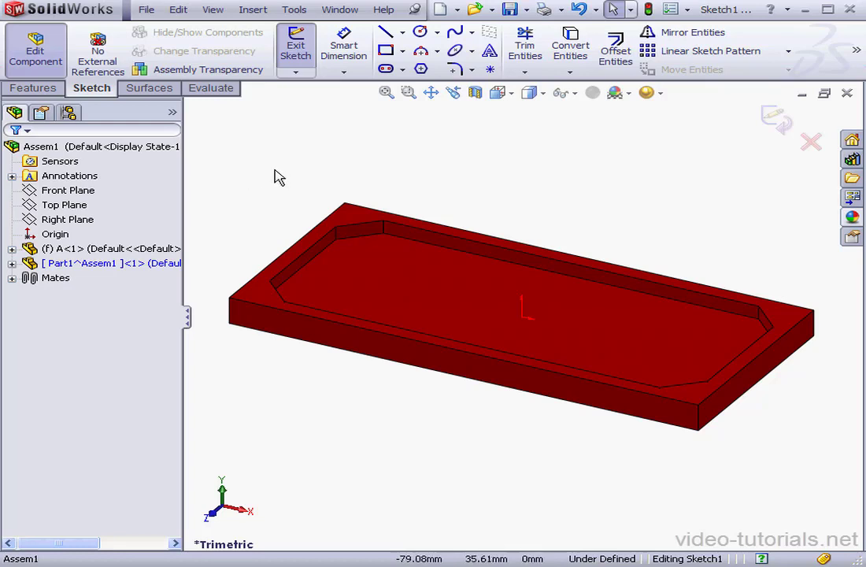
mouse_move(270, 174)
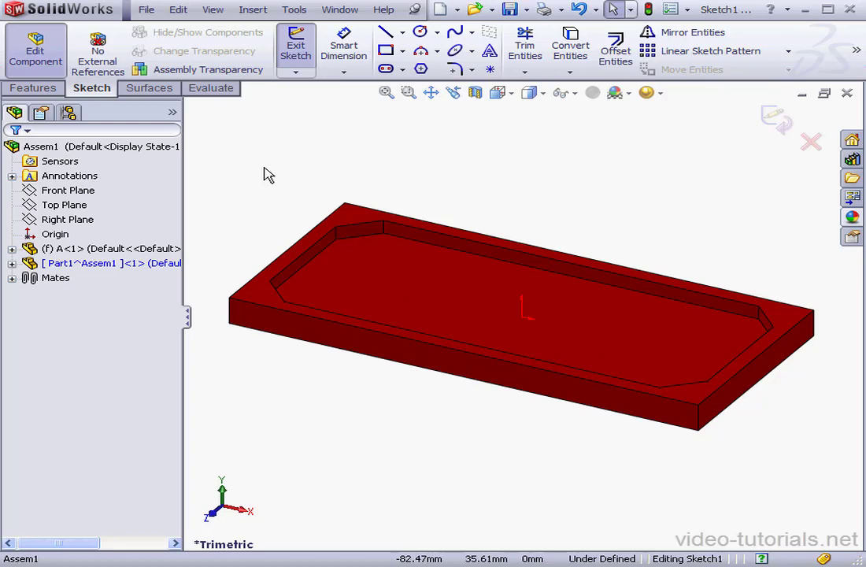
left_click(67, 189)
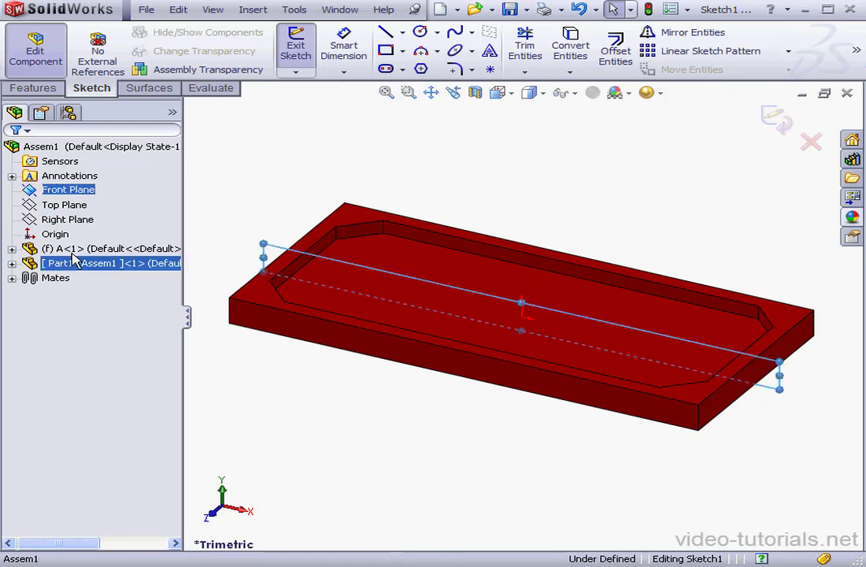
left_click(85, 350)
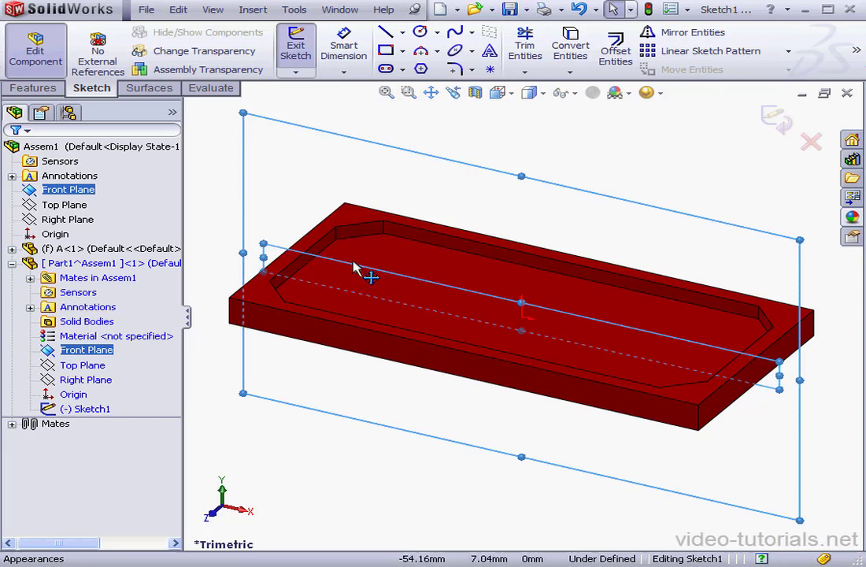
mouse_move(217, 223)
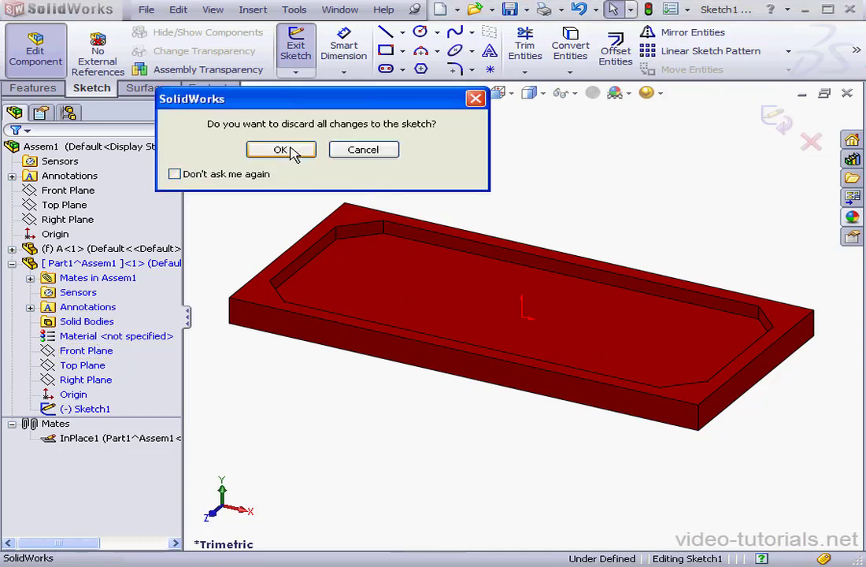
Discard the empty sketch and convert part A's pocket floor edges into a new sketch
left_click(281, 149)
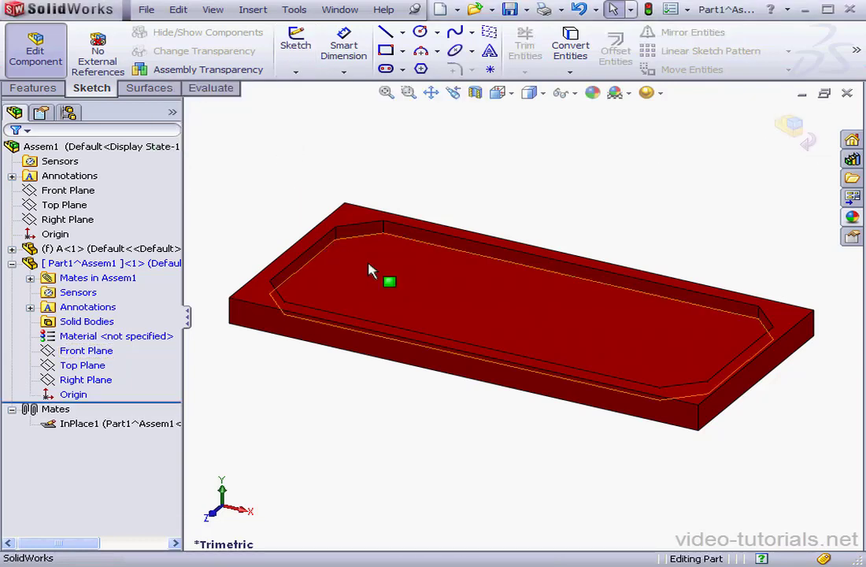
right_click(389, 281)
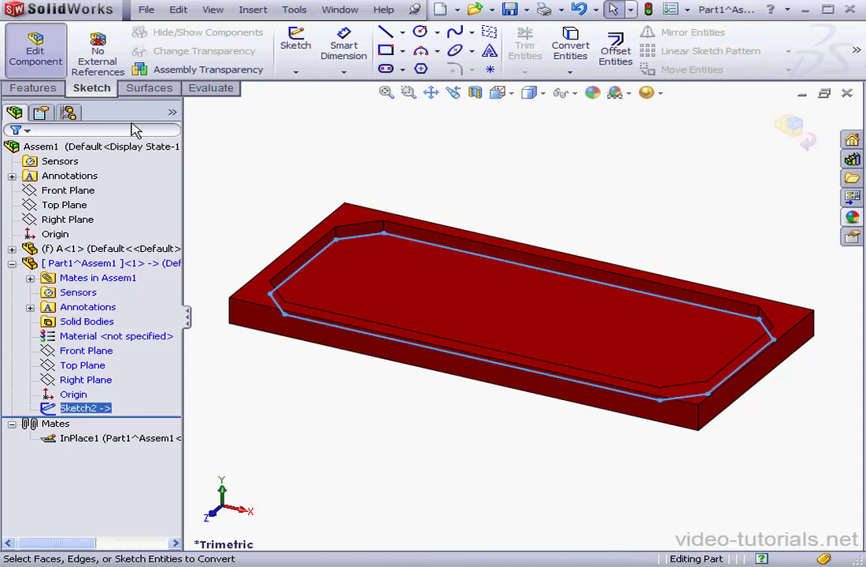
left_click(33, 87)
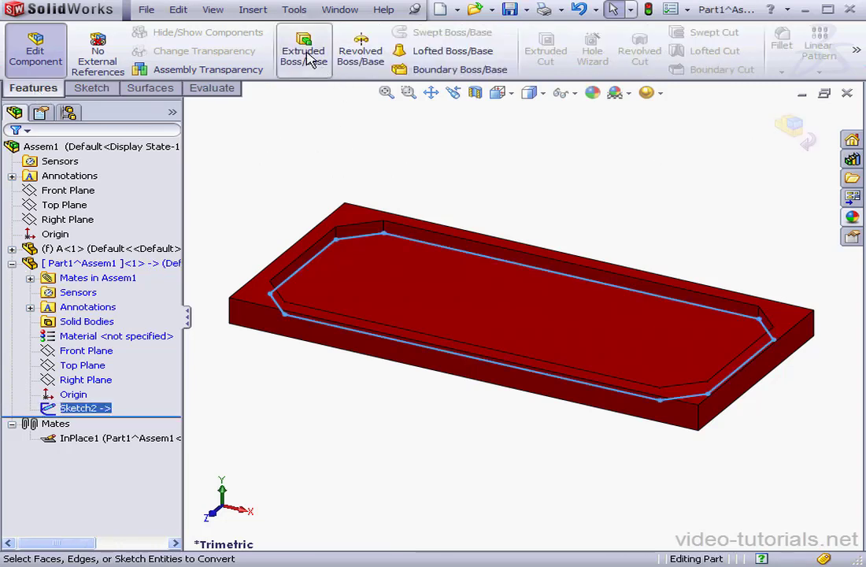
Extrude the converted pocket outline into a solid plate using a chosen end condition
left_click(303, 51)
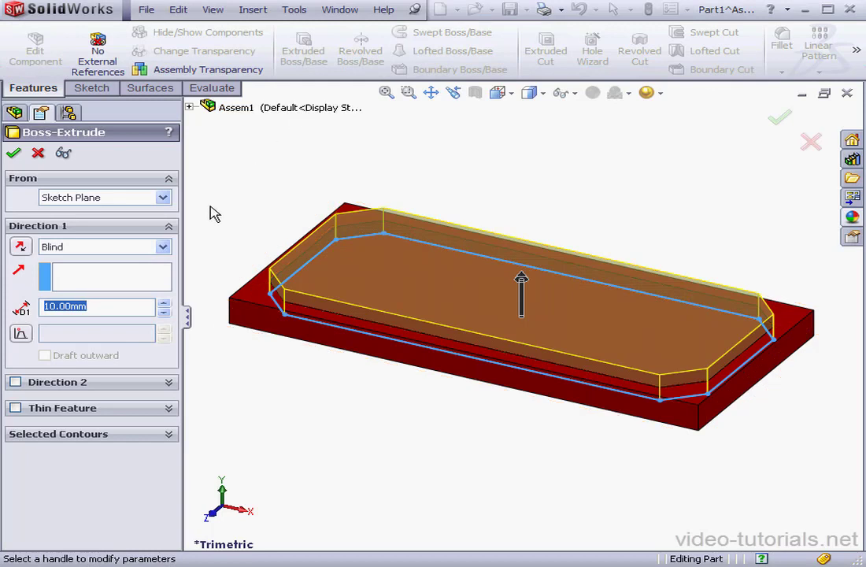
left_click(163, 246)
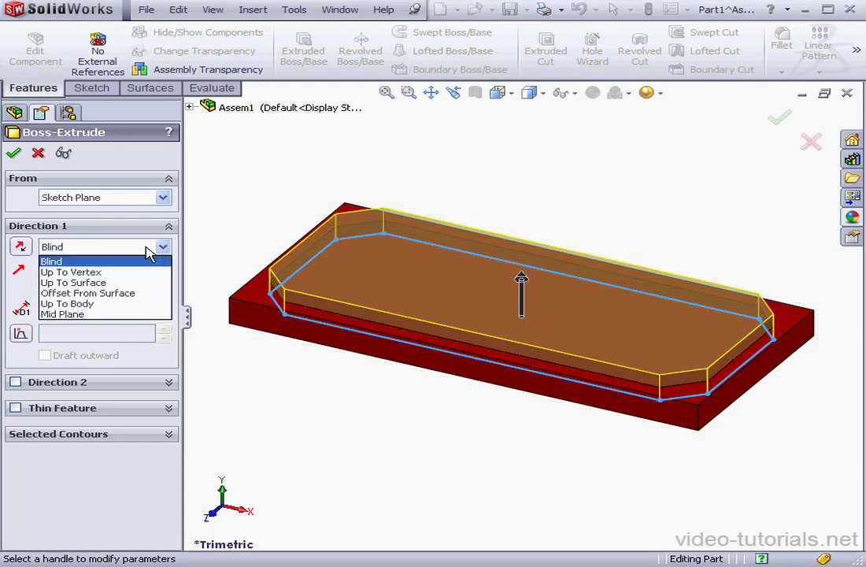
left_click(72, 282)
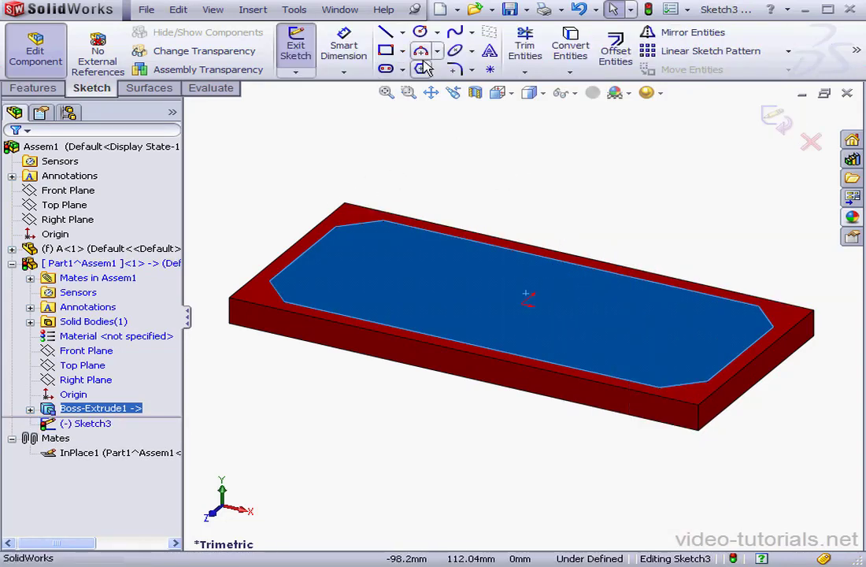
Draw a circle on the plate, dimensioned 20 mm diameter and 35 and 60 from the edges
left_click(415, 32)
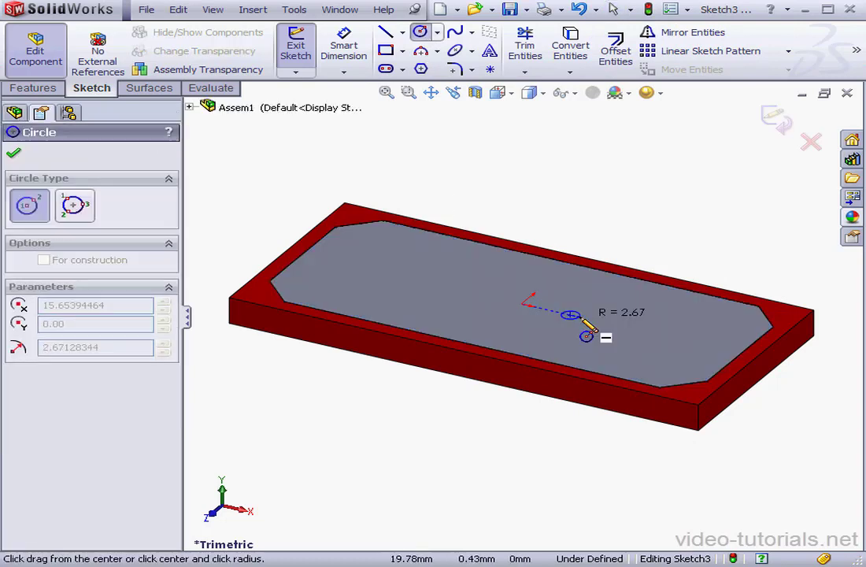
left_click(610, 324)
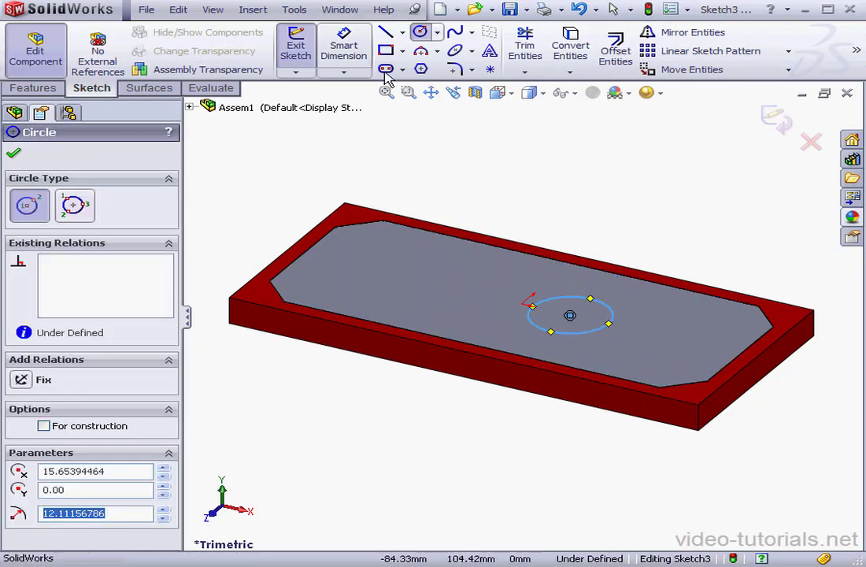
left_click(343, 45)
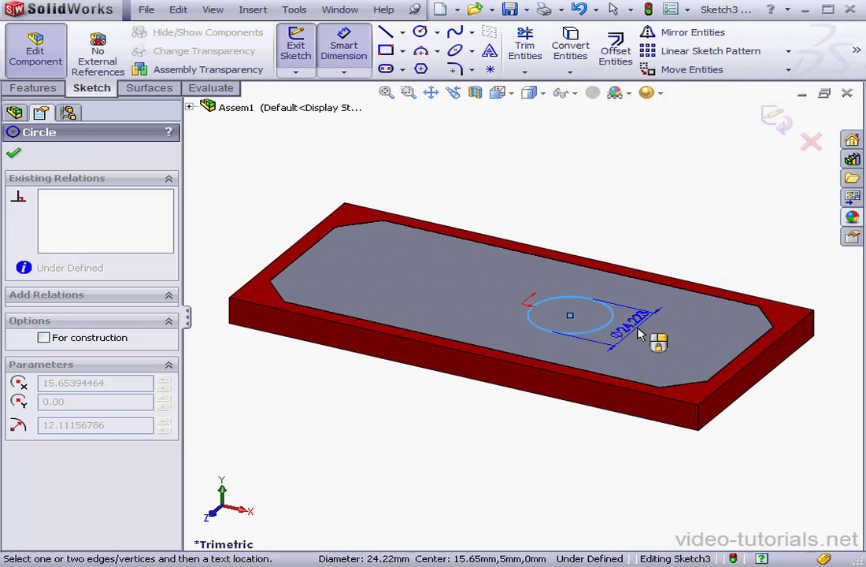
left_click(622, 331)
type("20")
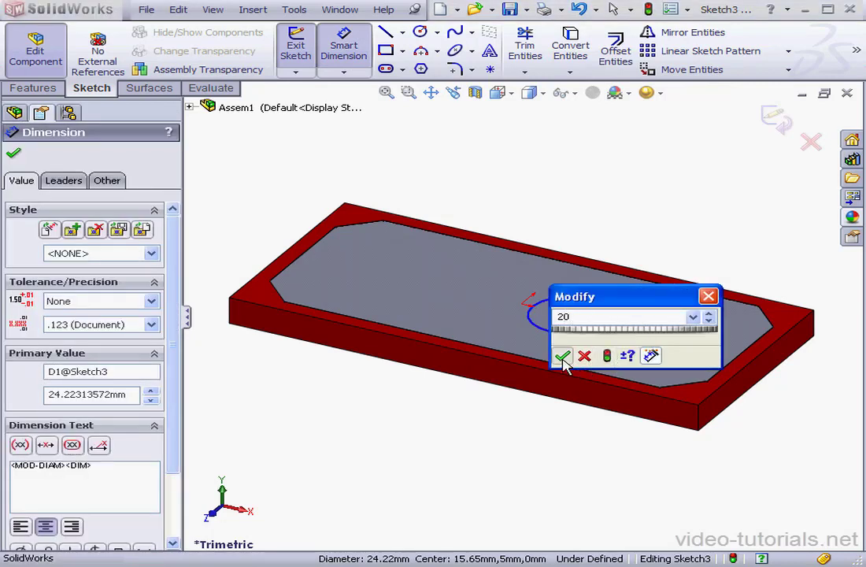
left_click(564, 356)
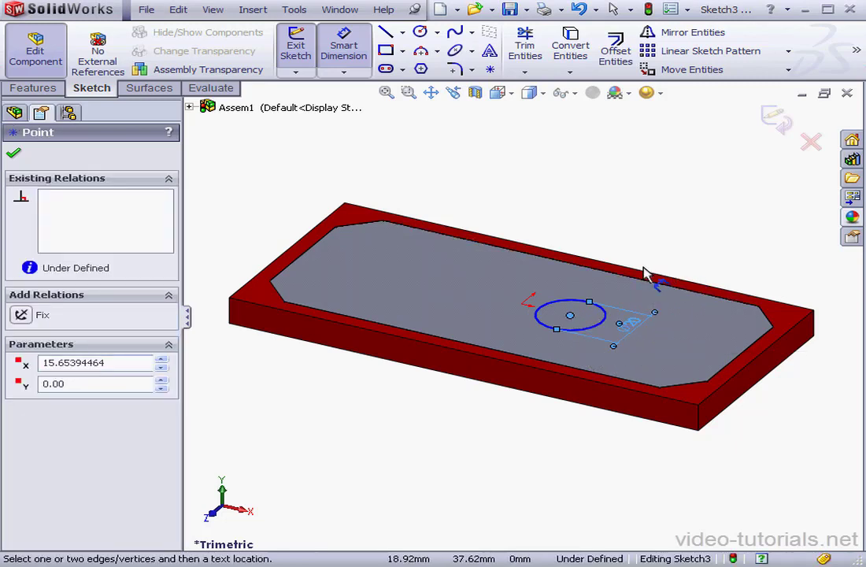
mouse_move(657, 267)
type("6")
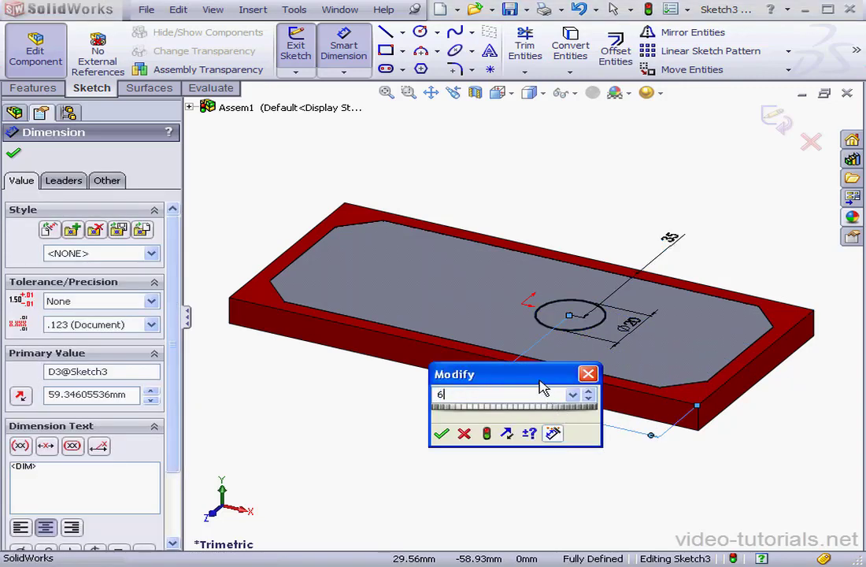
left_click(441, 433)
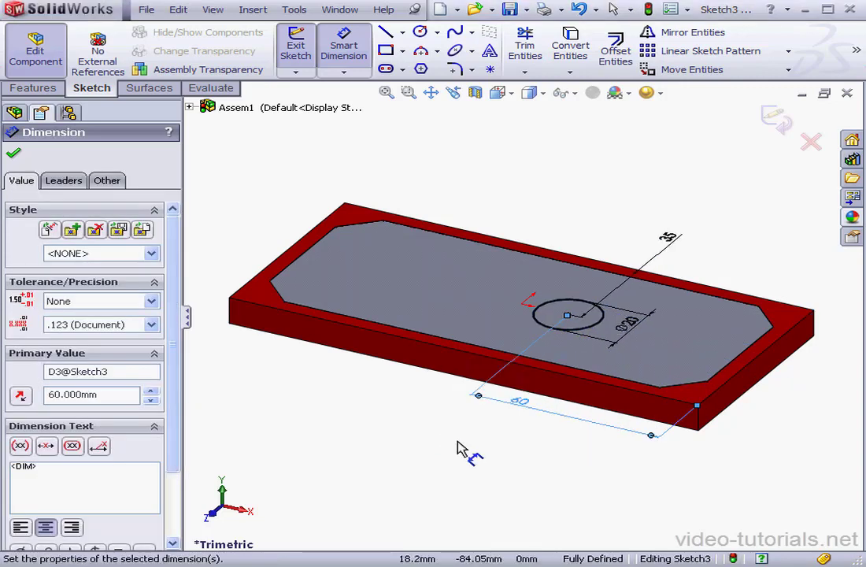
mouse_move(787, 130)
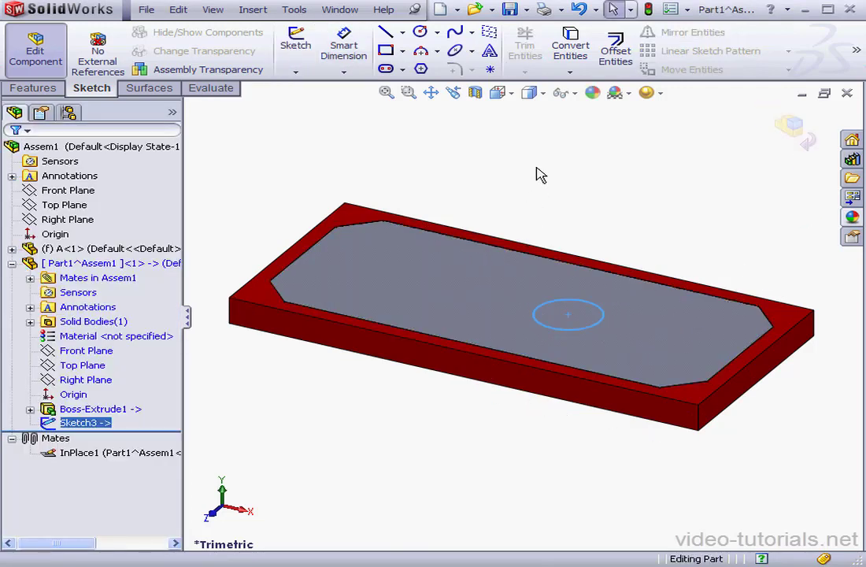
Extrude-cut the circle Through All to make a hole in the plate
left_click(33, 87)
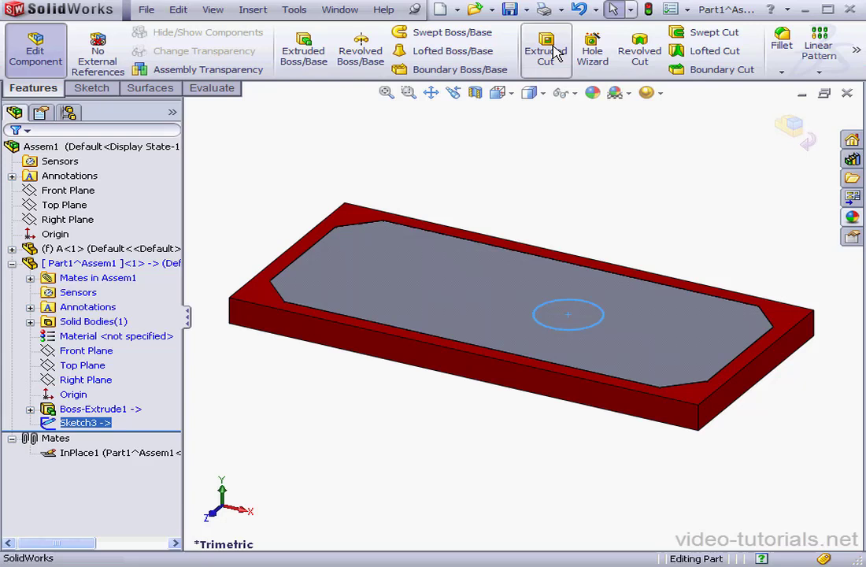
left_click(546, 49)
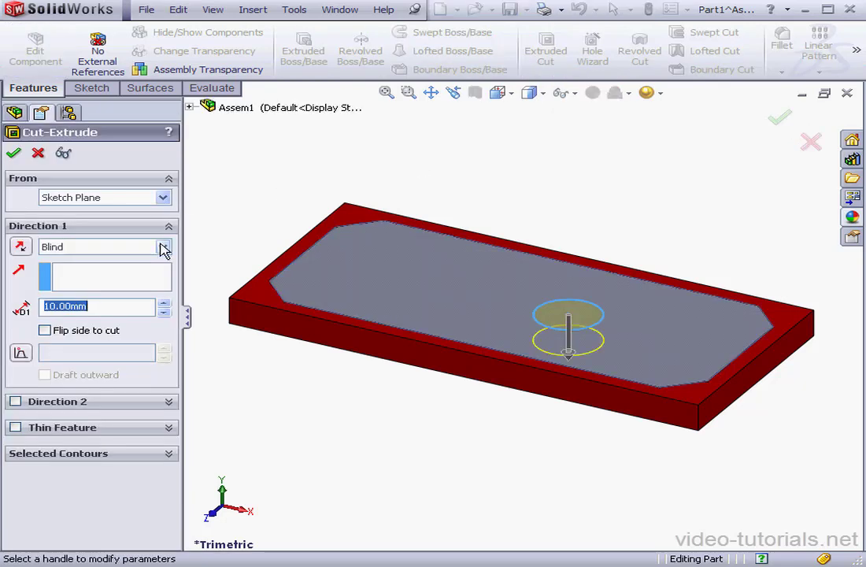
left_click(163, 246)
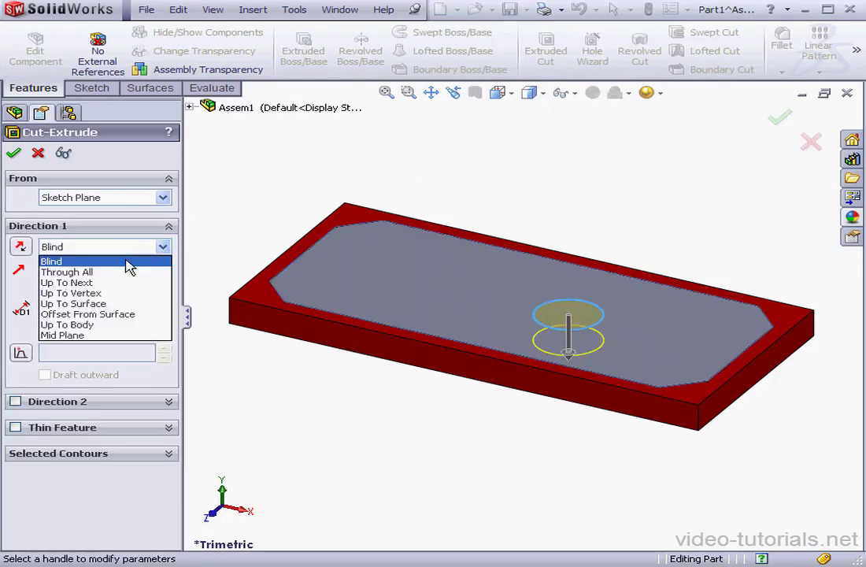
left_click(67, 271)
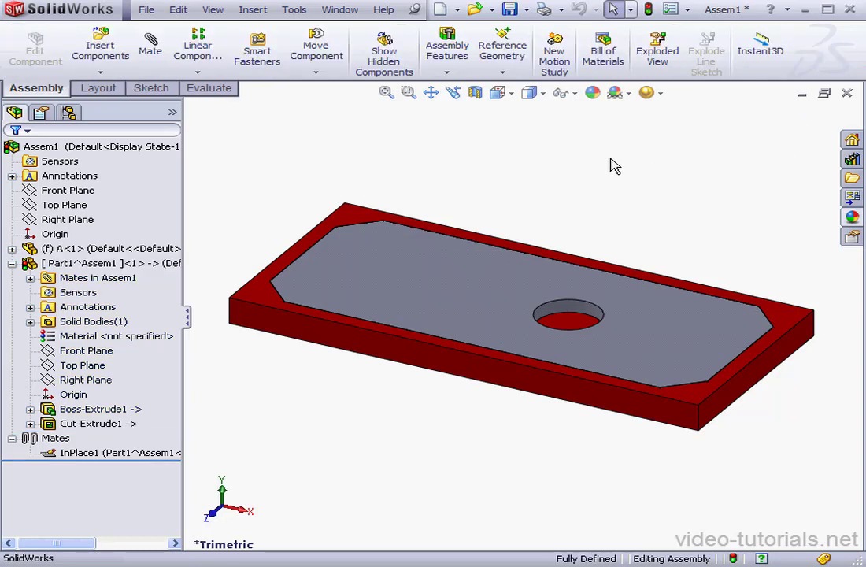
mouse_move(283, 202)
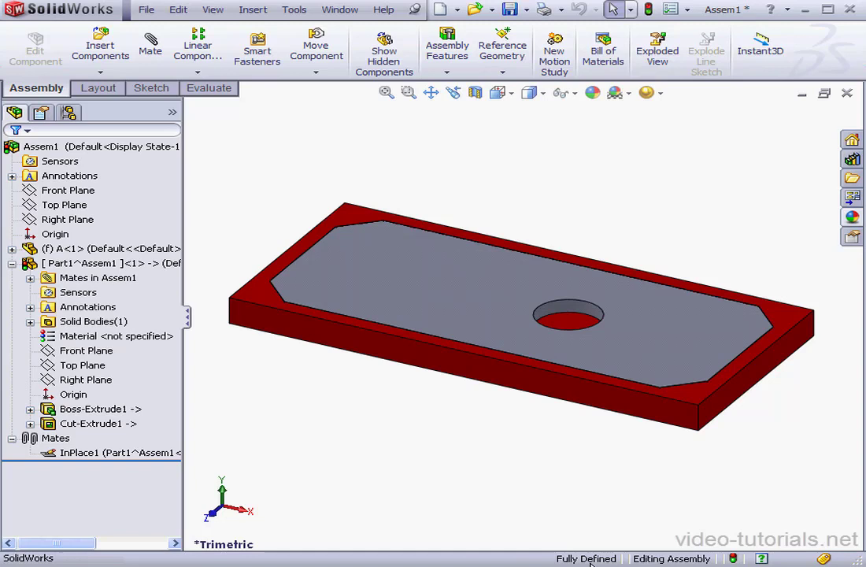
mouse_move(338, 439)
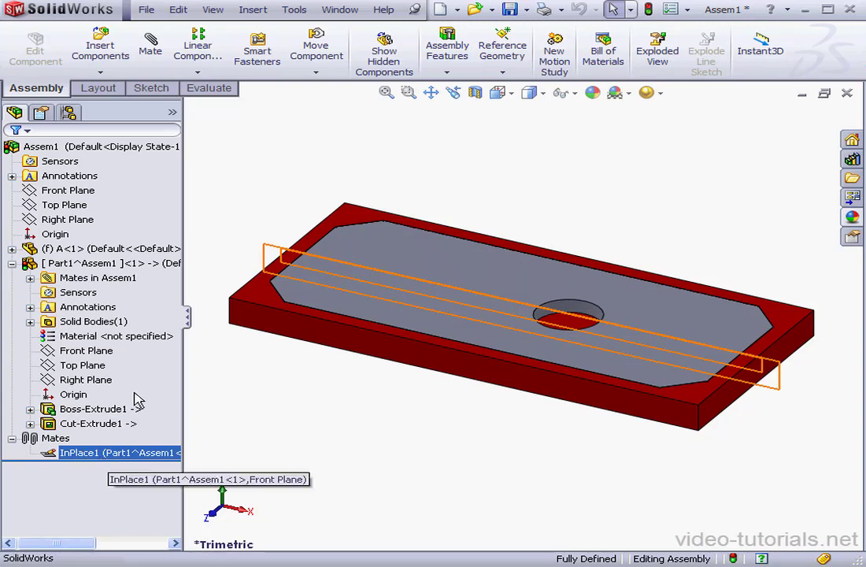
Rename the Part1^Assem1 component to B
left_click(94, 263)
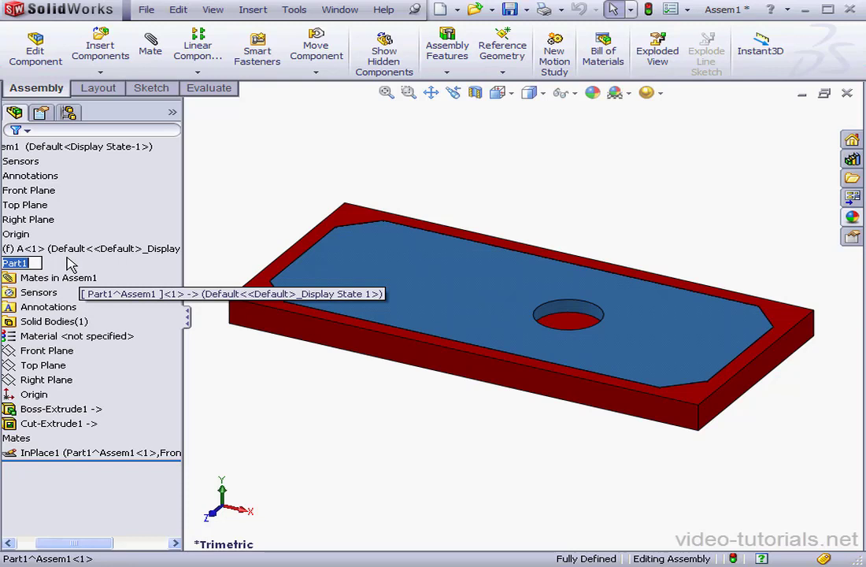
type("B")
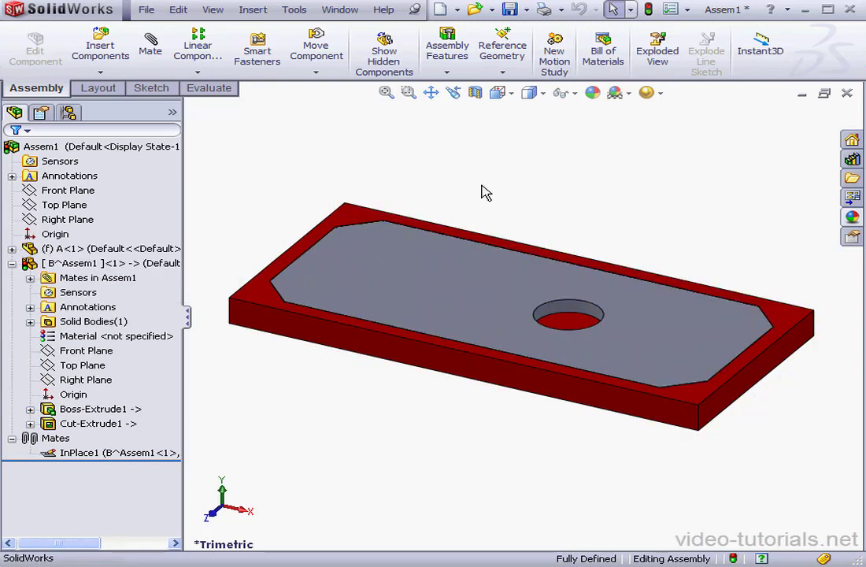
Save all documents to folder 28, saving virtual part B as an external file
left_click(516, 10)
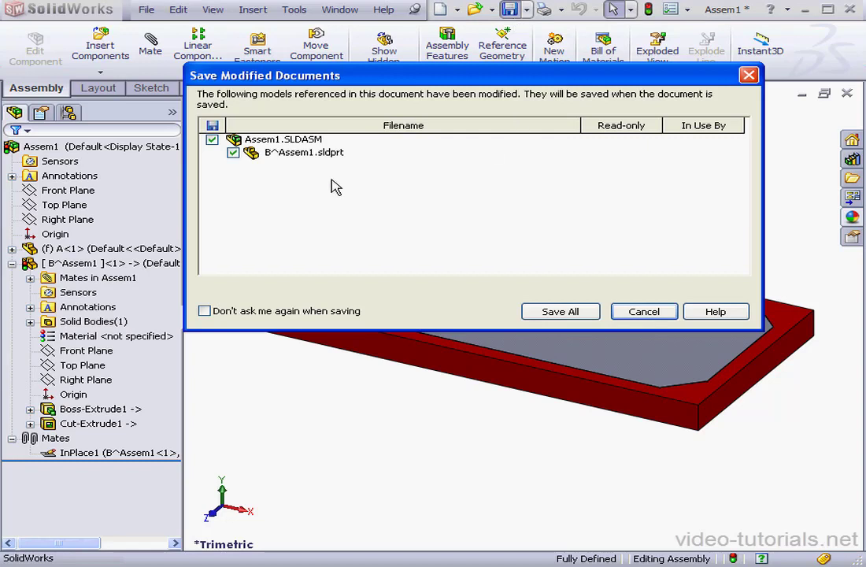
left_click(560, 311)
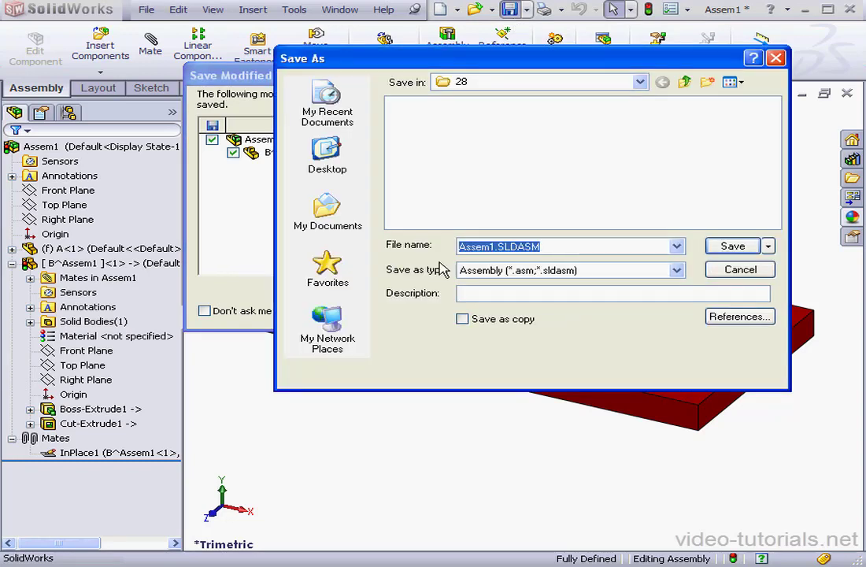
left_click(731, 245)
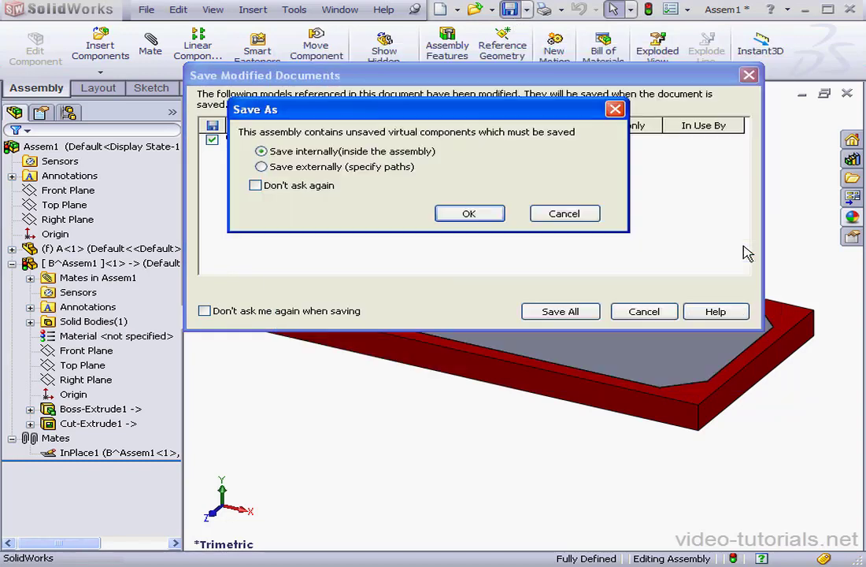
left_click(260, 166)
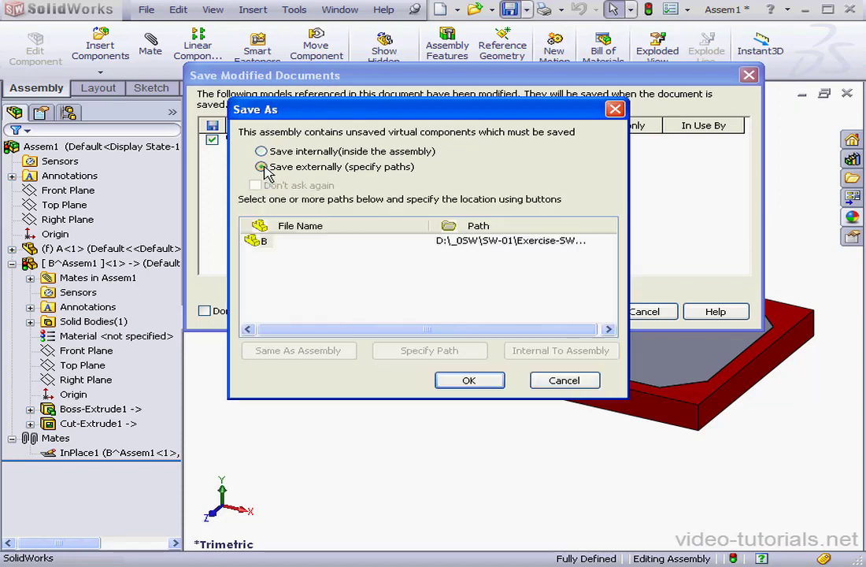
left_click(261, 166)
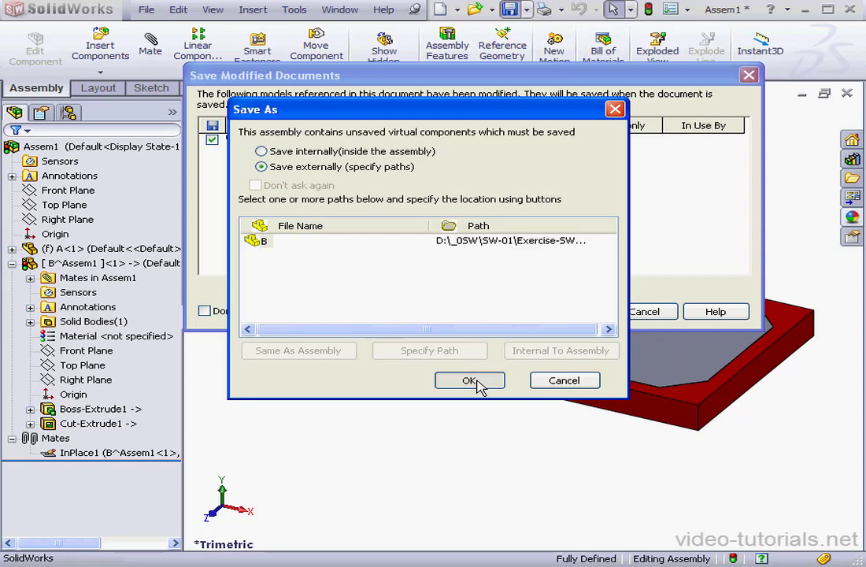
left_click(469, 381)
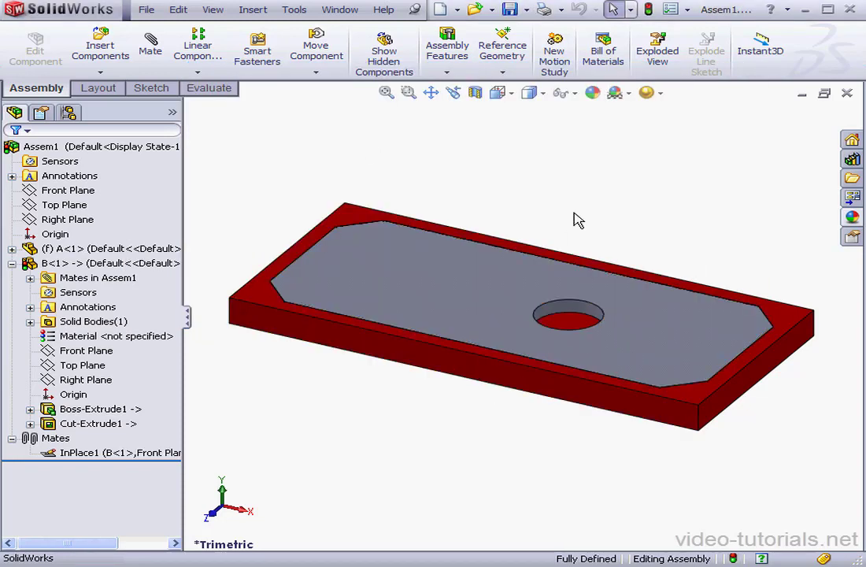
Inspect plate B's base extrusion, sketch and hole cut, then open part A
left_click(55, 263)
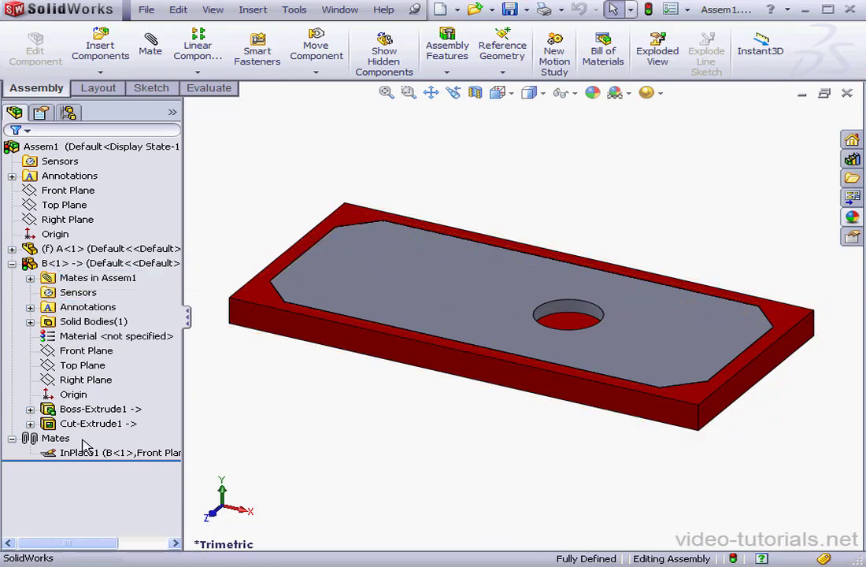
left_click(93, 409)
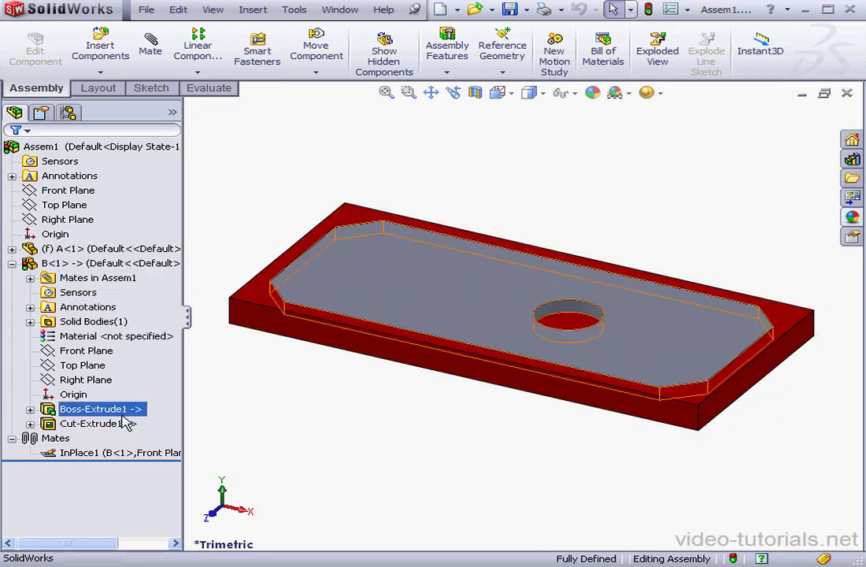
left_click(30, 409)
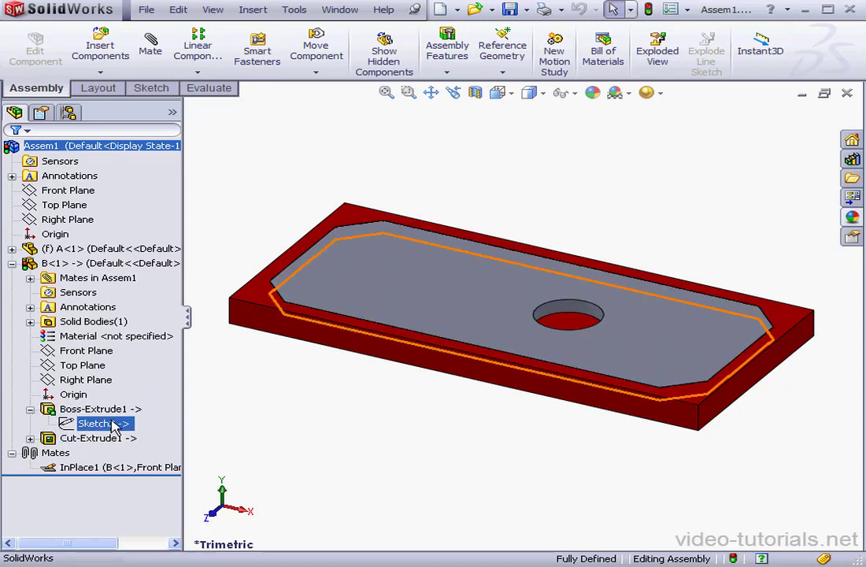
left_click(94, 437)
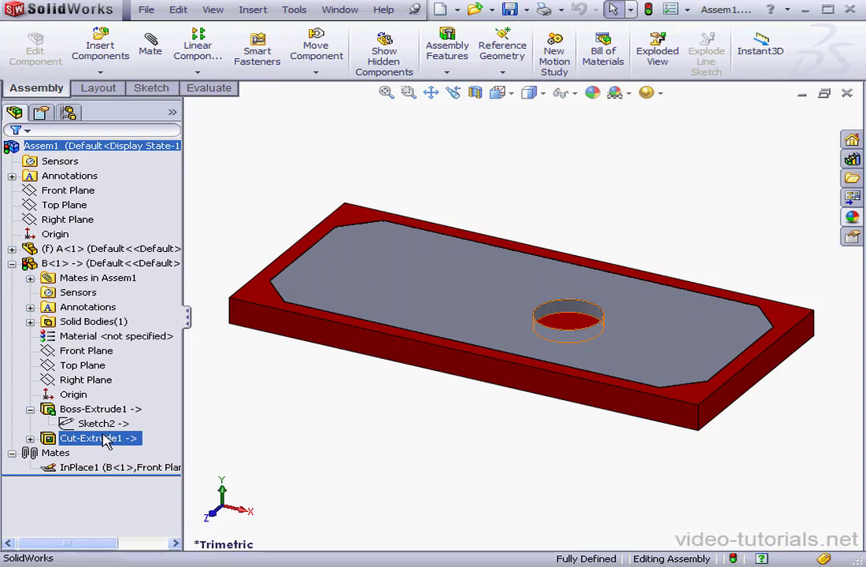
left_click(95, 423)
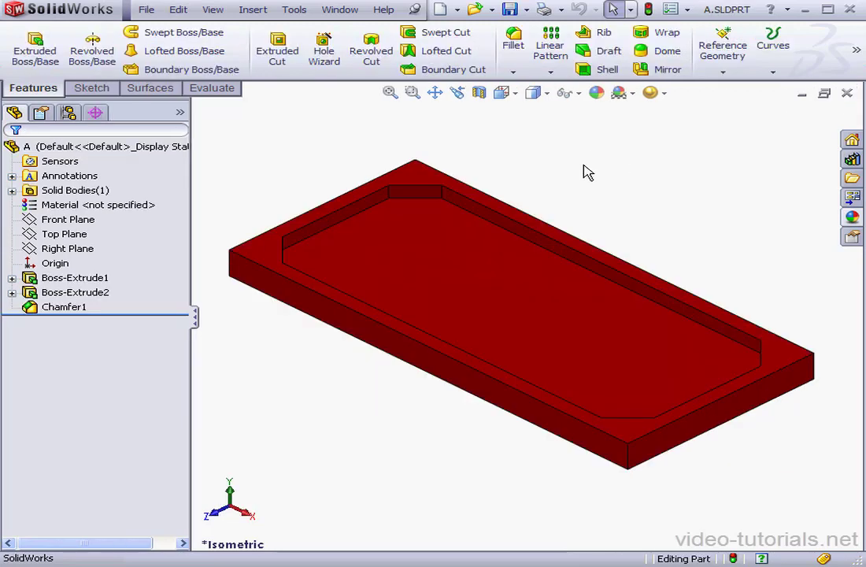
Open the B.sldprt part file on its own
left_click(472, 9)
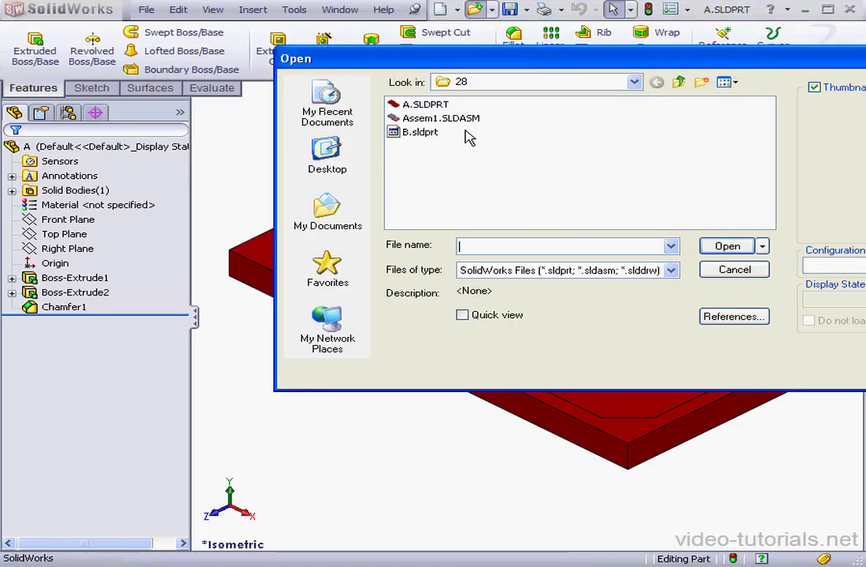
left_click(420, 131)
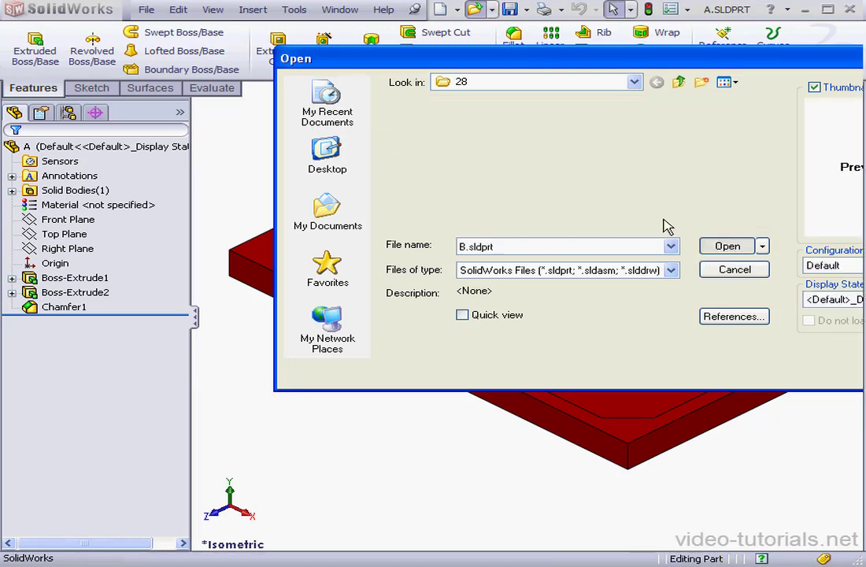
left_click(726, 246)
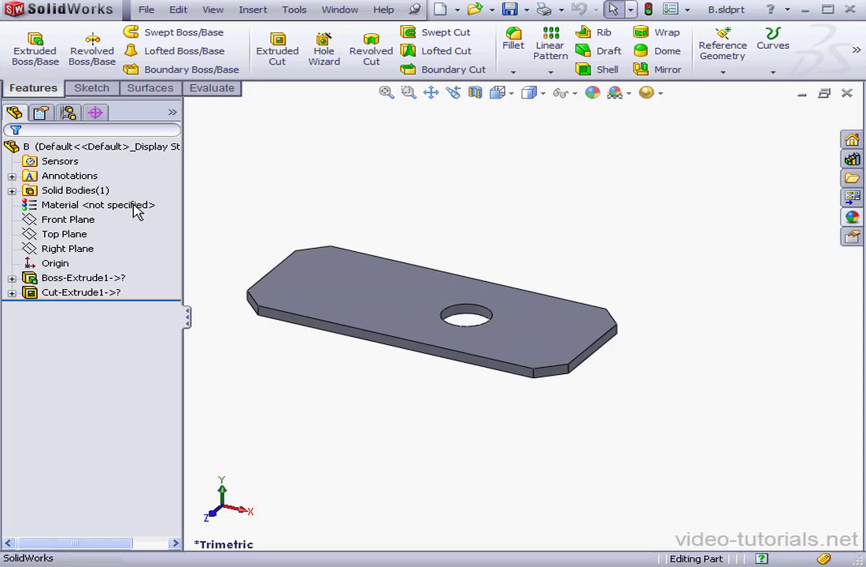
Inspect plate B's base extrusion and its sketch in the feature tree
left_click(11, 277)
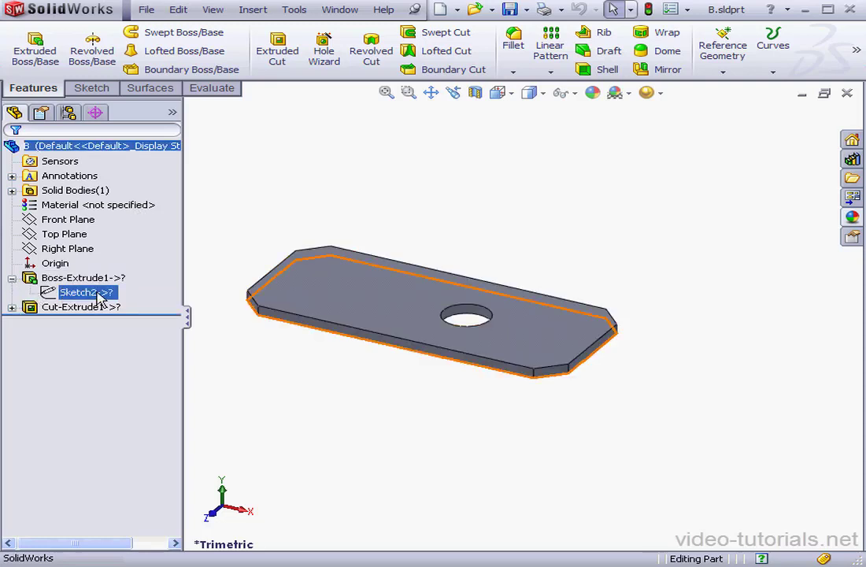
left_click(83, 277)
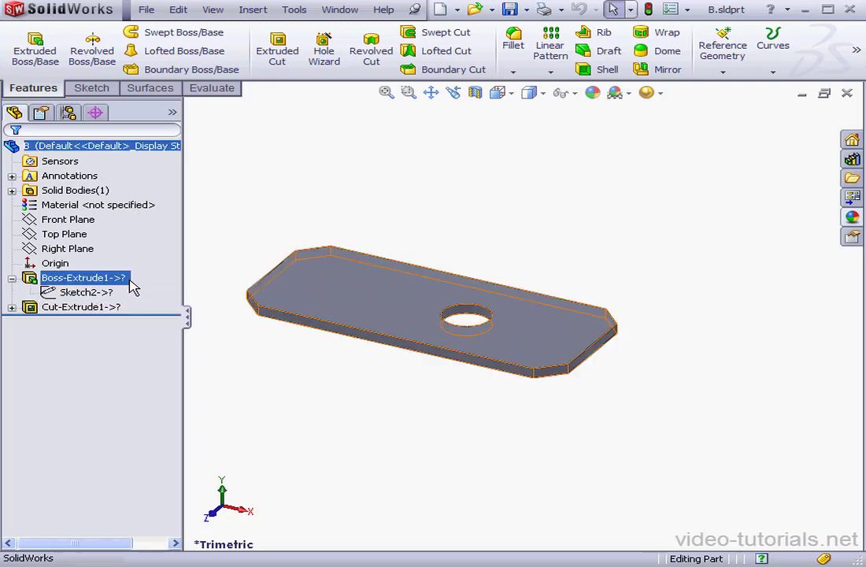
left_click(82, 292)
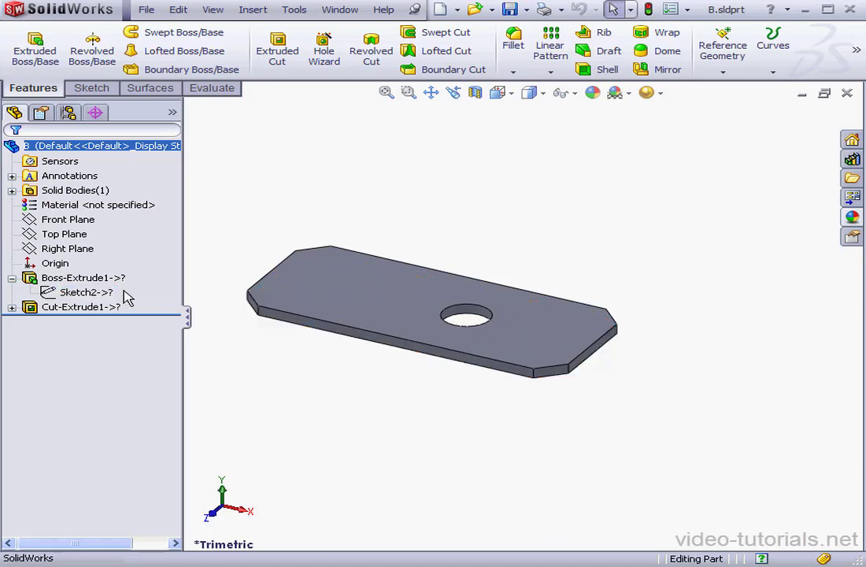
mouse_move(320, 201)
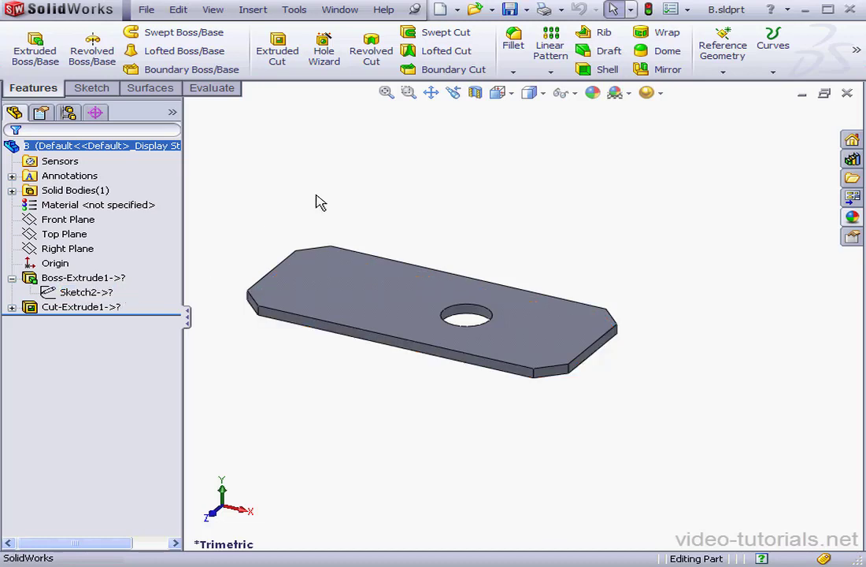
left_click(340, 9)
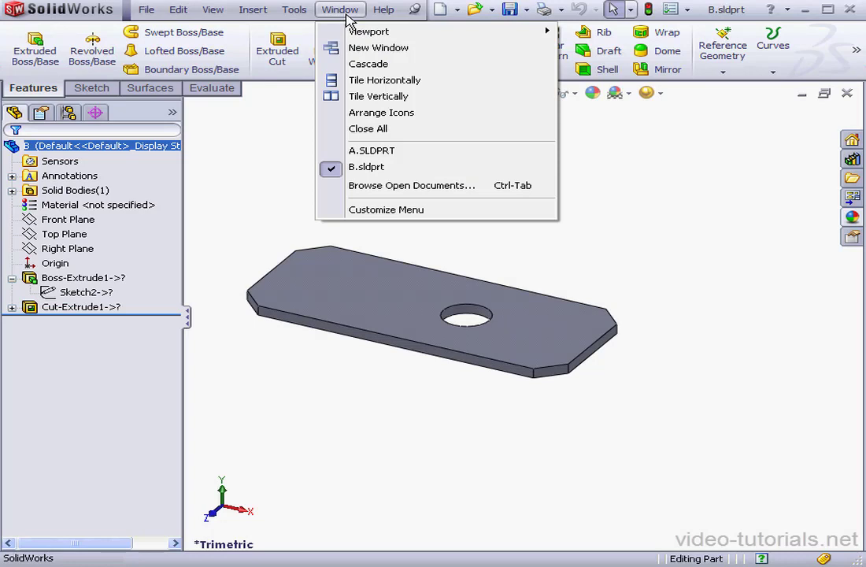
left_click(371, 150)
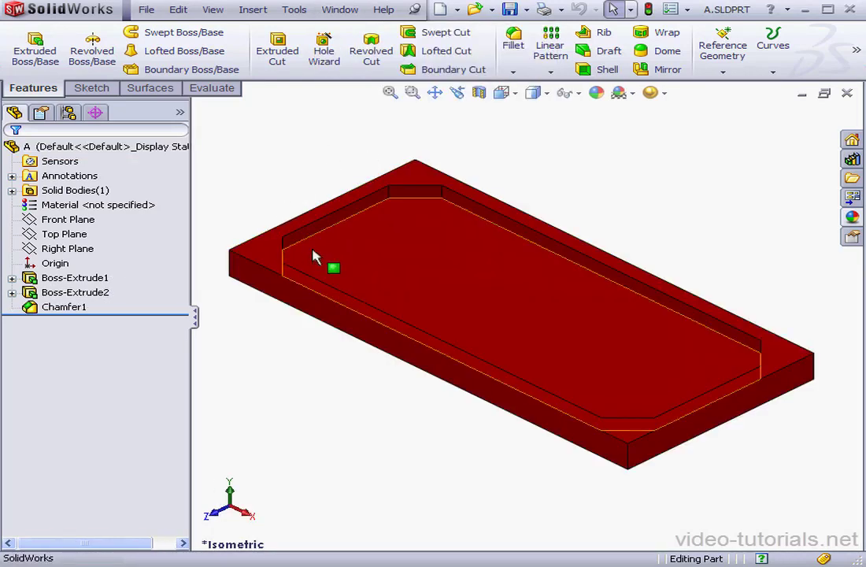
mouse_move(329, 258)
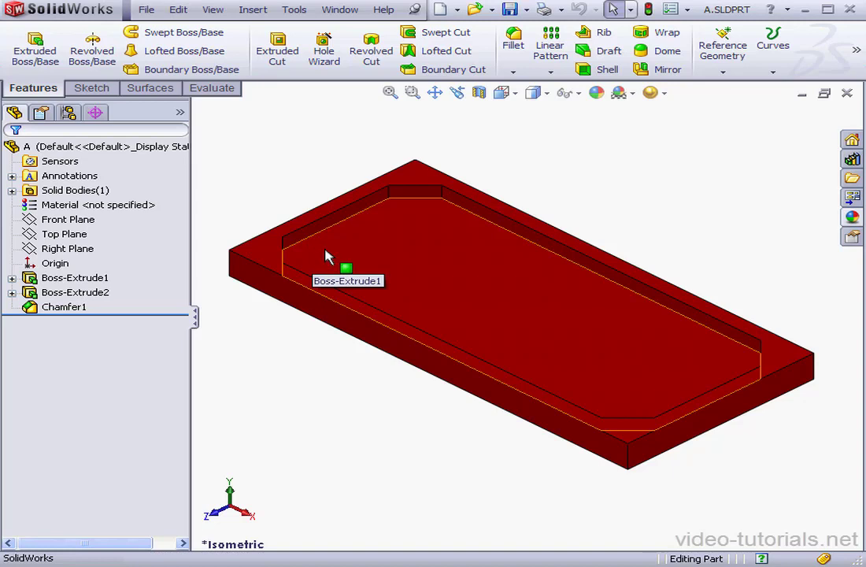
left_click(339, 10)
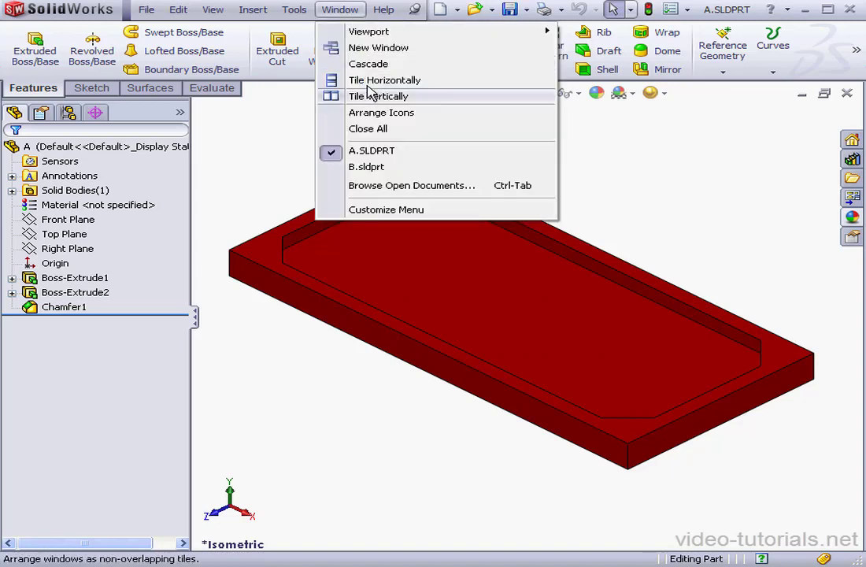
left_click(366, 166)
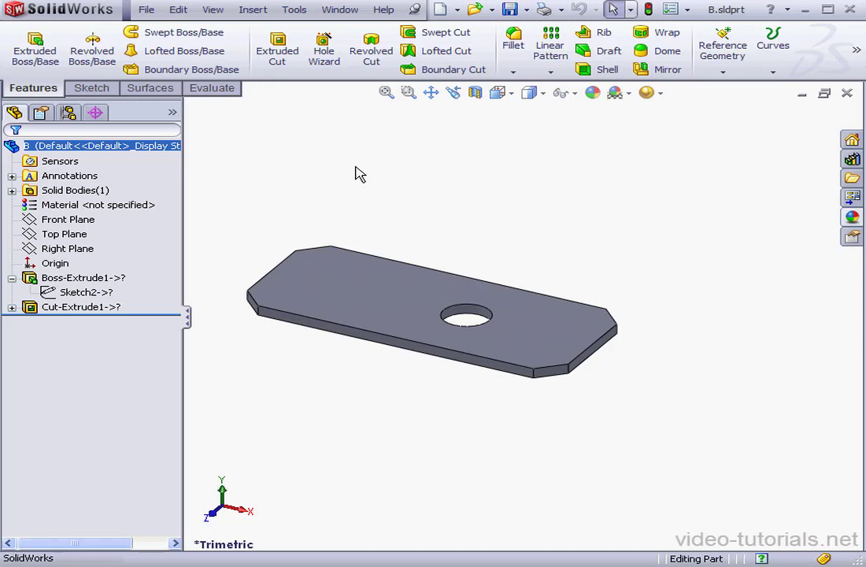
mouse_move(274, 116)
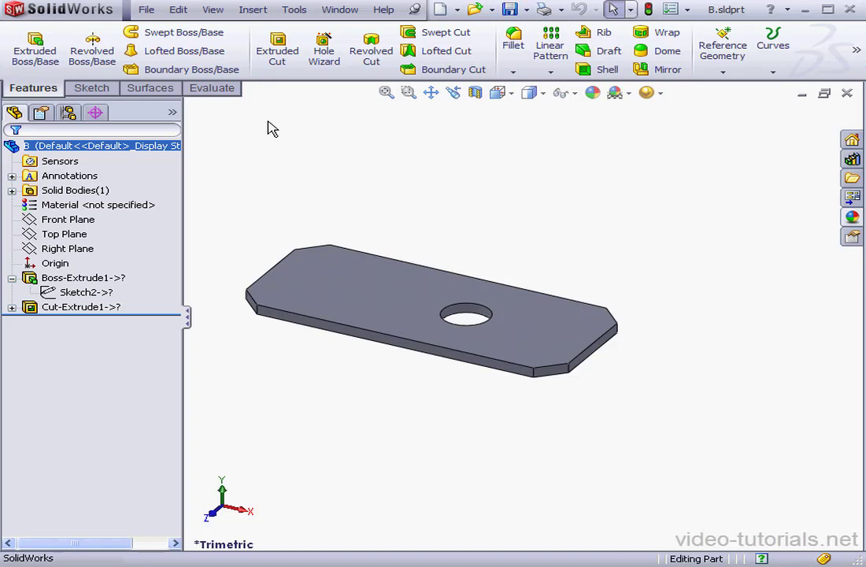
mouse_move(278, 160)
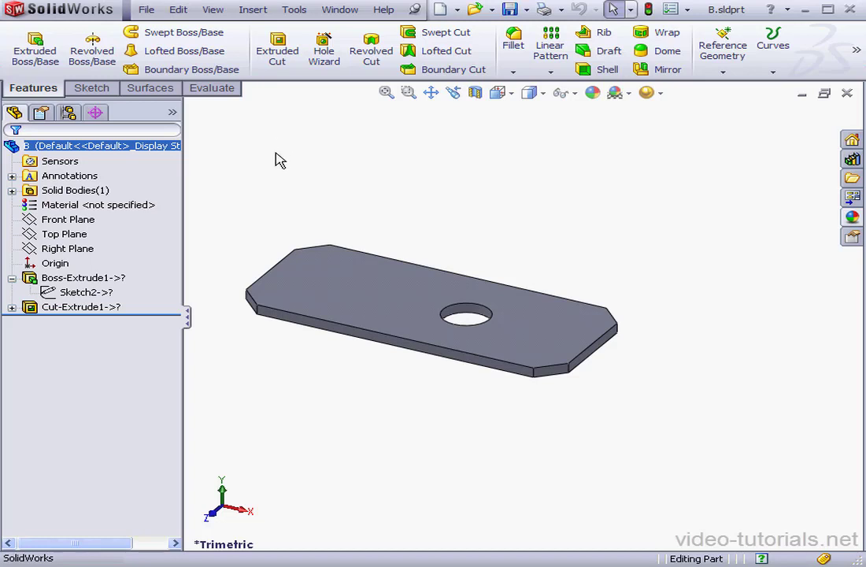
mouse_move(270, 154)
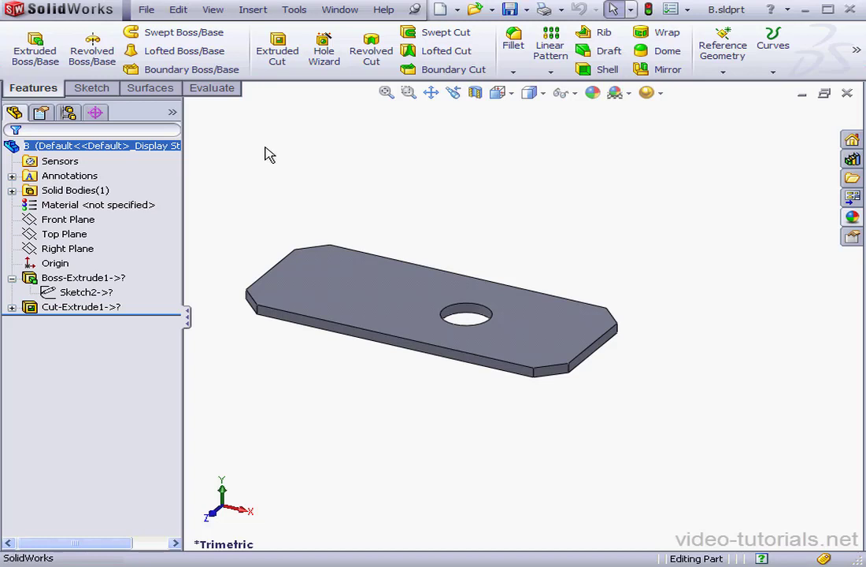
mouse_move(249, 229)
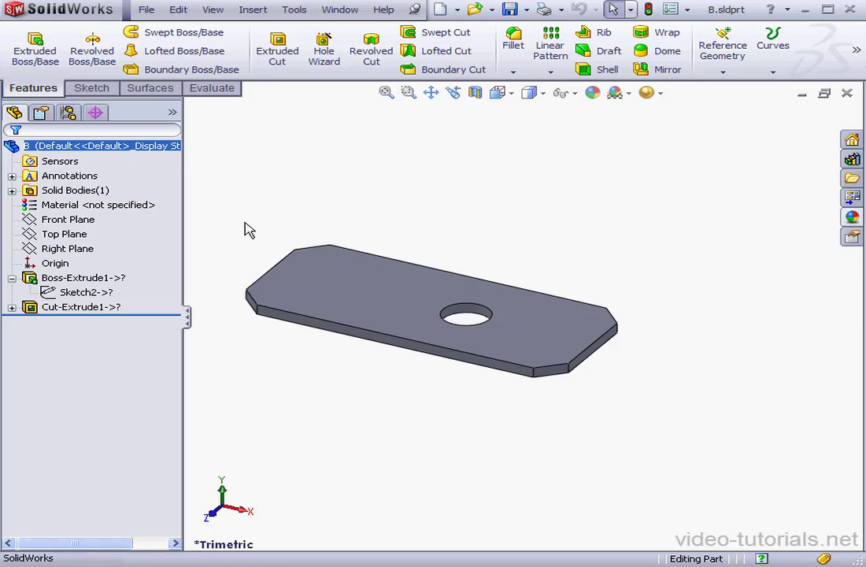
Edit Sketch2 under Boss-Extrude1, showing the chamfered outline defined by external relations
right_click(85, 291)
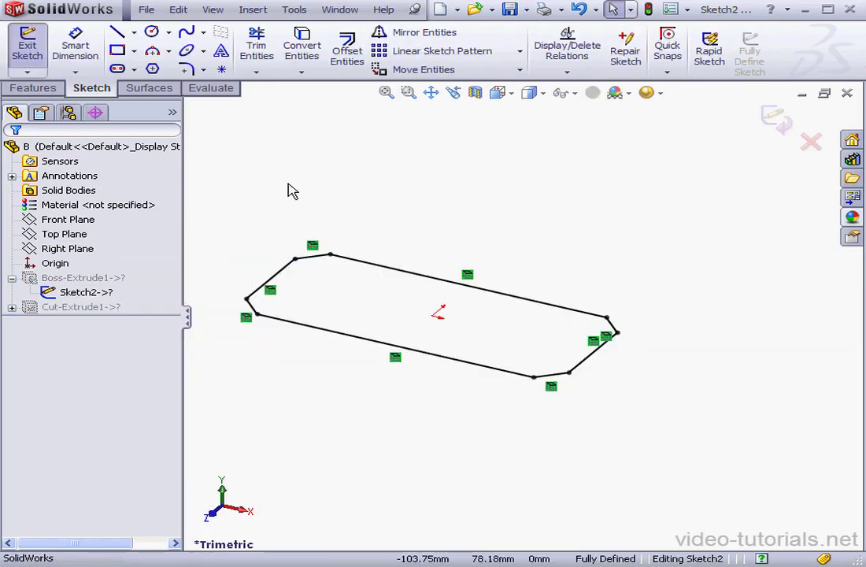
mouse_move(287, 180)
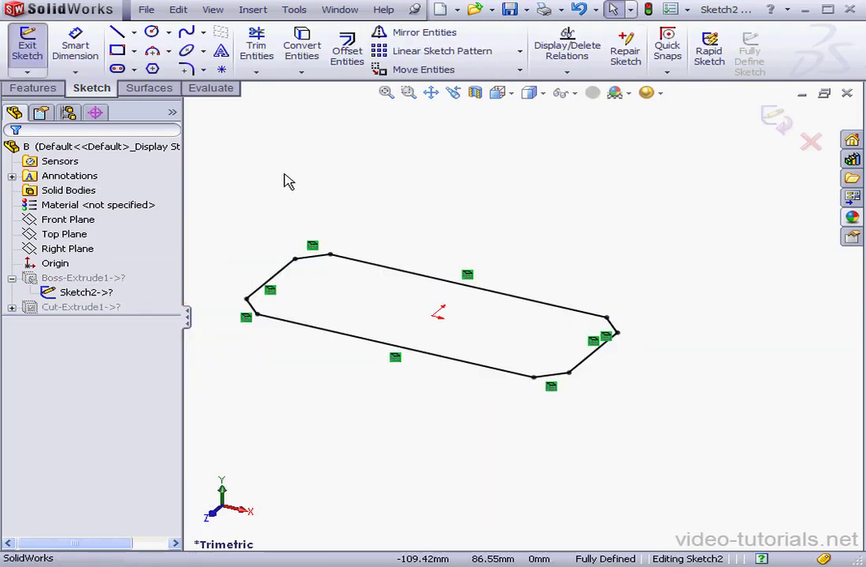
left_click(83, 292)
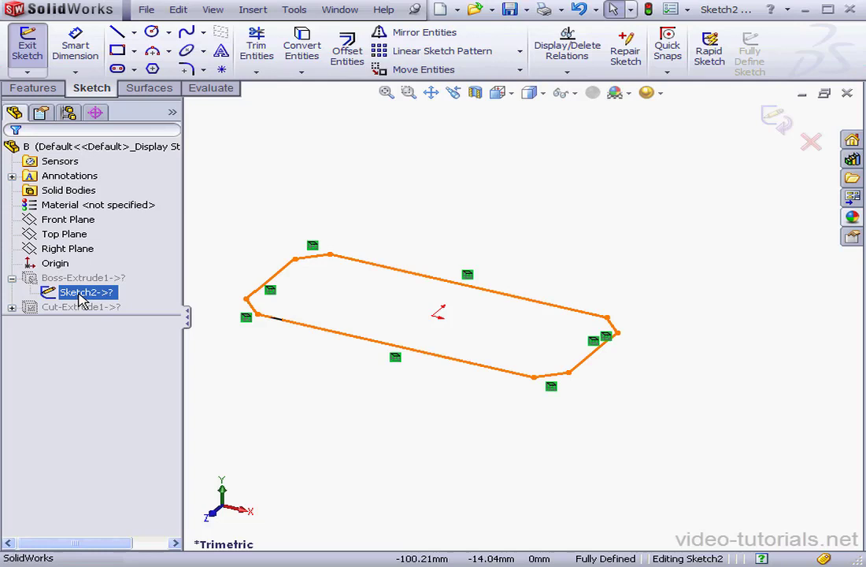
right_click(86, 292)
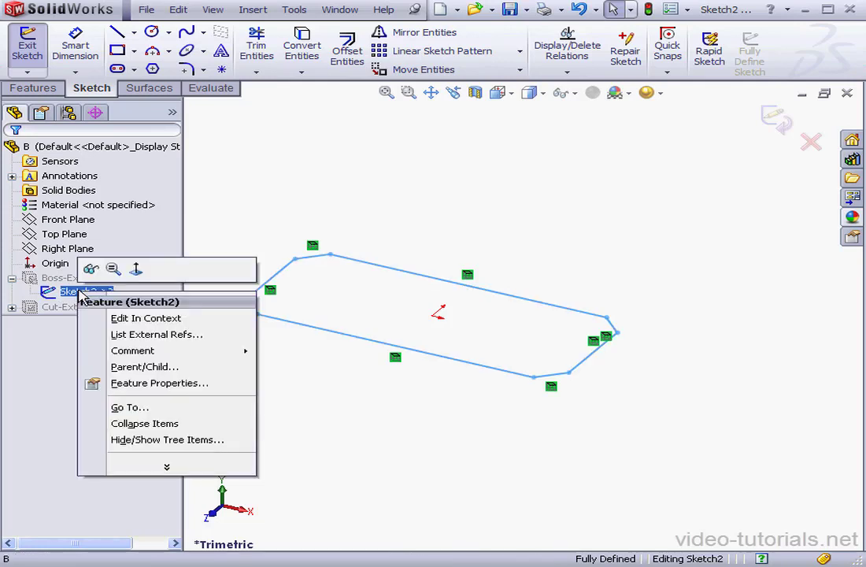
left_click(157, 334)
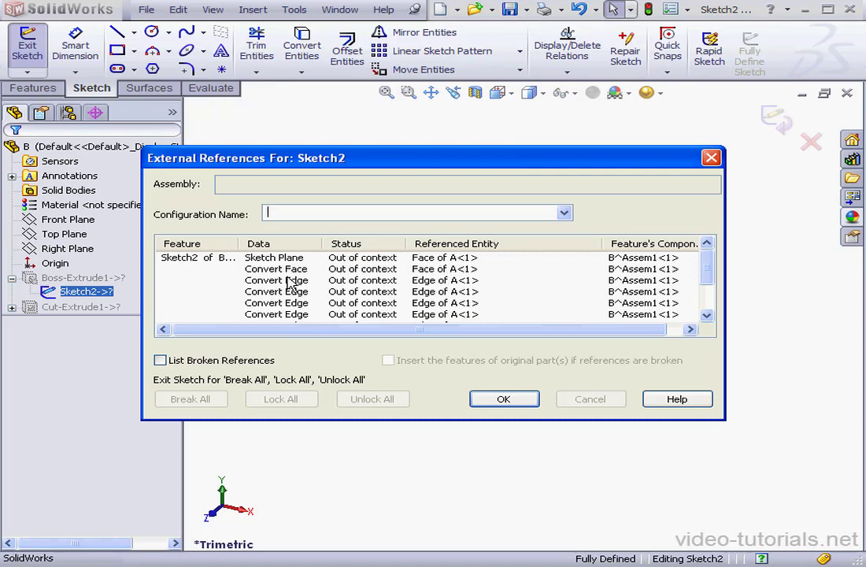
mouse_move(287, 285)
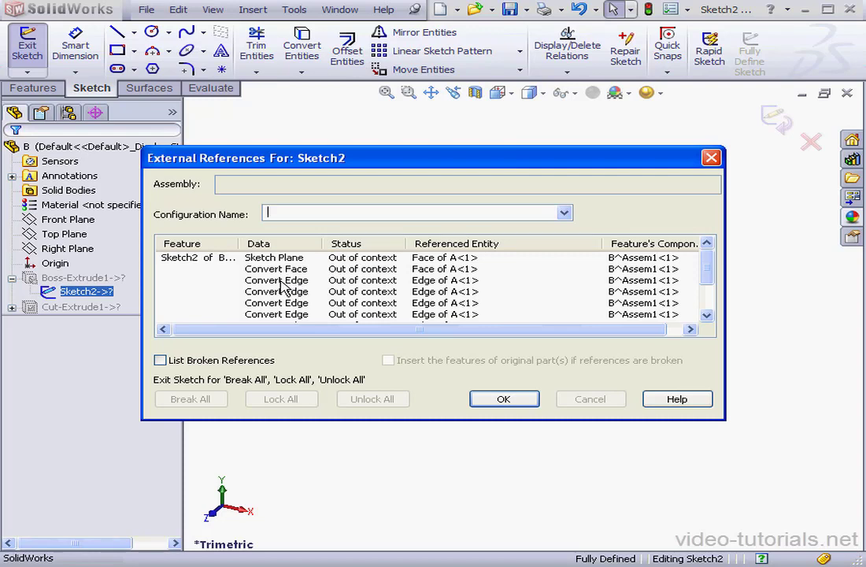
mouse_move(445, 287)
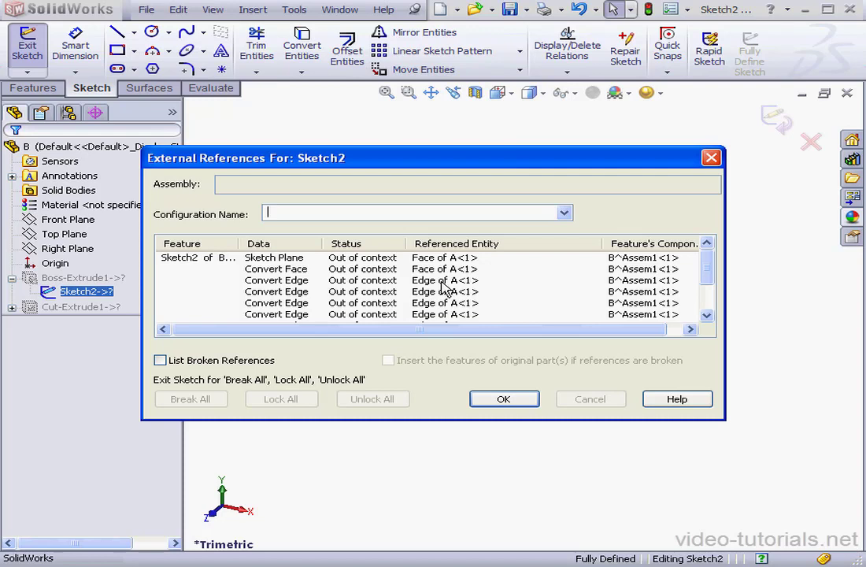
mouse_move(461, 299)
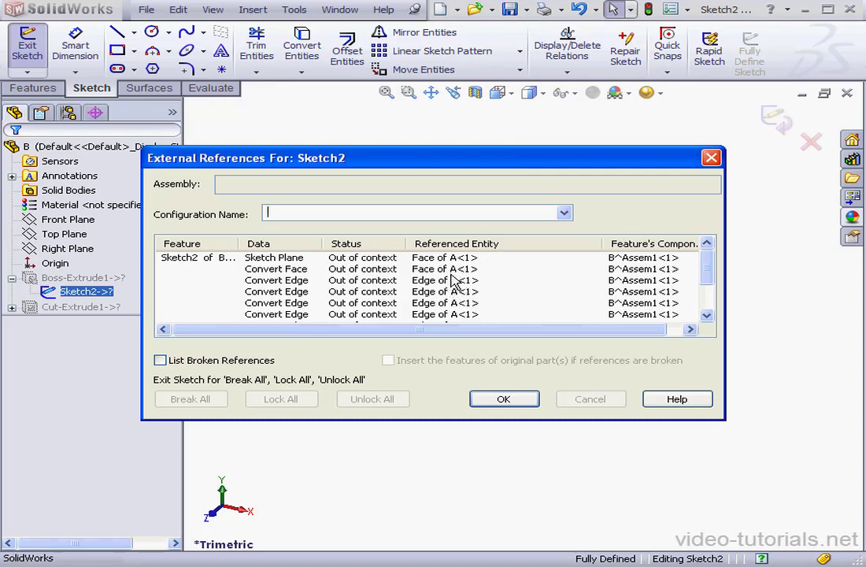
left_click(503, 399)
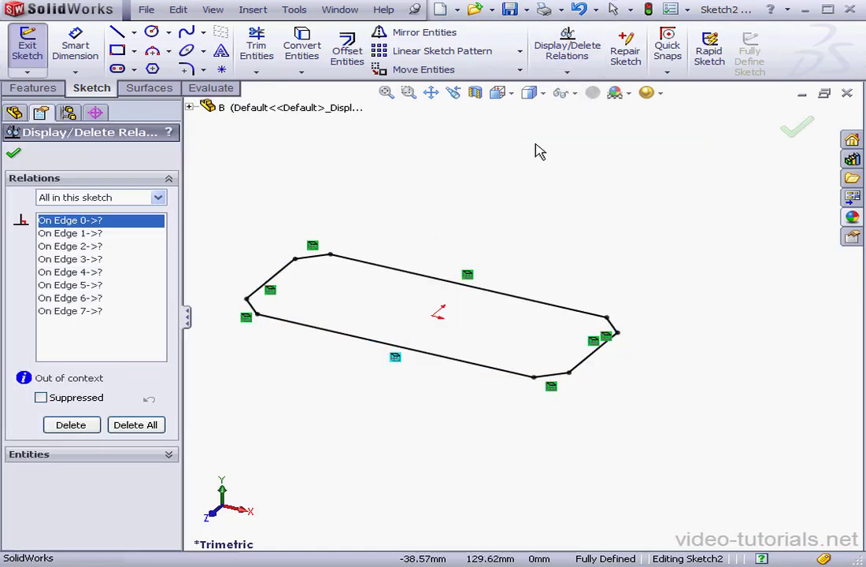
mouse_move(203, 252)
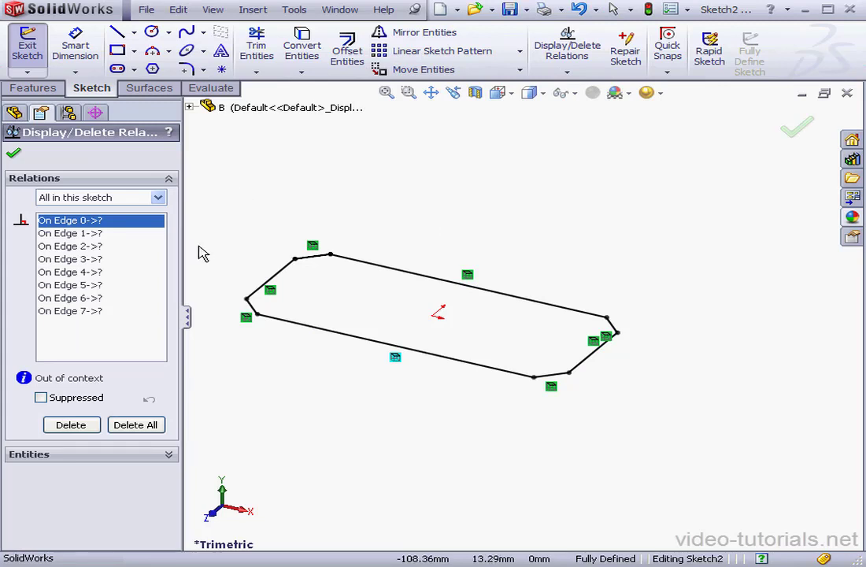
mouse_move(87, 318)
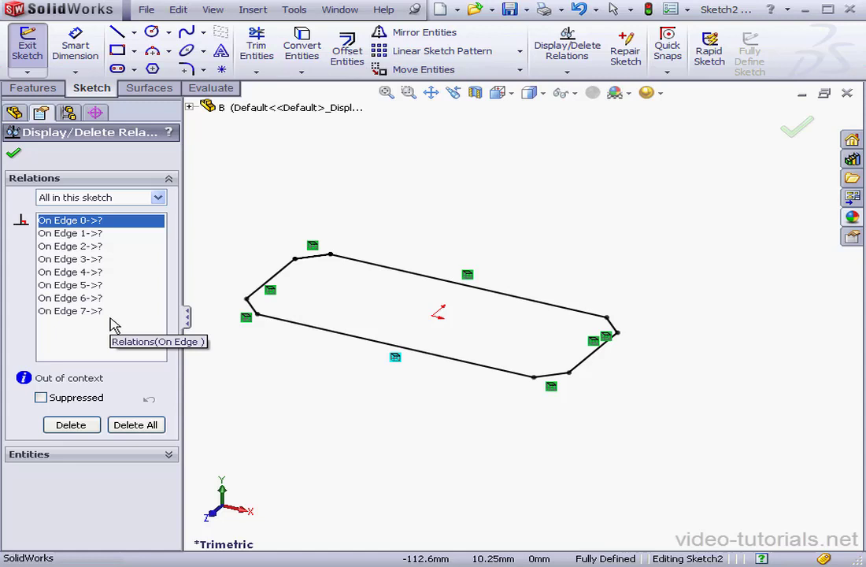
mouse_move(109, 322)
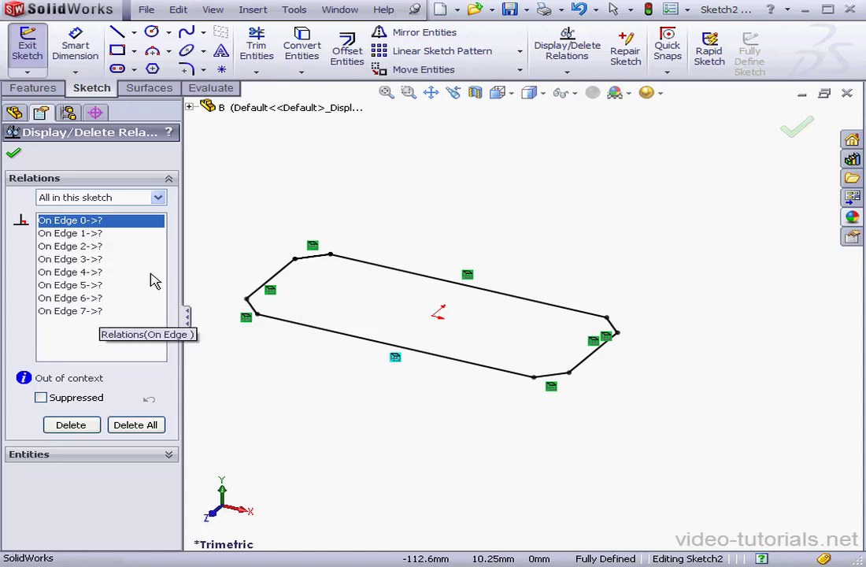
Filter Display/Delete Relations to External and delete all eight On Edge relations
left_click(161, 197)
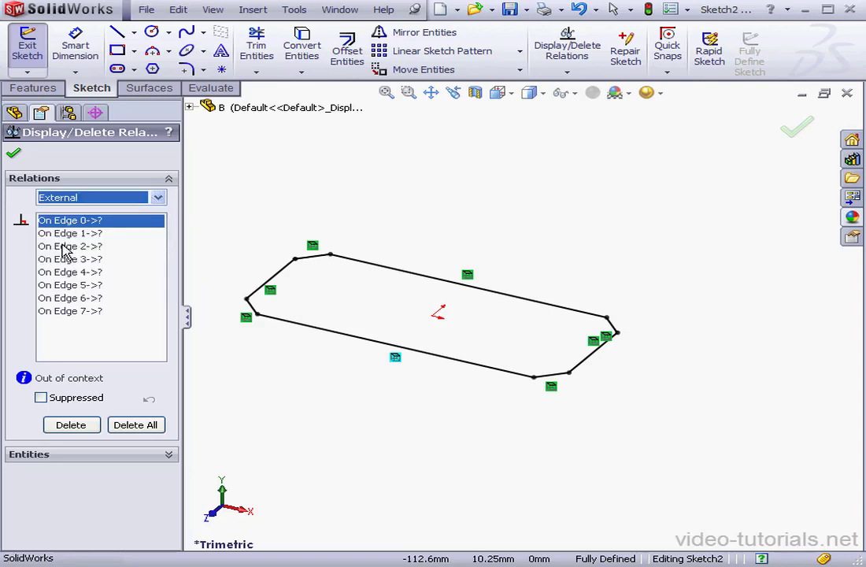
mouse_move(89, 287)
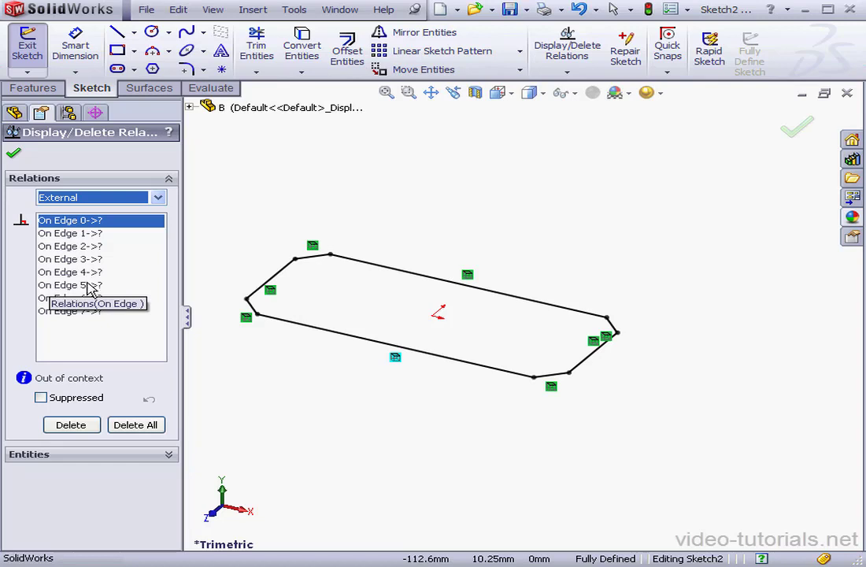
left_click(135, 424)
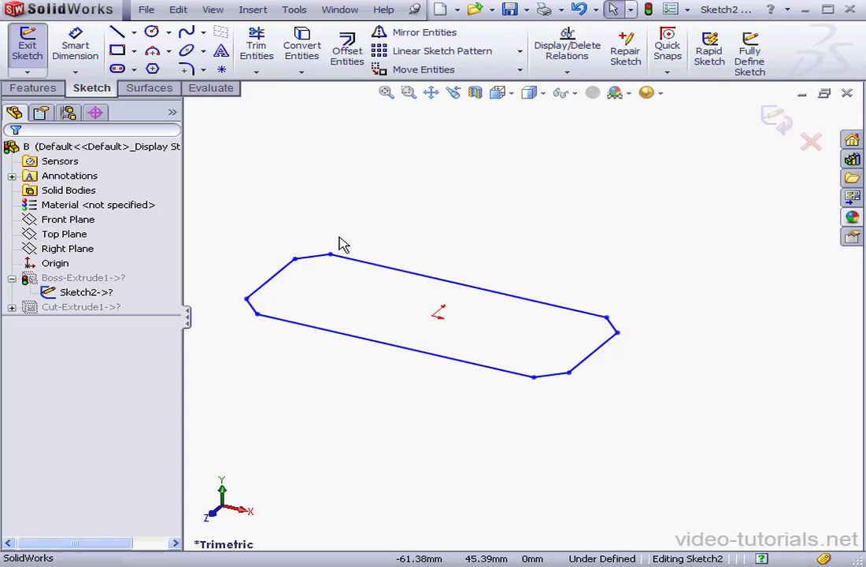
mouse_move(292, 155)
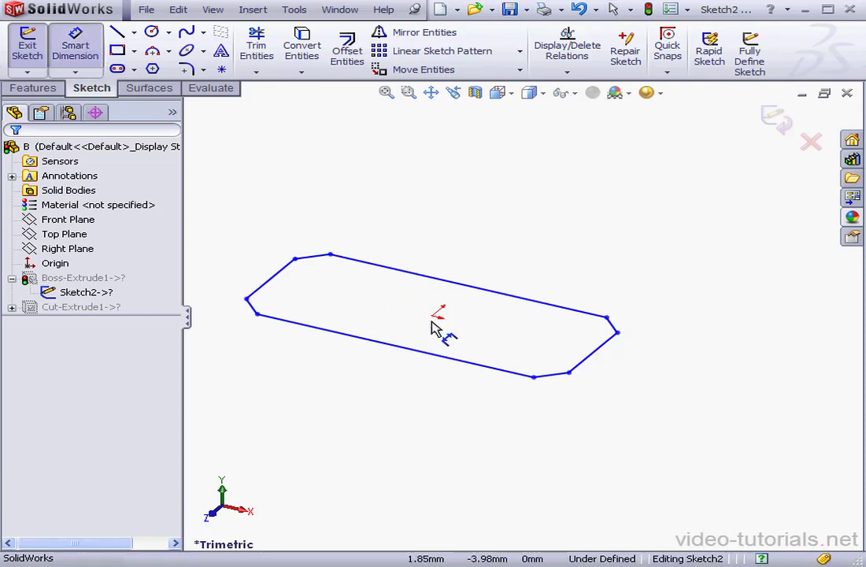
Add a 70 dimension from the origin and auto fully define Sketch2
left_click_drag(430, 315, 666, 284)
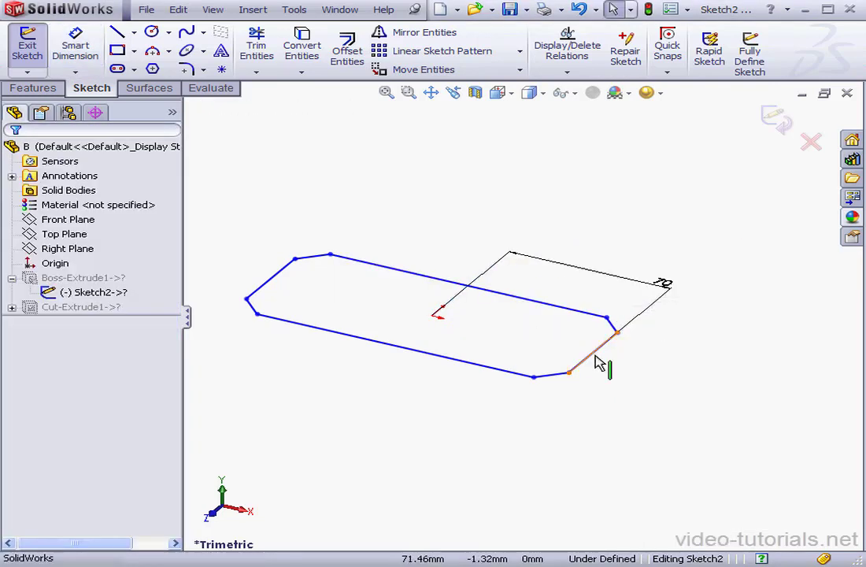
left_click(606, 350)
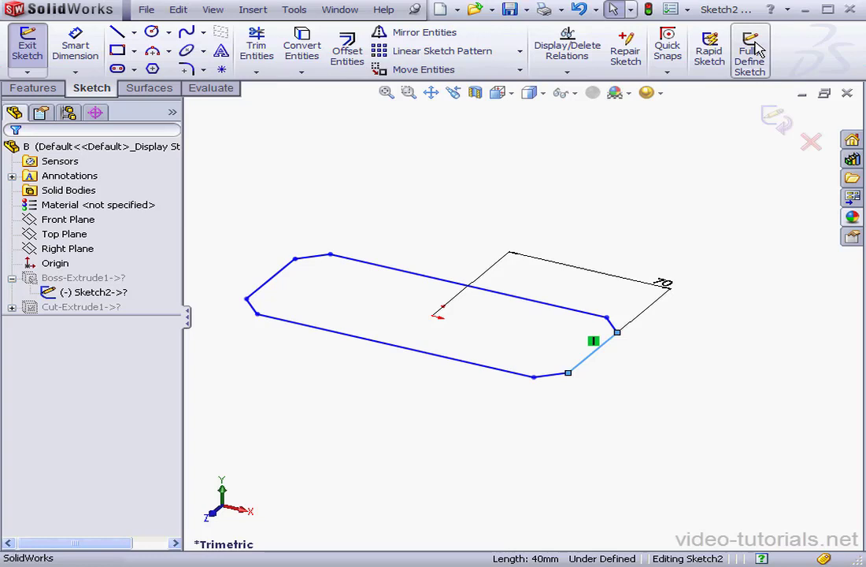
left_click(748, 50)
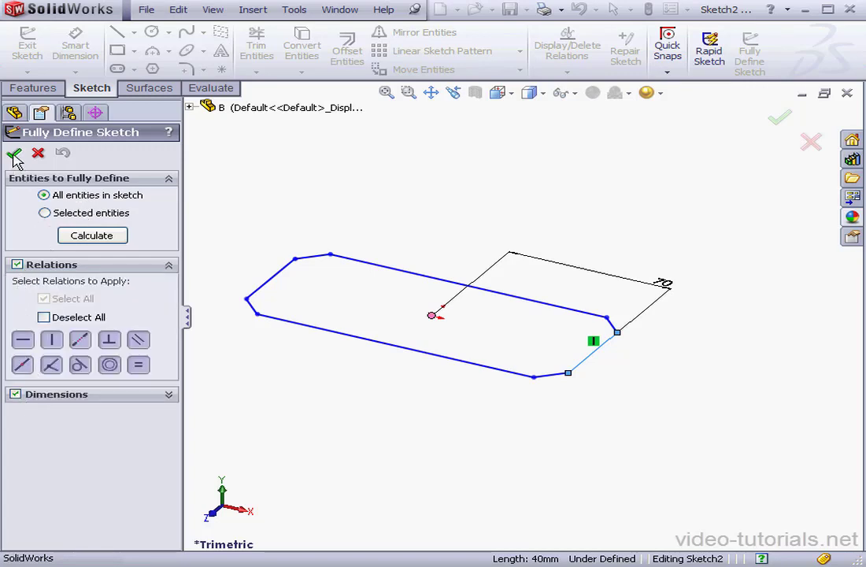
left_click(15, 153)
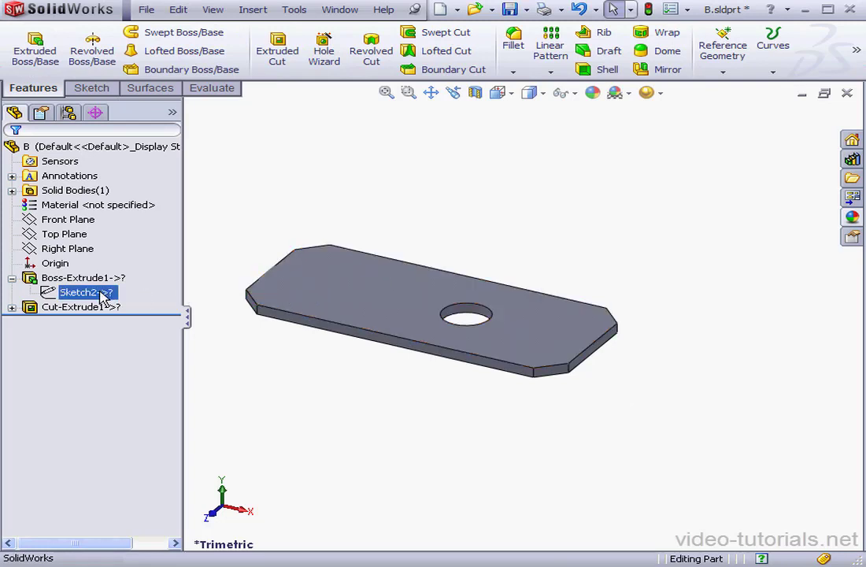
List Sketch2's external references, then close the list
left_click(83, 292)
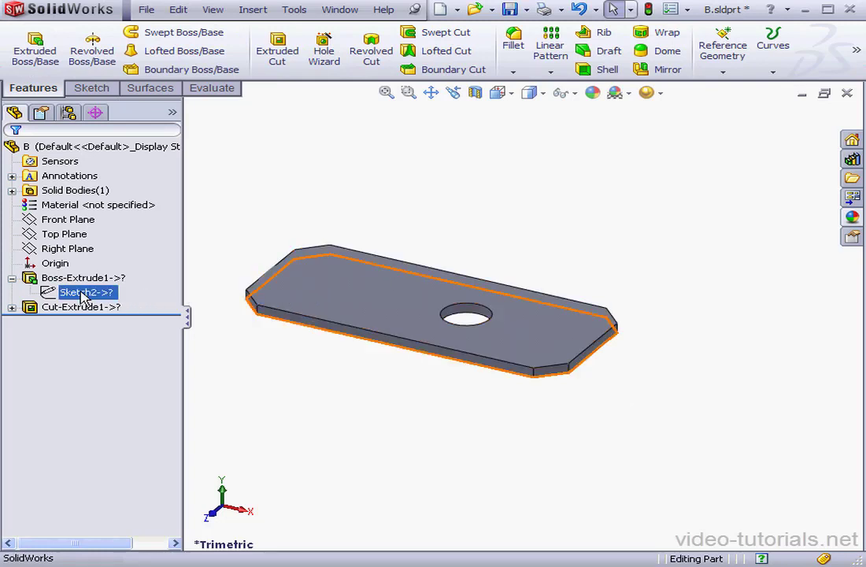
right_click(85, 292)
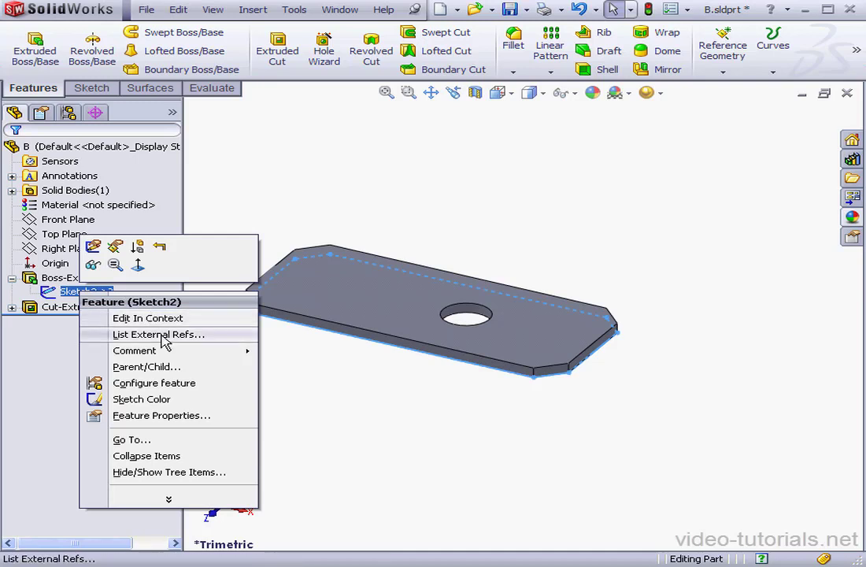
left_click(158, 334)
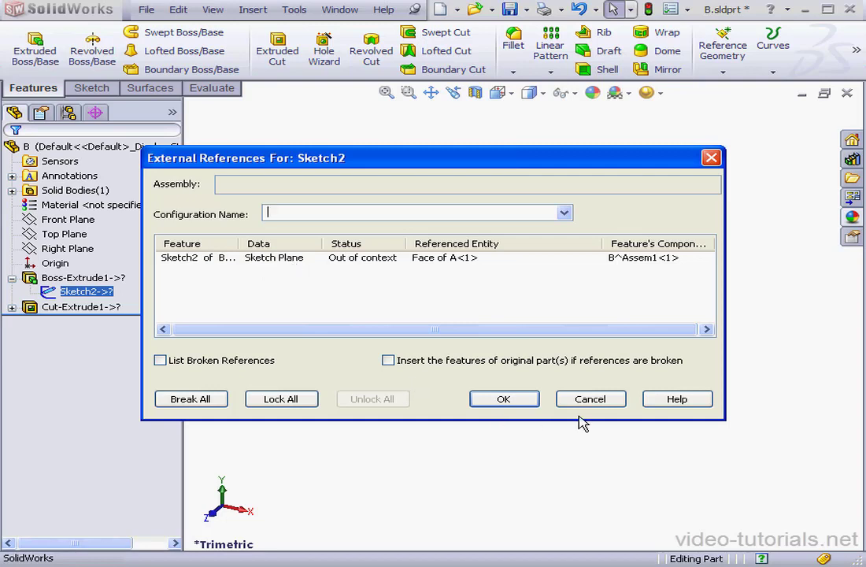
left_click(504, 398)
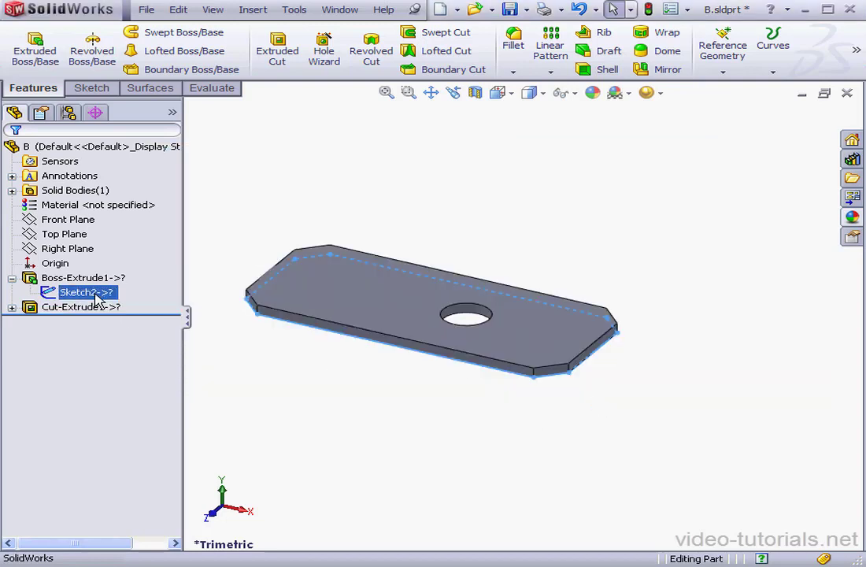
Move Sketch2's sketch plane onto plate B's own Top Plane
right_click(85, 292)
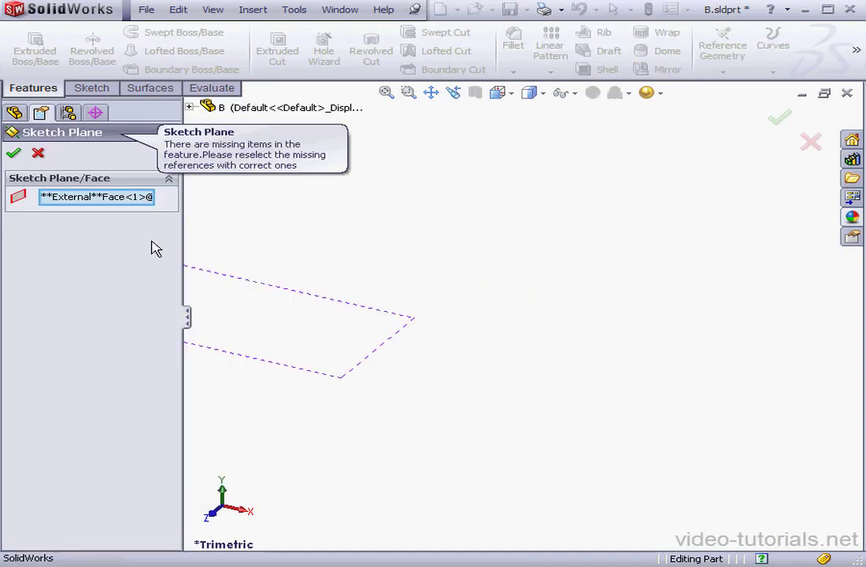
left_click(190, 107)
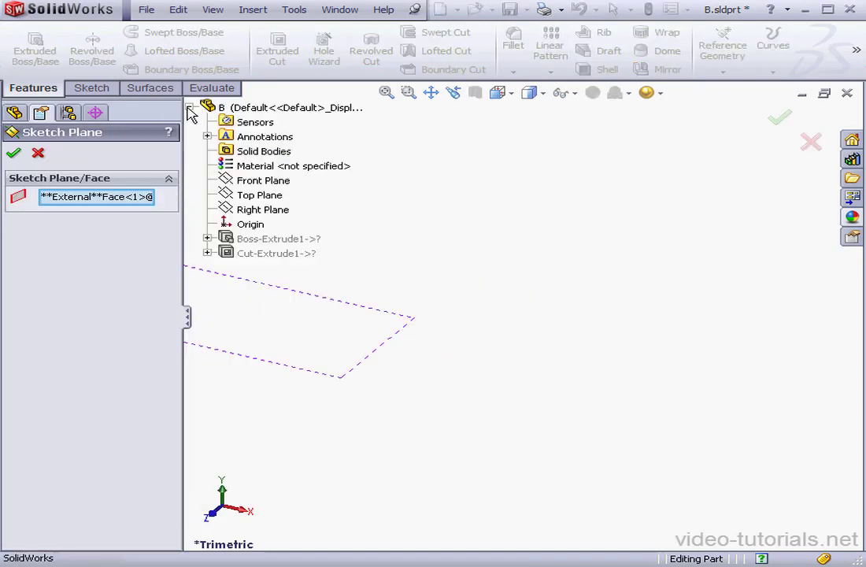
left_click(259, 194)
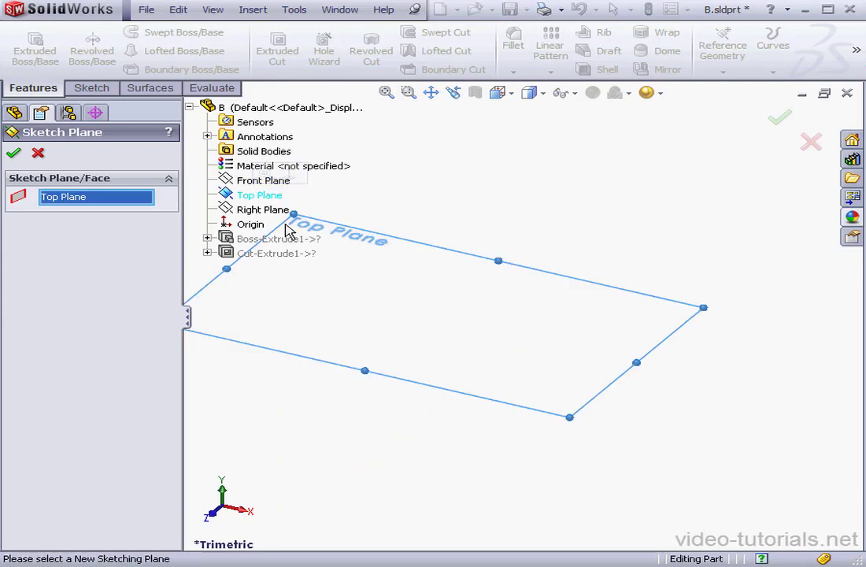
left_click(13, 152)
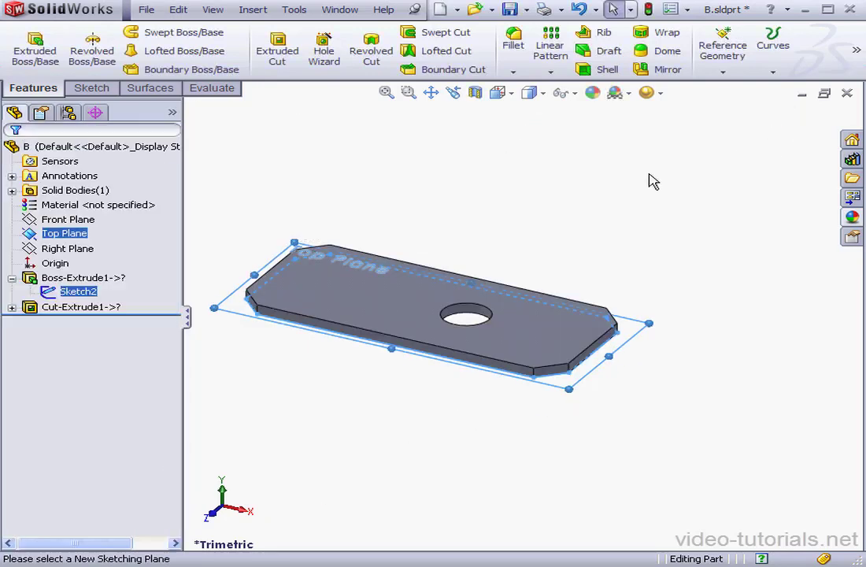
left_click(75, 307)
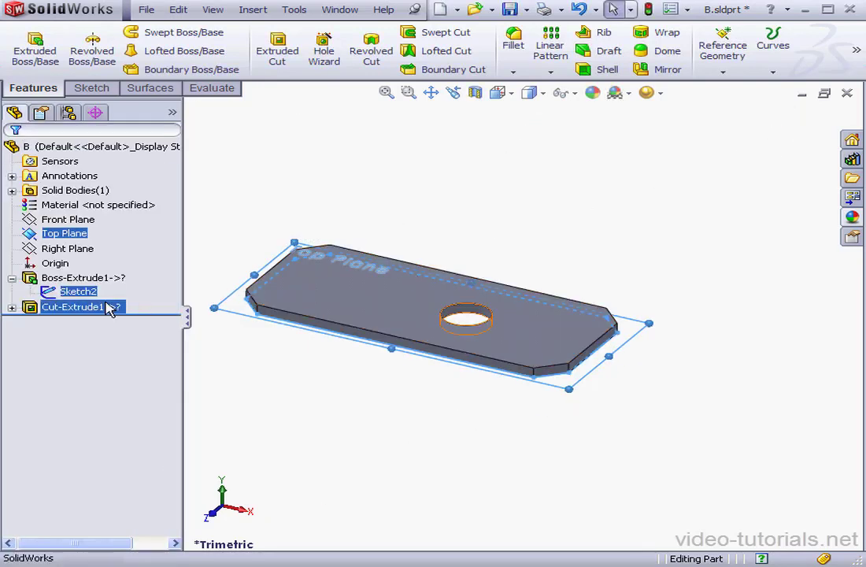
left_click(78, 292)
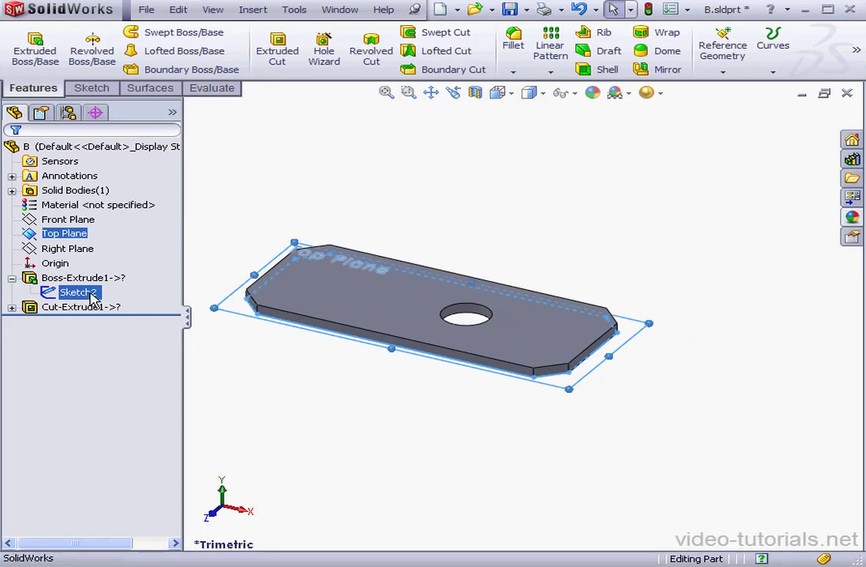
left_click(84, 277)
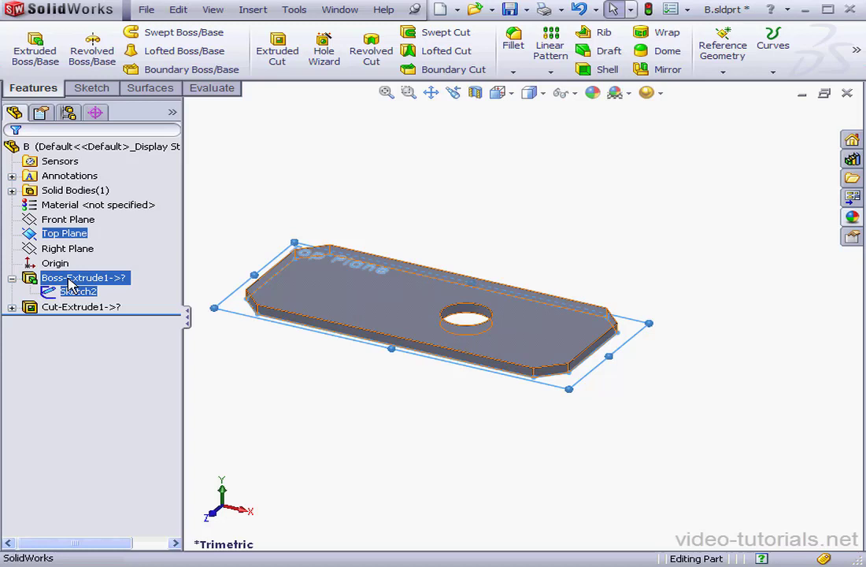
right_click(83, 277)
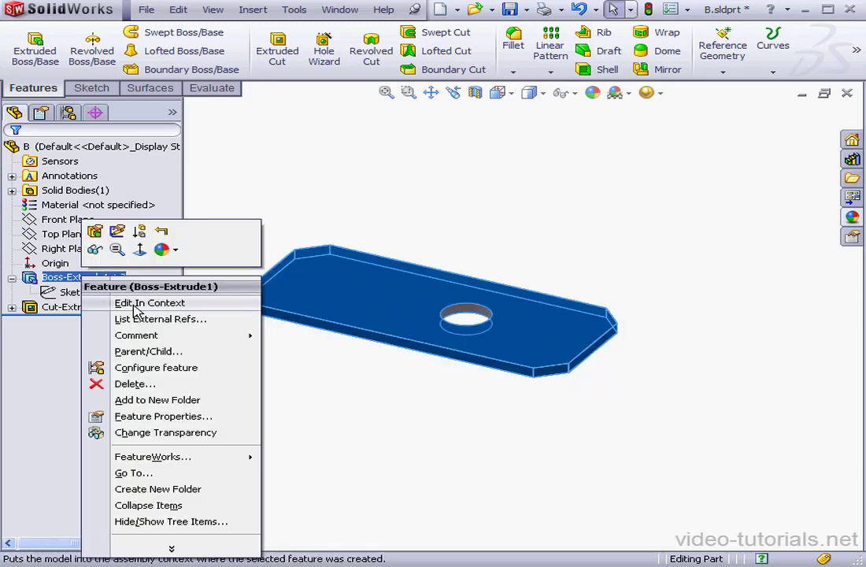
left_click(160, 319)
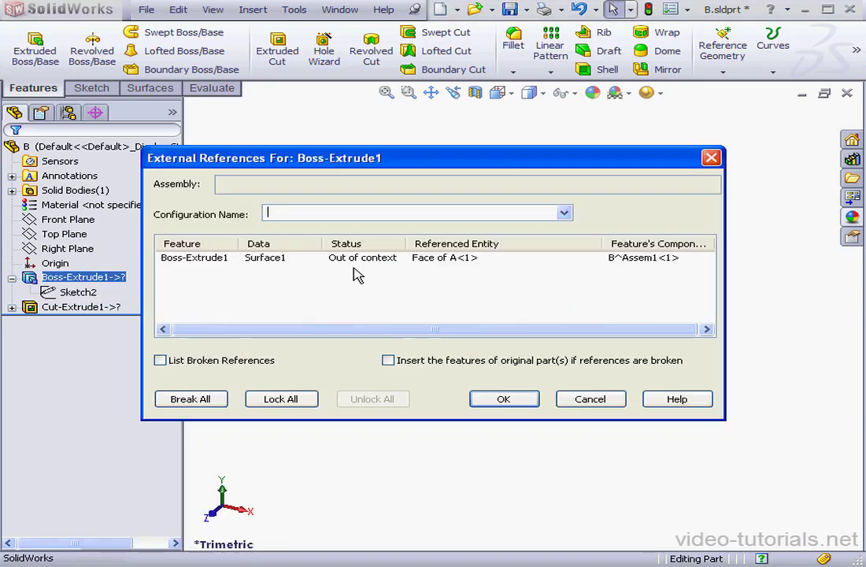
mouse_move(285, 276)
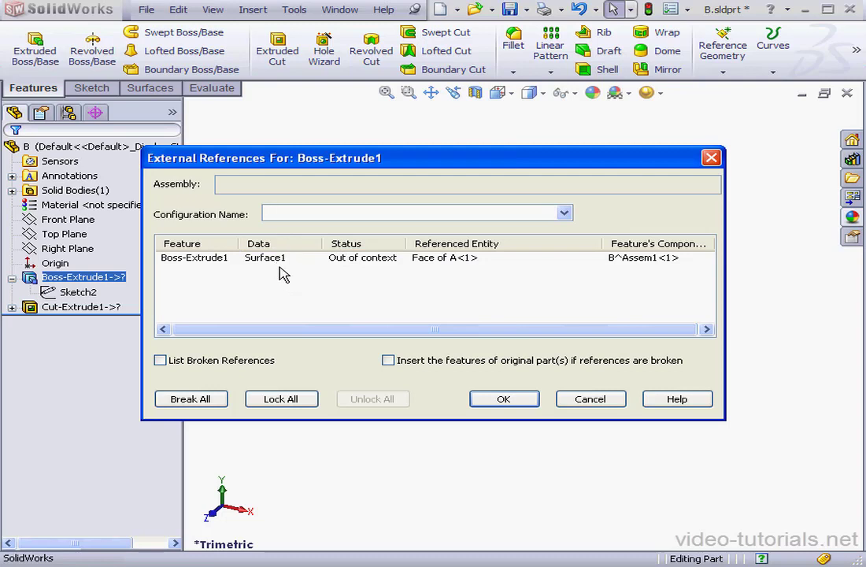
mouse_move(283, 260)
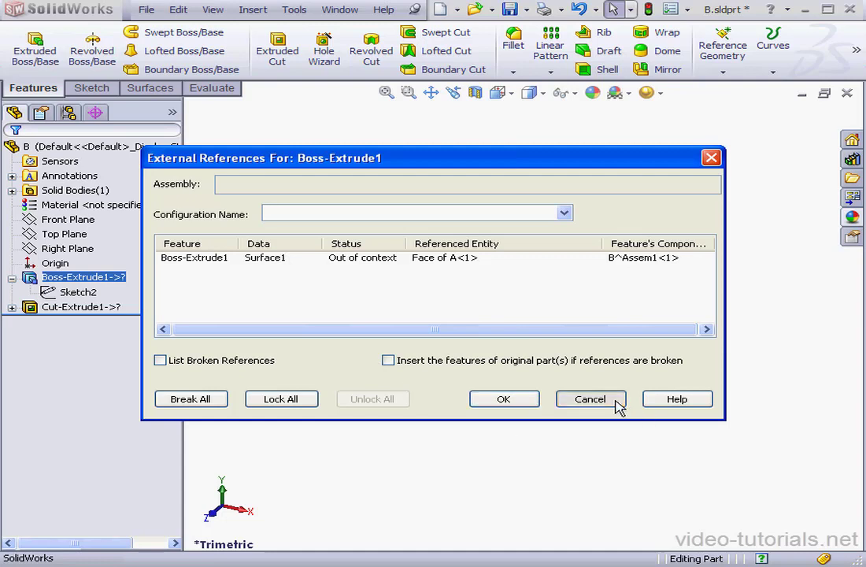
left_click(590, 398)
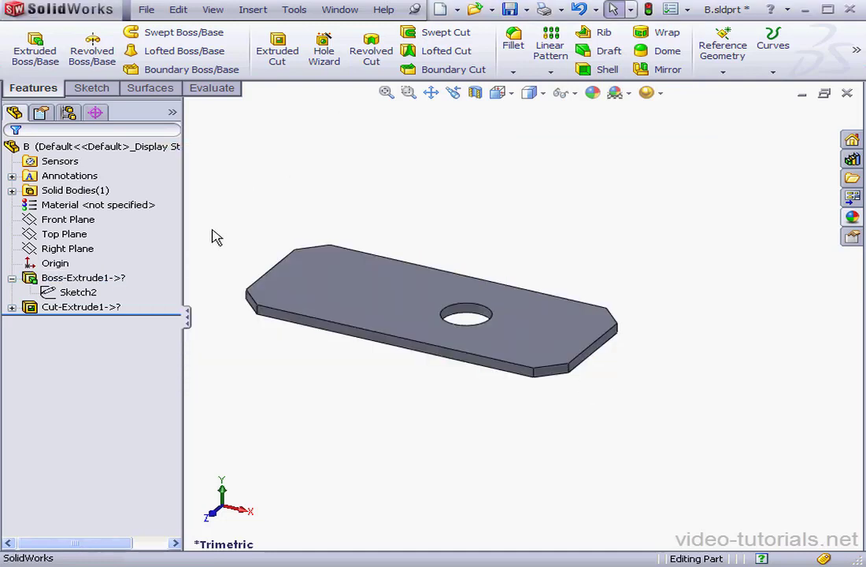
mouse_move(243, 221)
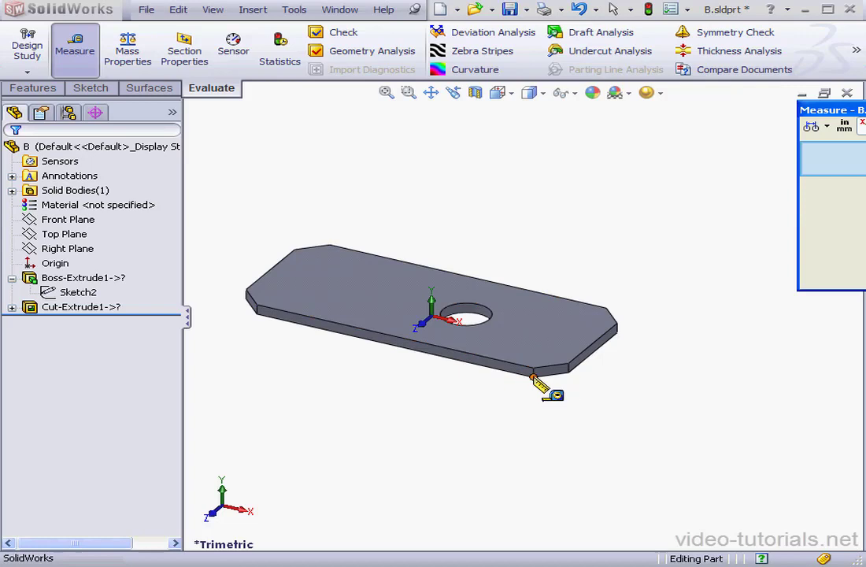
Measure plate B's 5 mm thickness edge, then switch to part A and measure its pocket edge
left_click(535, 375)
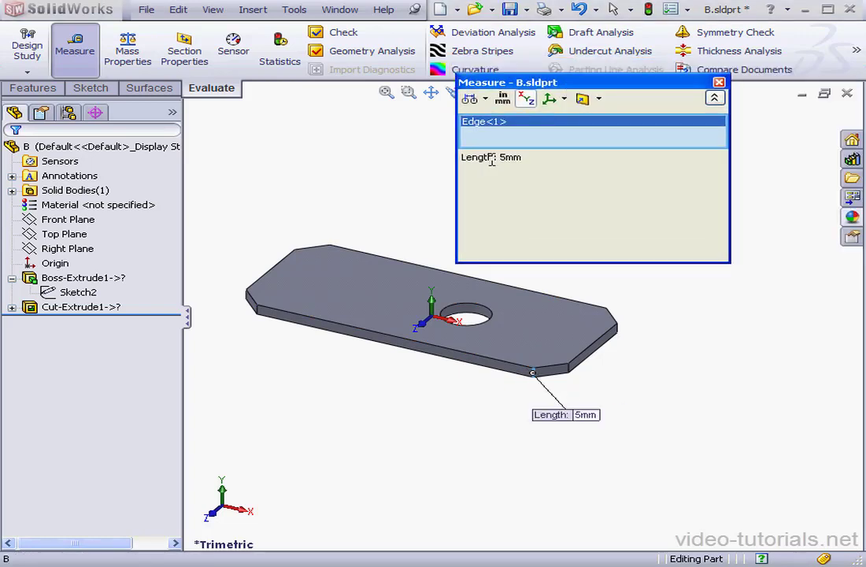
left_click(717, 82)
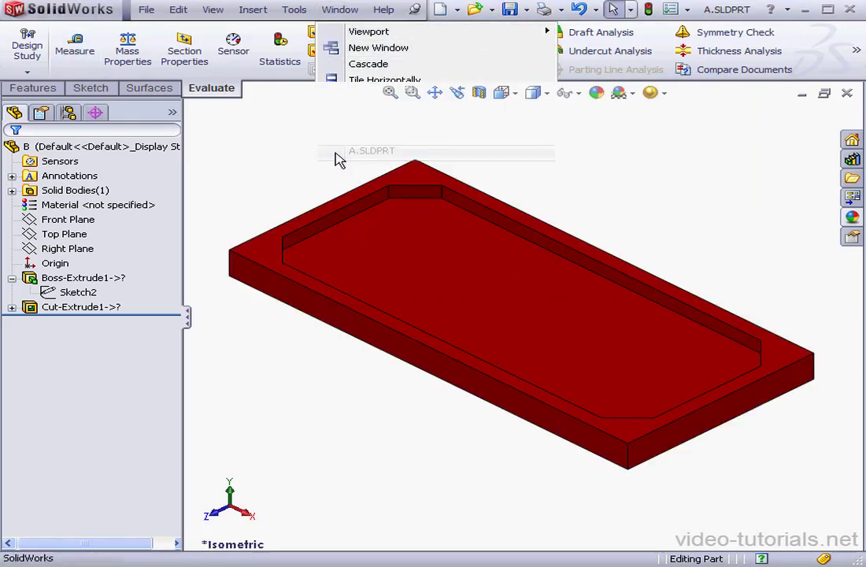
left_click(74, 48)
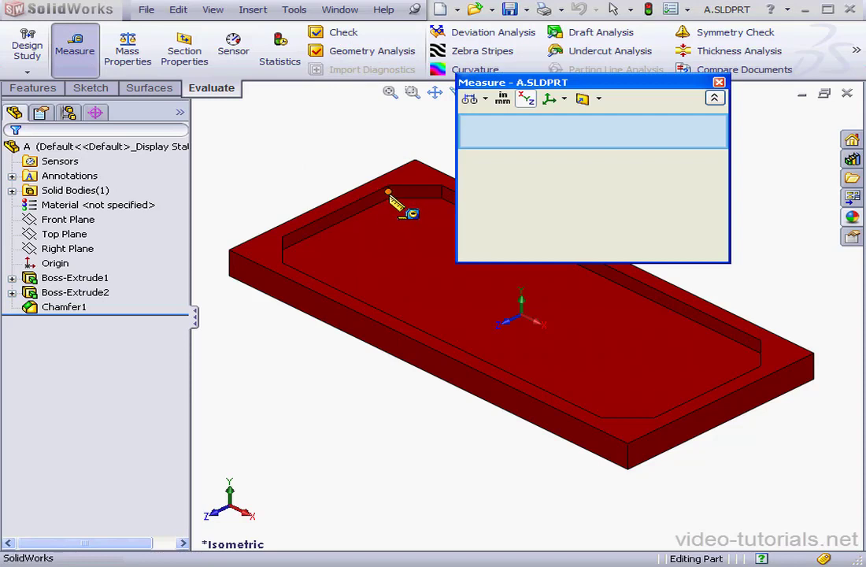
left_click(402, 196)
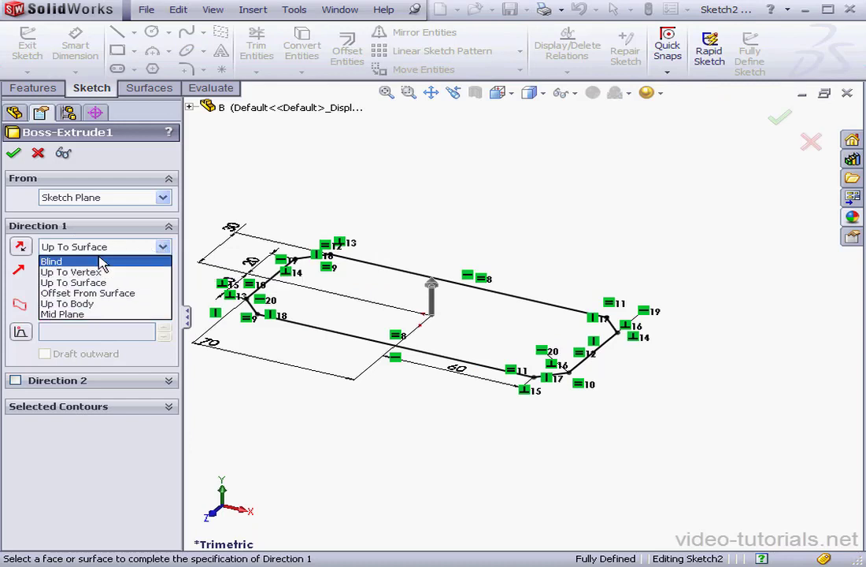
Change Boss-Extrude1 from Up To Surface to Blind with 5.00 mm depth
left_click(51, 260)
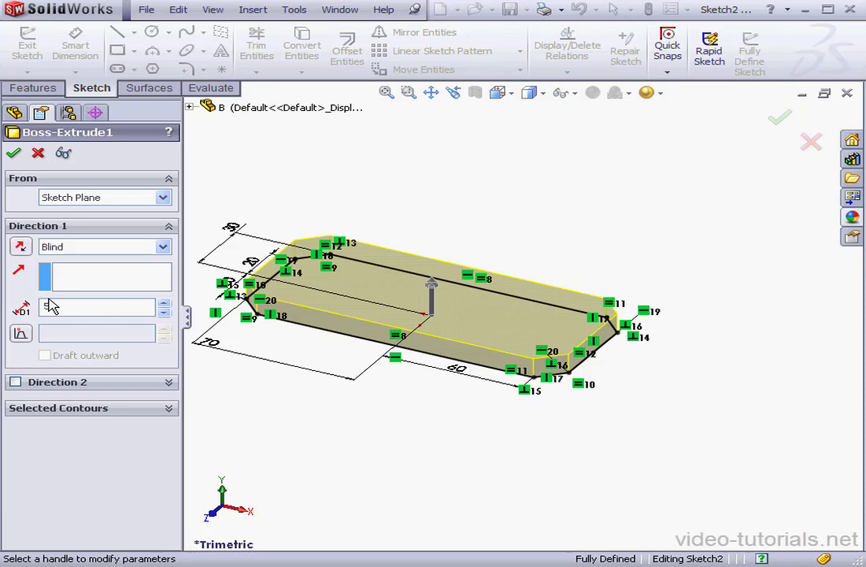
type("5.00mm")
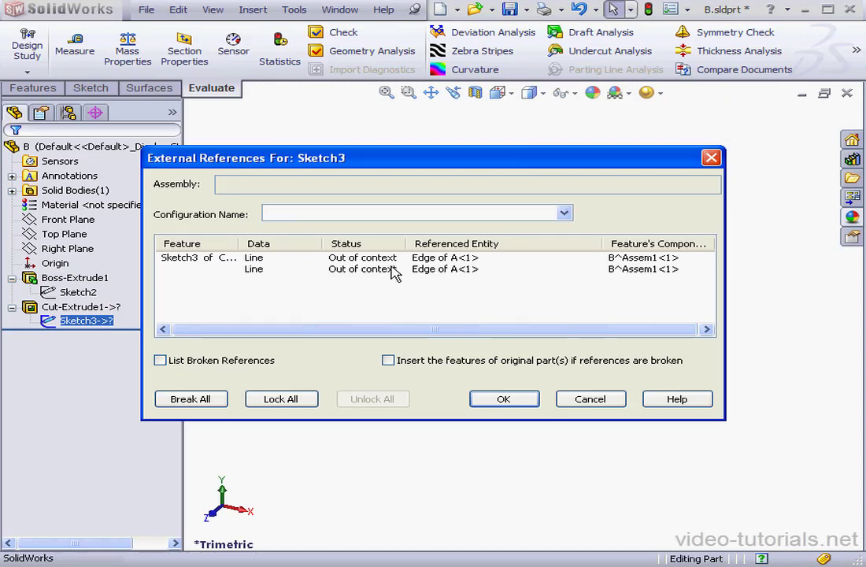
mouse_move(378, 254)
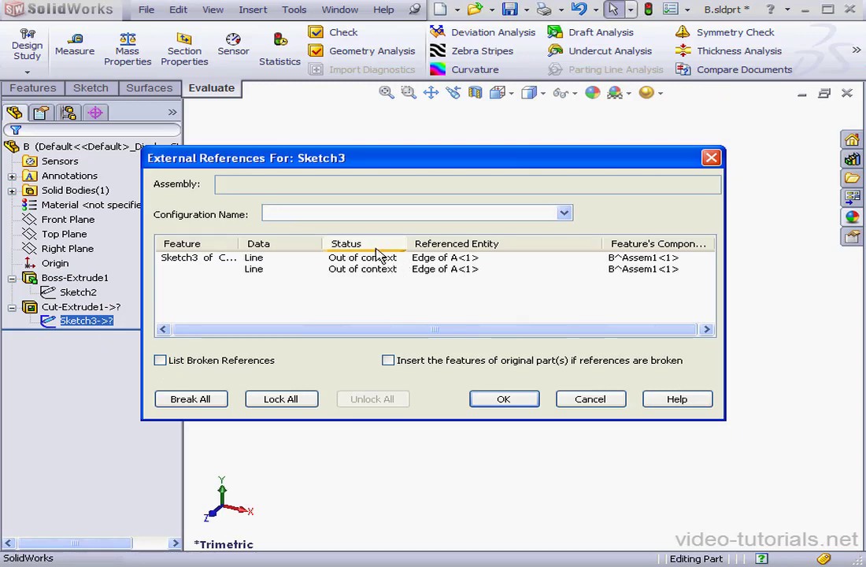
mouse_move(360, 254)
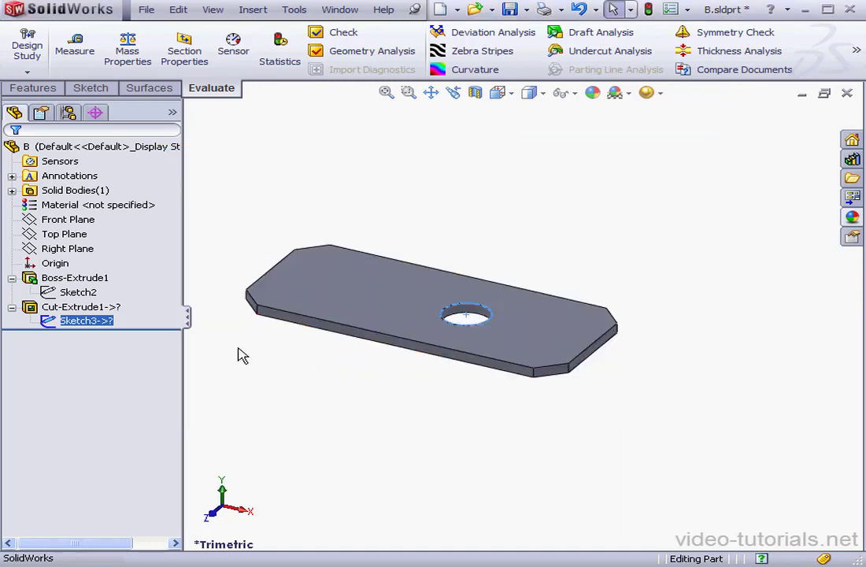
Redimension the hole in Sketch3 at 55 and 35 from the plate edges and exit
right_click(86, 320)
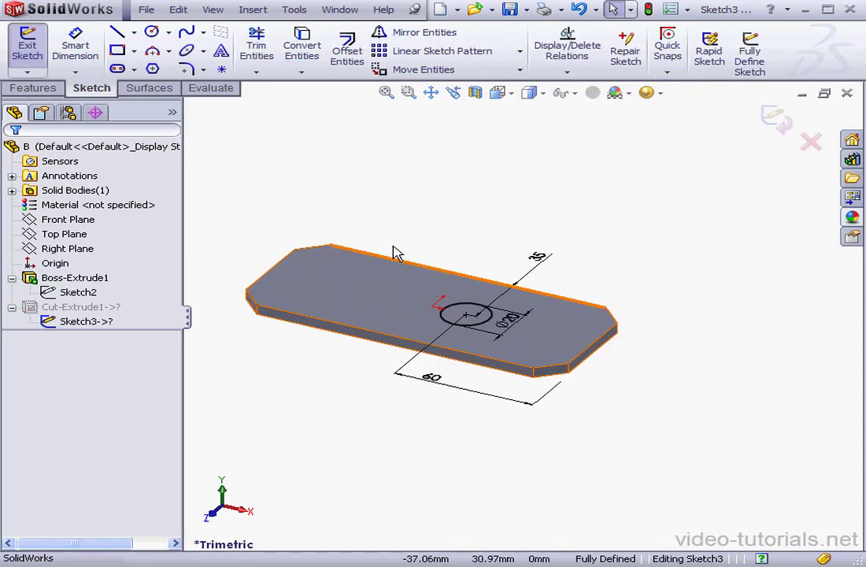
left_click(430, 376)
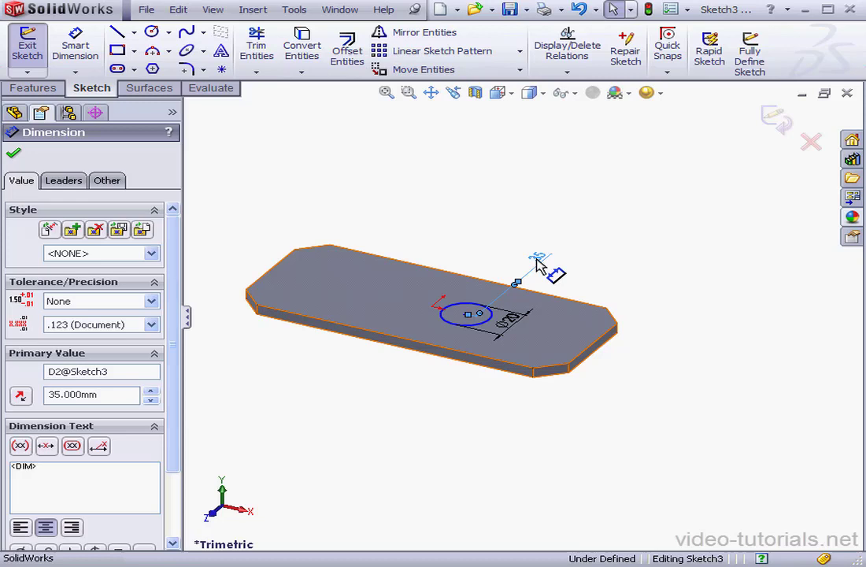
left_click(15, 153)
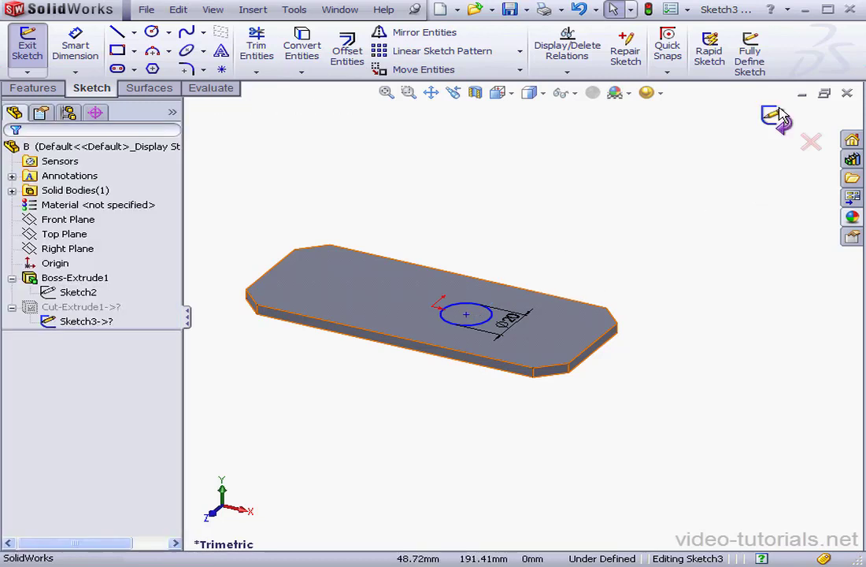
left_click(749, 51)
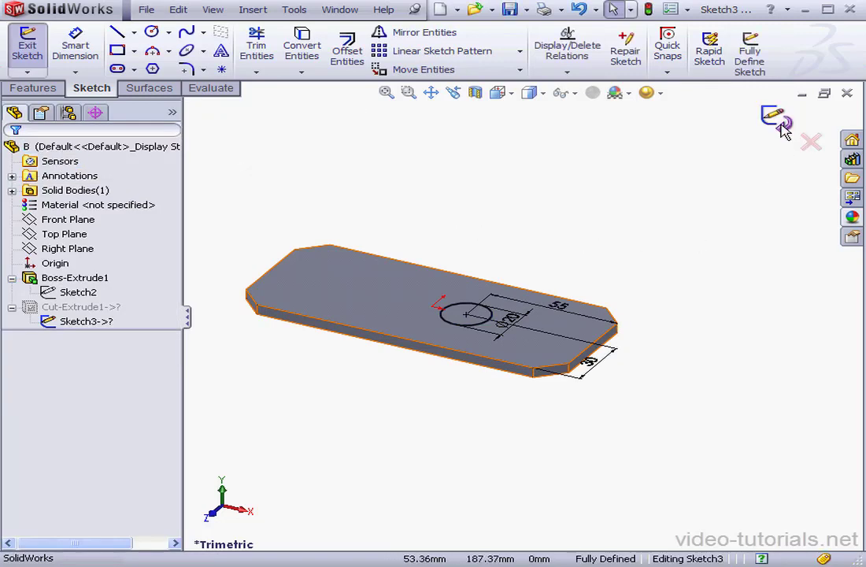
left_click(772, 116)
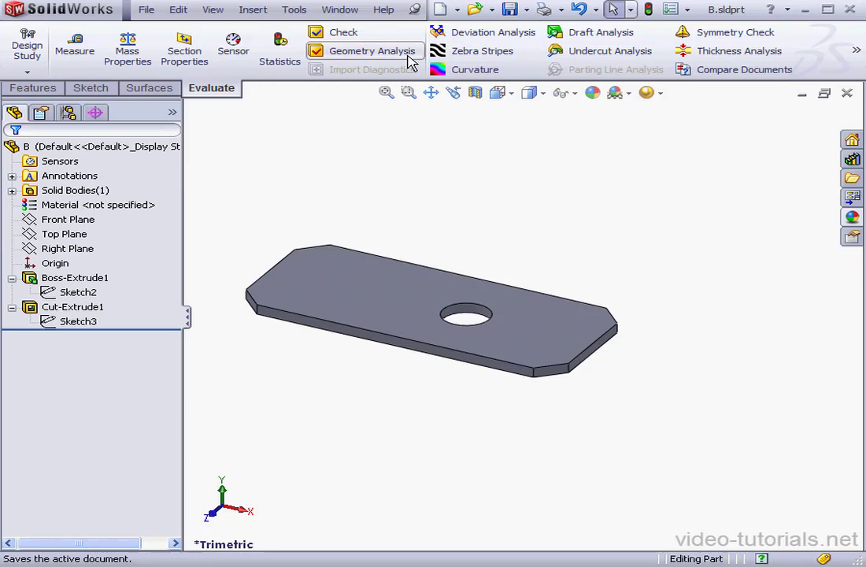
Reopen the Assem1 assembly file
left_click(472, 10)
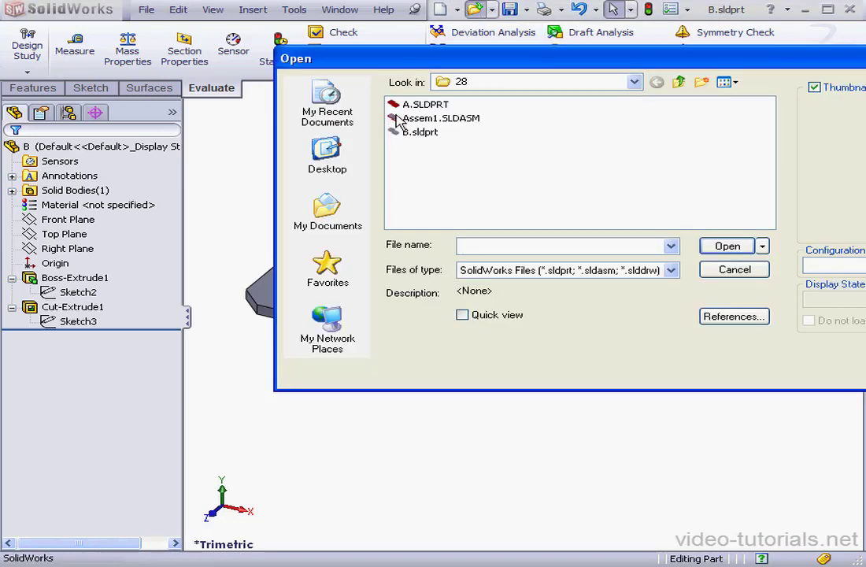
left_click(440, 117)
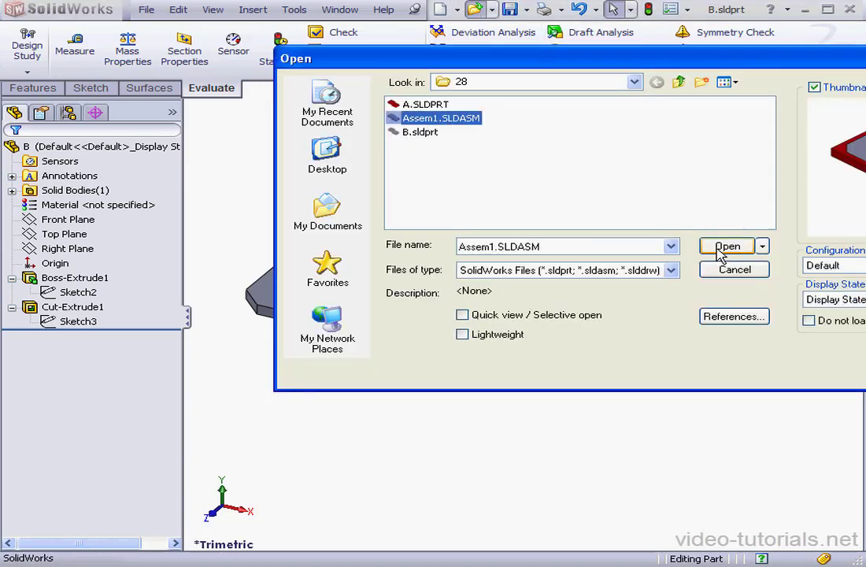
left_click(725, 246)
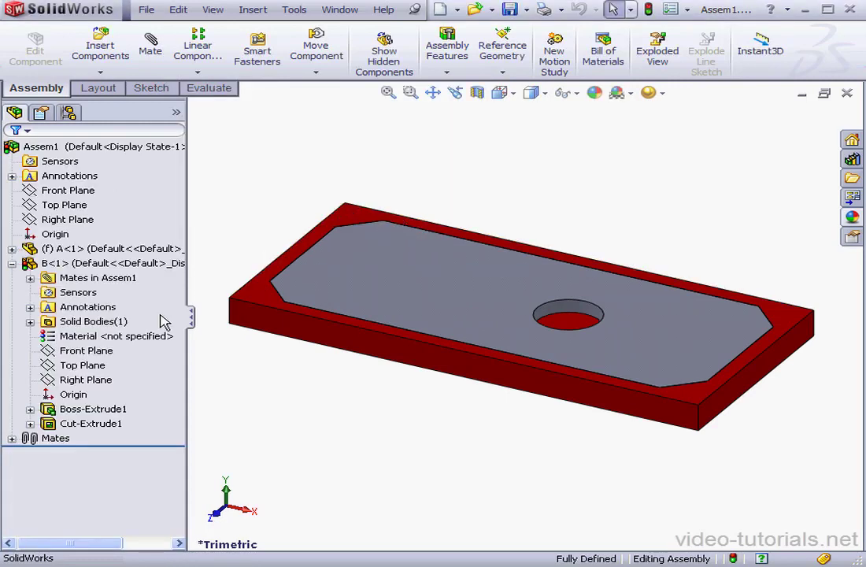
Delete component B<1> with its dependent in-context features and mate
right_click(51, 263)
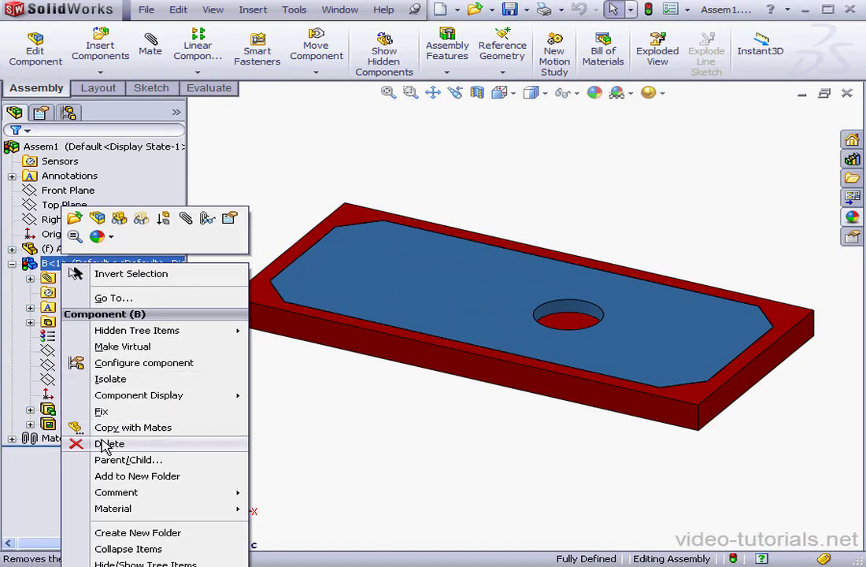
left_click(109, 443)
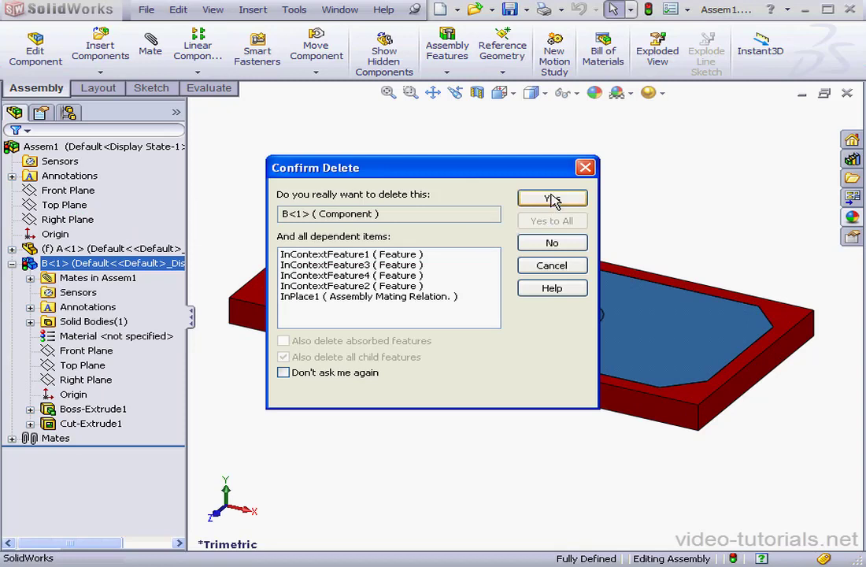
left_click(552, 198)
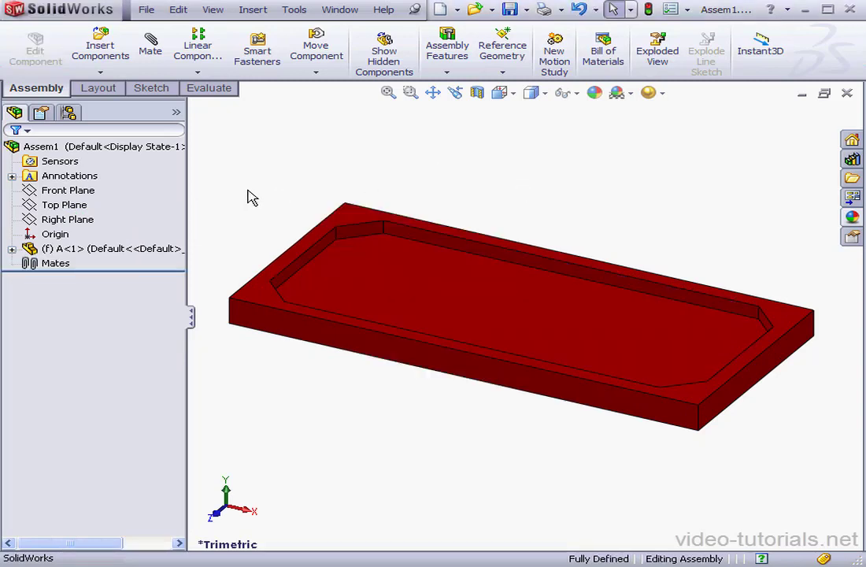
Insert component B<2> and add a Coincident mate between its Origin and the assembly Origin
left_click(100, 45)
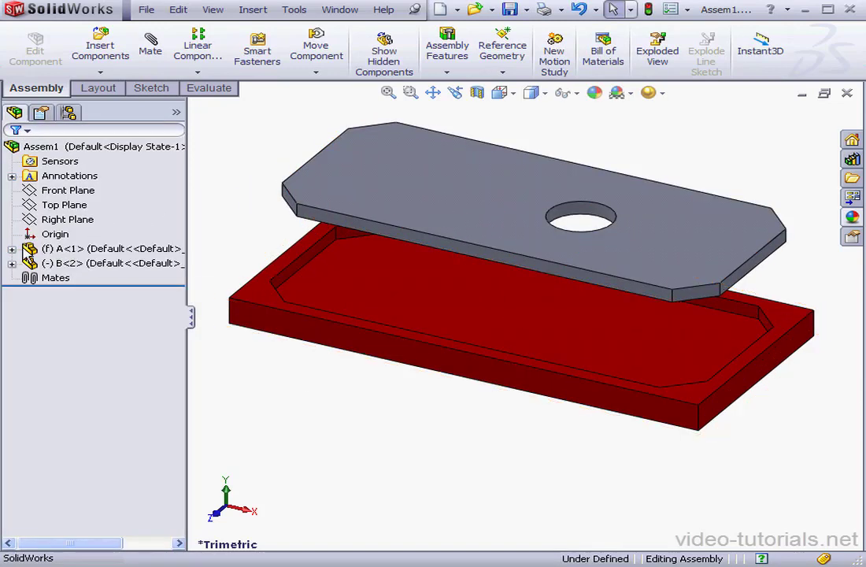
left_click(55, 234)
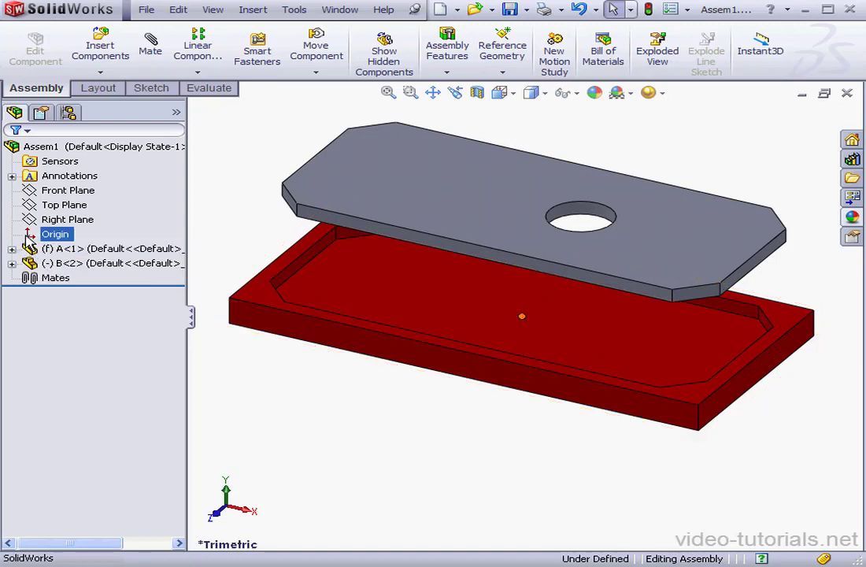
left_click(13, 263)
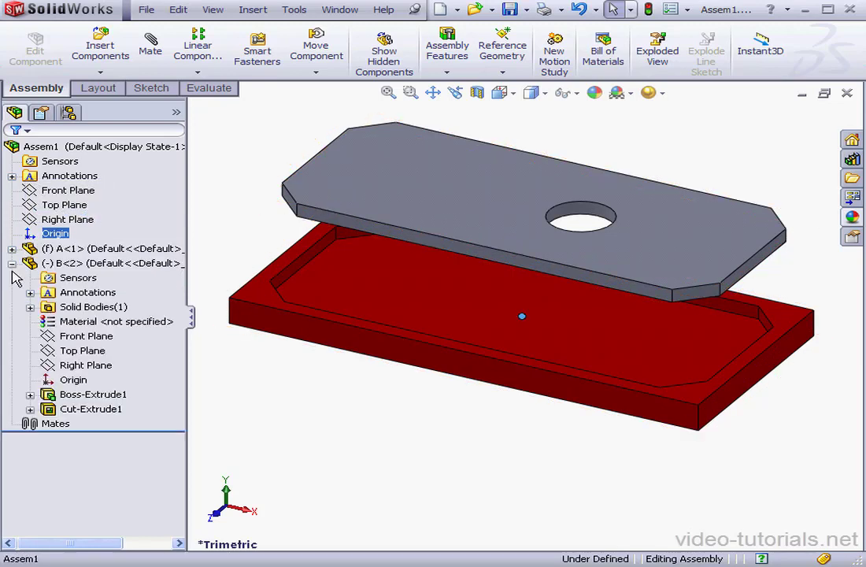
left_click(73, 380)
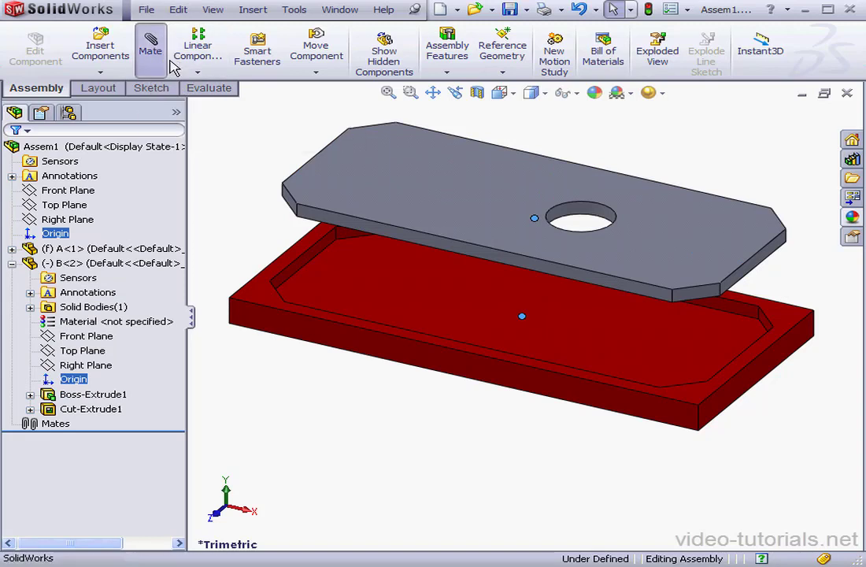
left_click(150, 49)
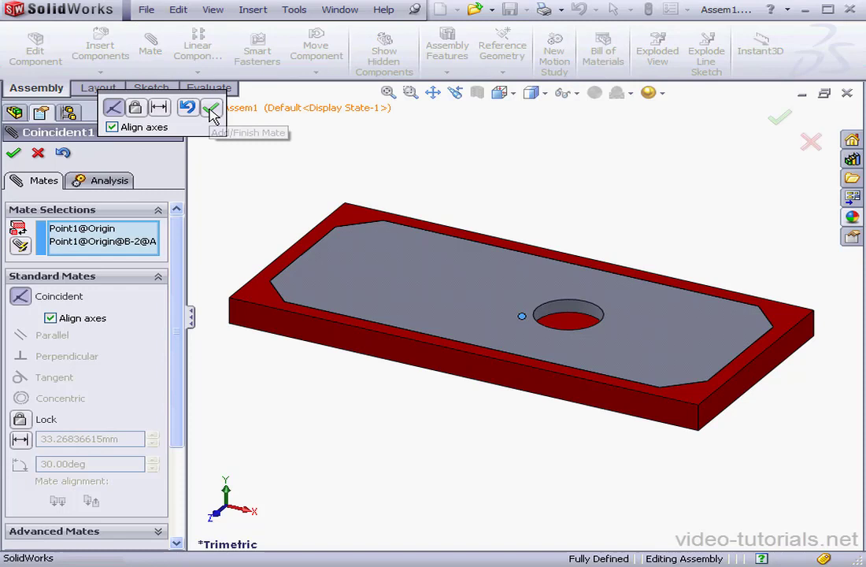
left_click(210, 108)
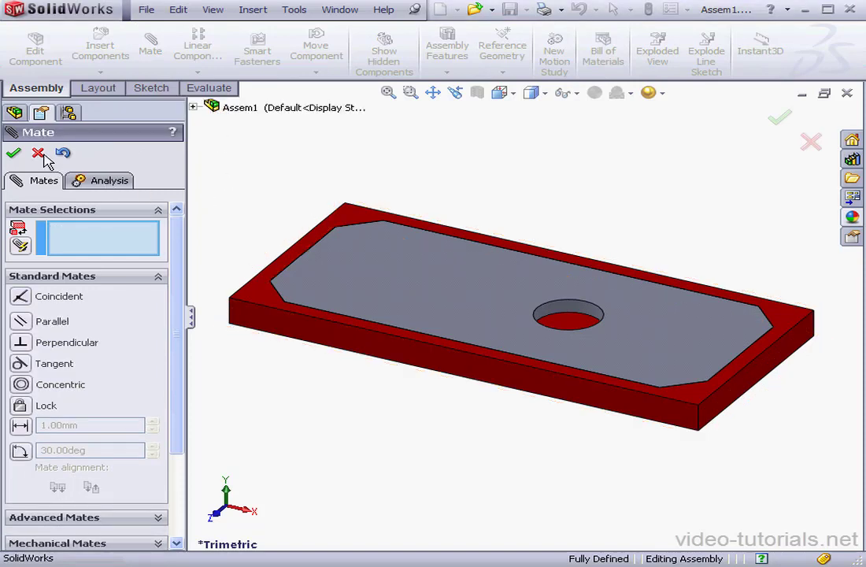
left_click(38, 153)
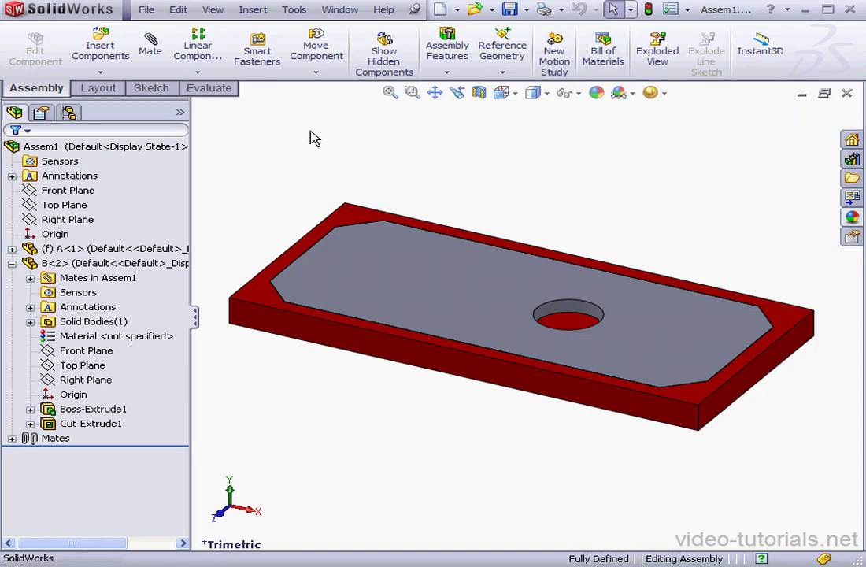
mouse_move(318, 134)
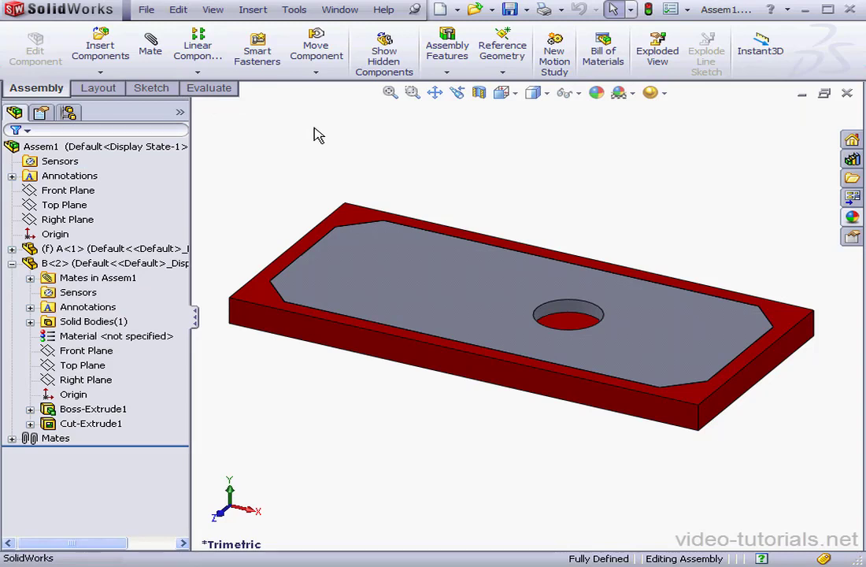
mouse_move(319, 128)
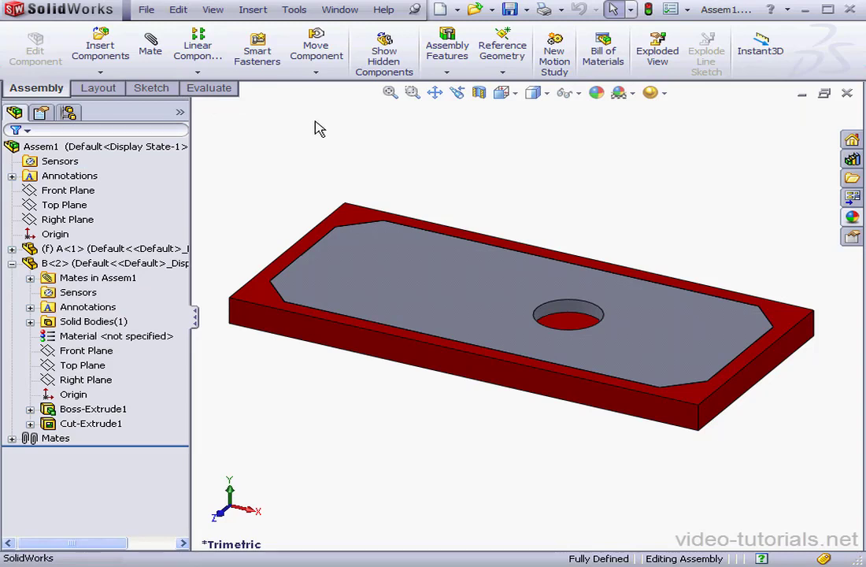
mouse_move(303, 157)
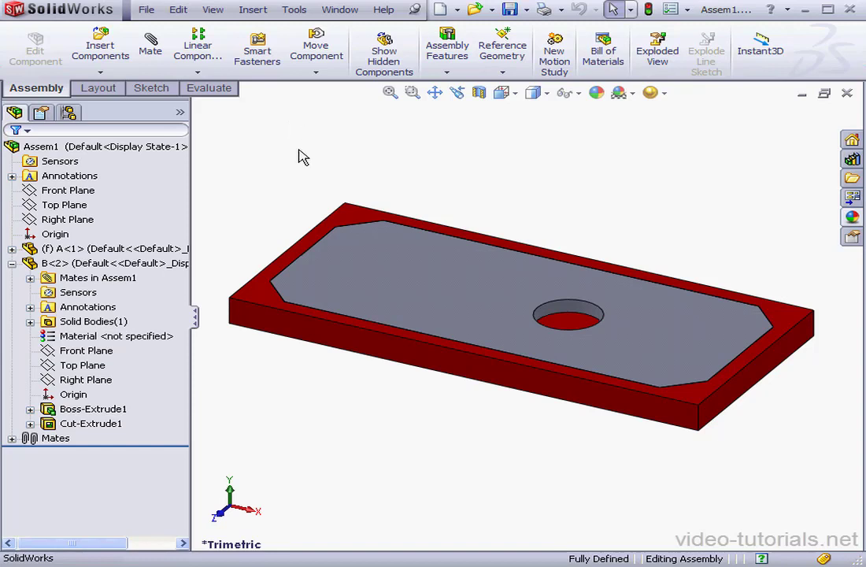
mouse_move(260, 189)
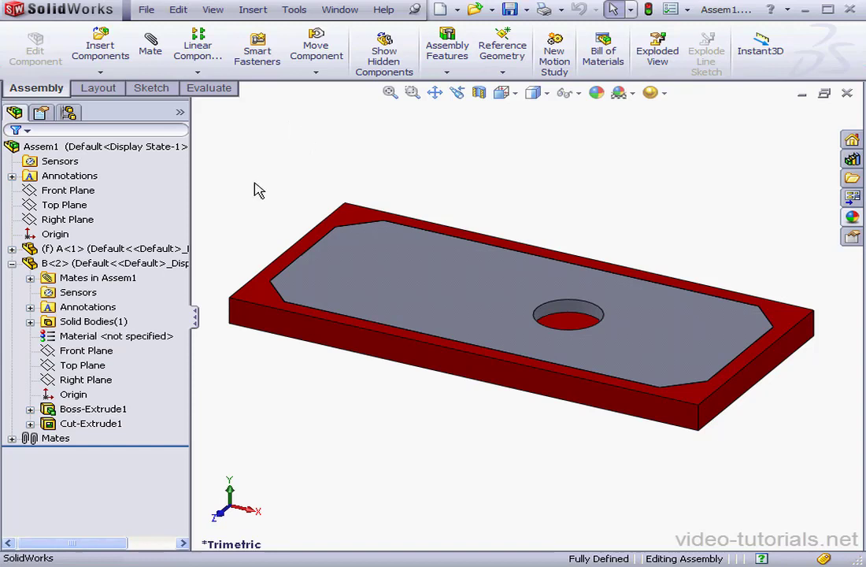
Edit plate B<2> in place within the assembly via Edit Part
right_click(51, 262)
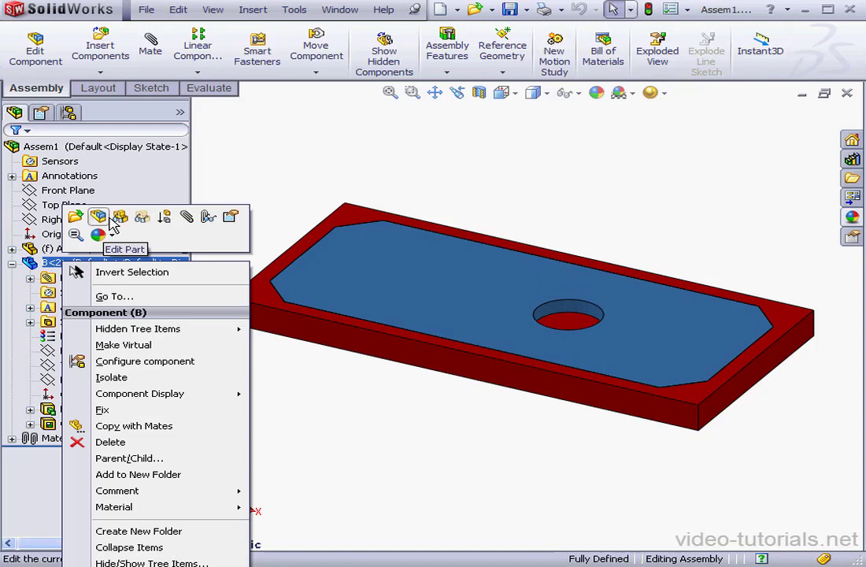
left_click(97, 216)
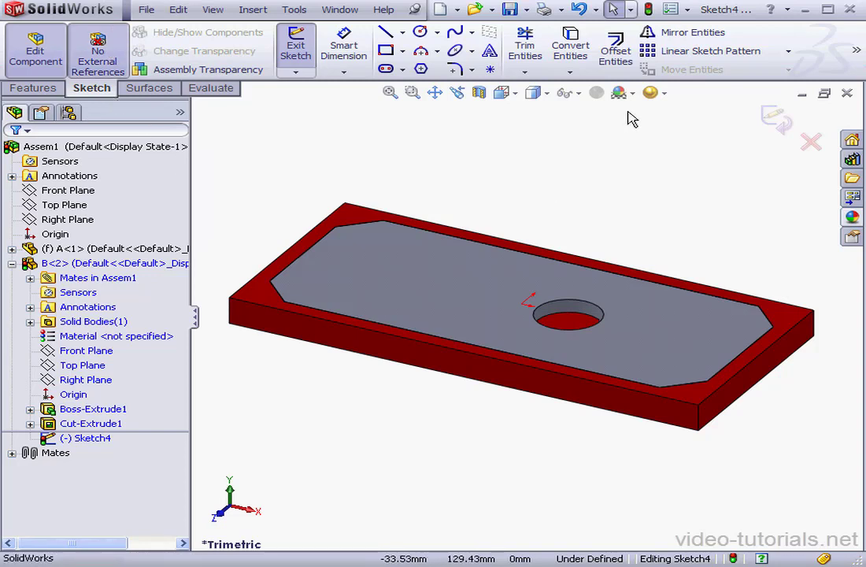
Offset part A's outer edges 15 mm inward, reversed, into plate B's sketch
left_click(616, 50)
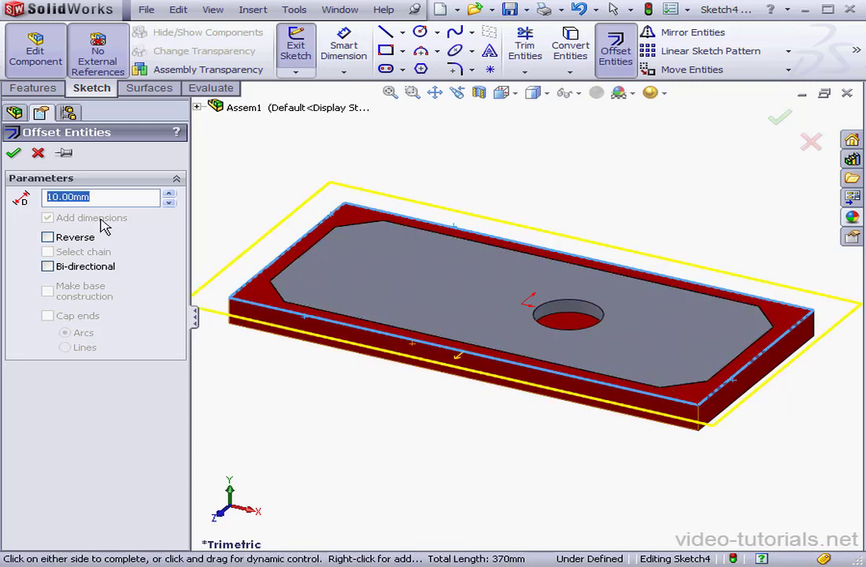
type("1")
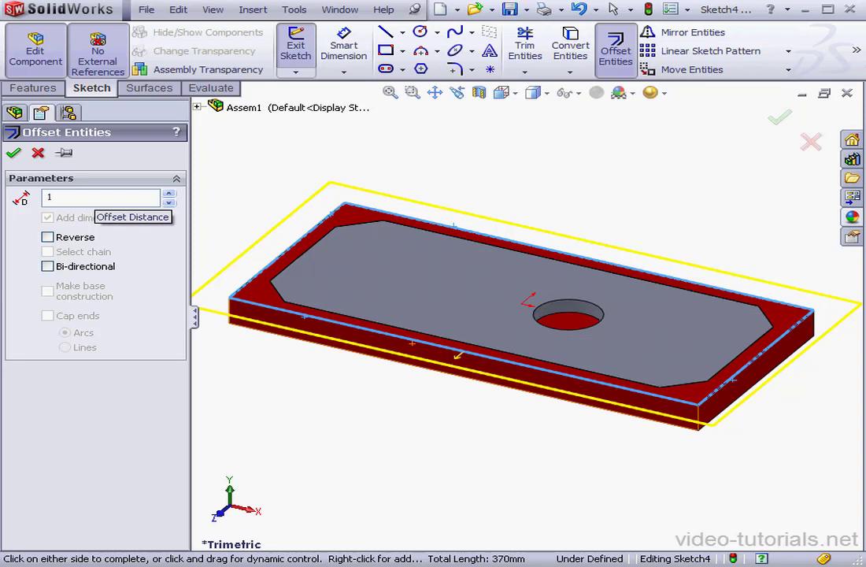
type("15.00mm")
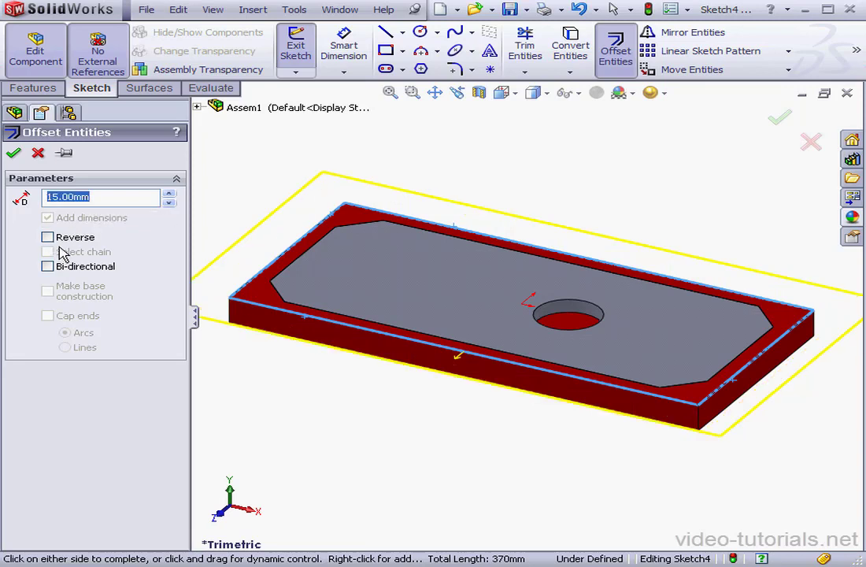
left_click(47, 237)
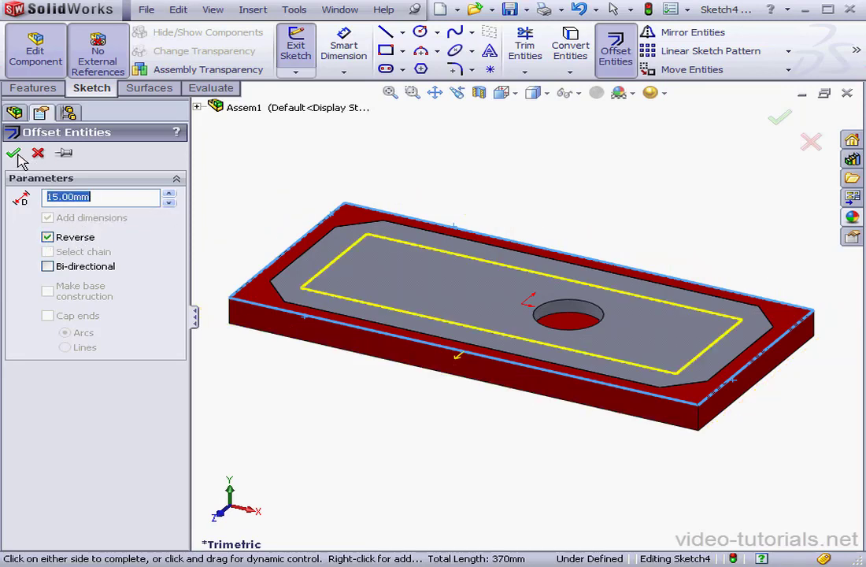
left_click(13, 152)
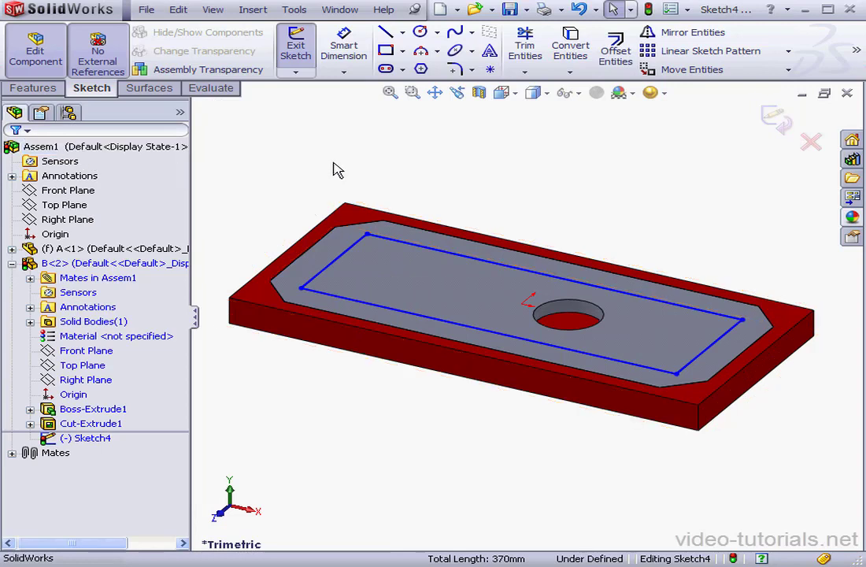
mouse_move(492, 206)
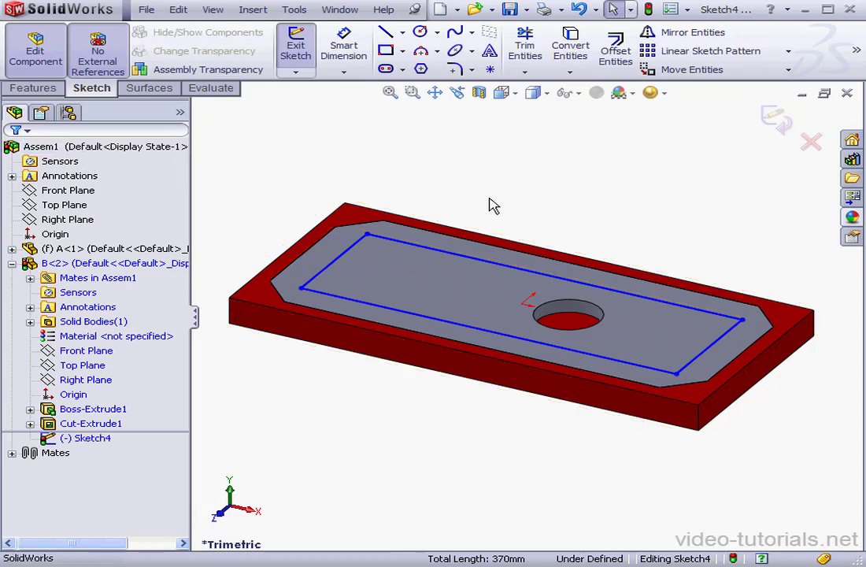
mouse_move(509, 198)
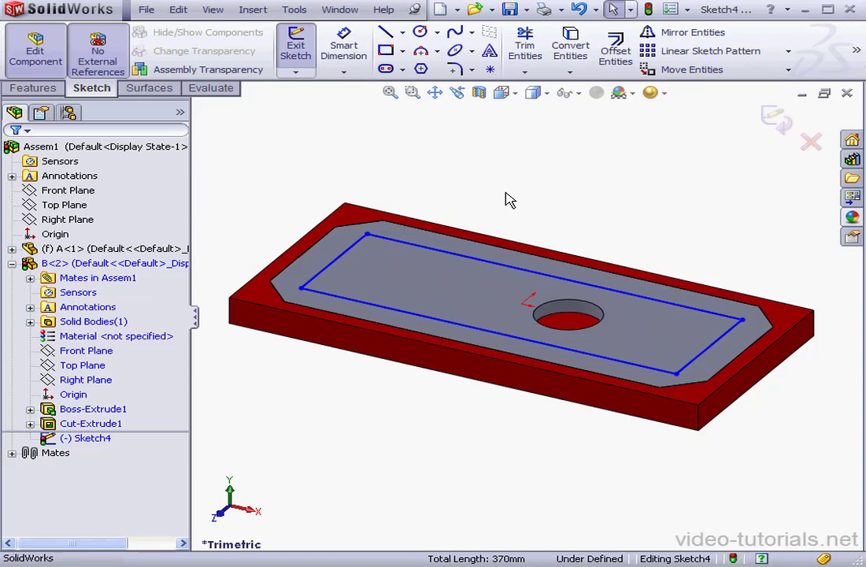
mouse_move(110, 41)
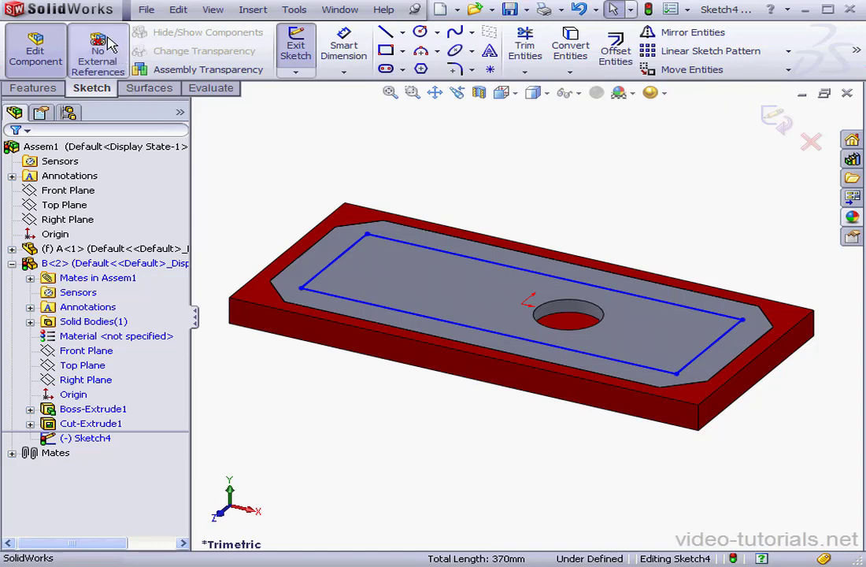
mouse_move(574, 187)
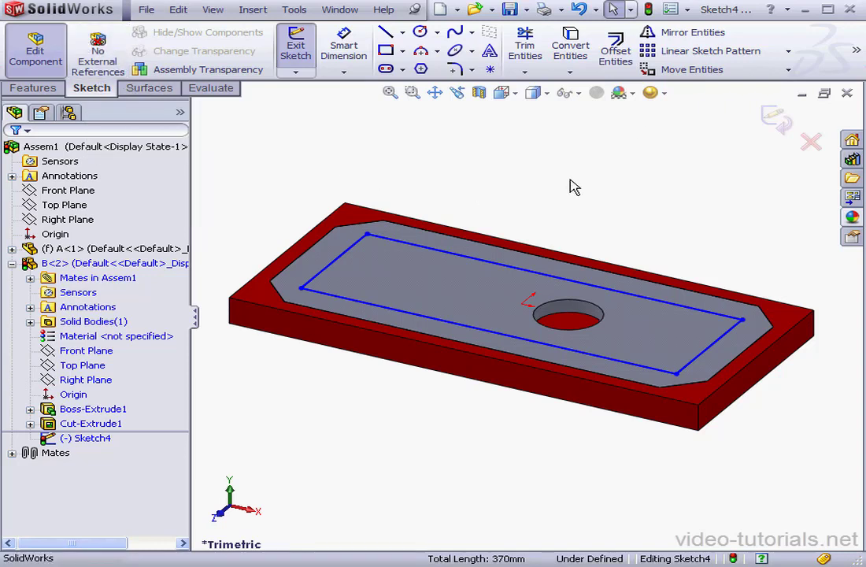
mouse_move(570, 49)
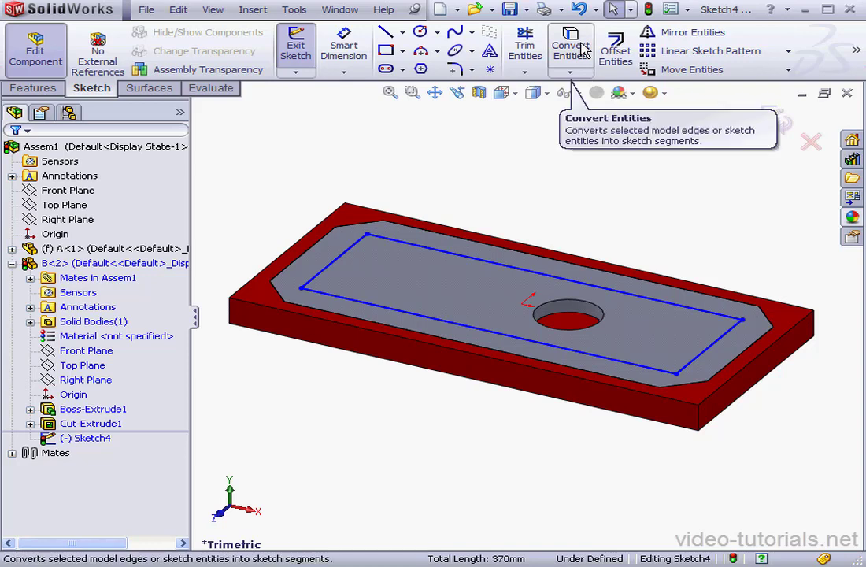
Add a 25 mm offset line from part A's short edge and return to assembly editing
left_click(615, 49)
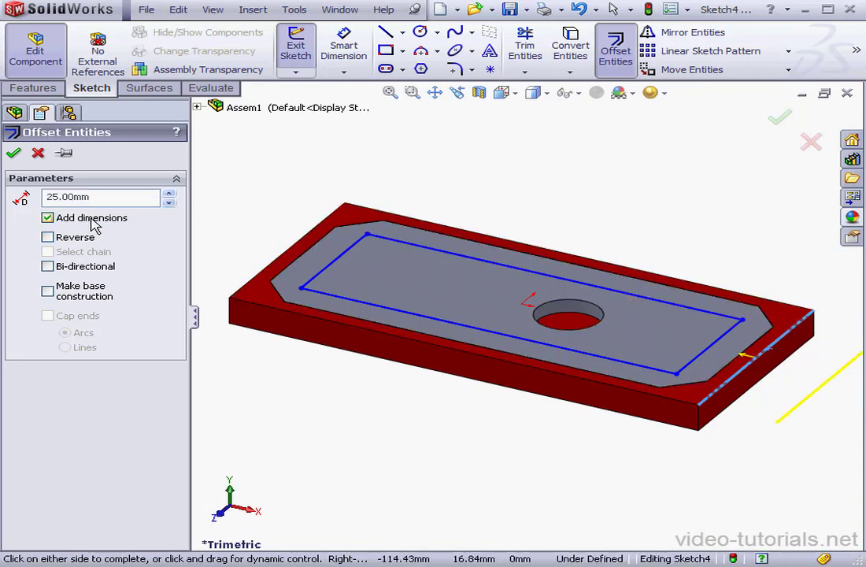
left_click(48, 236)
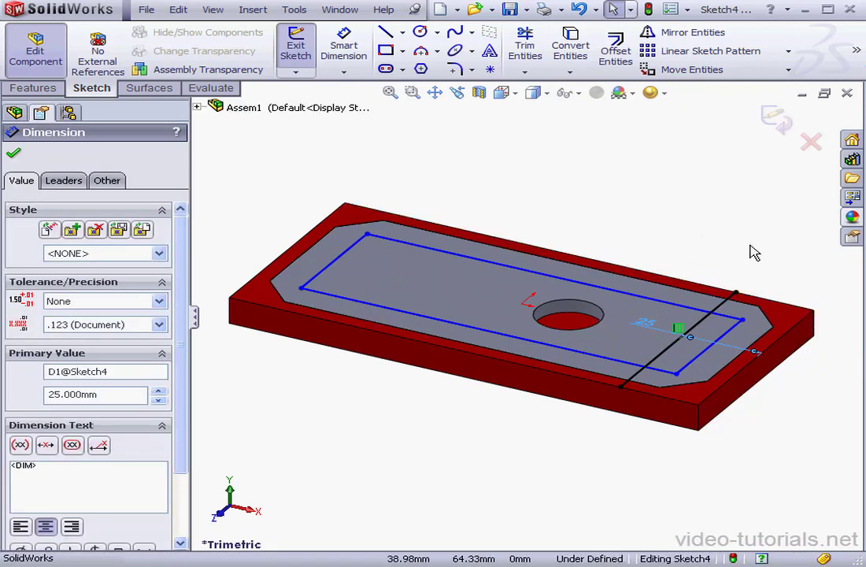
left_click(13, 152)
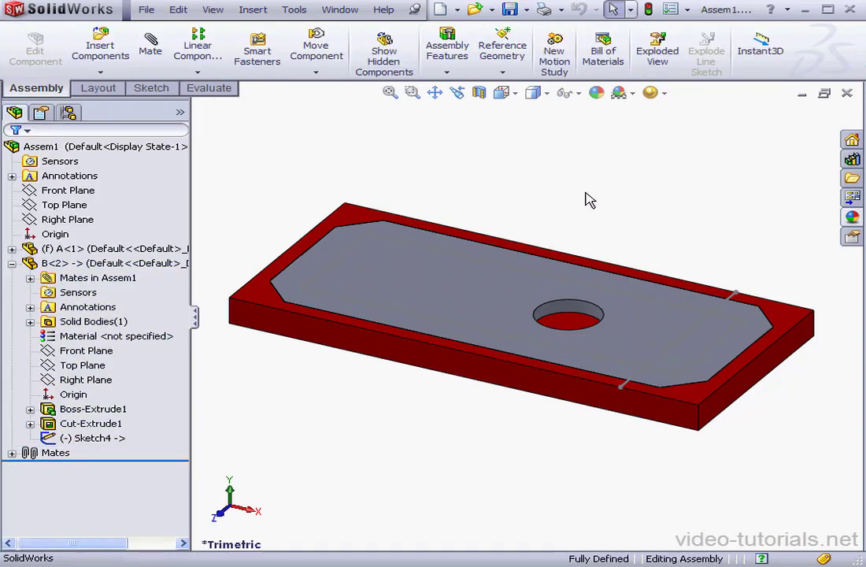
mouse_move(582, 196)
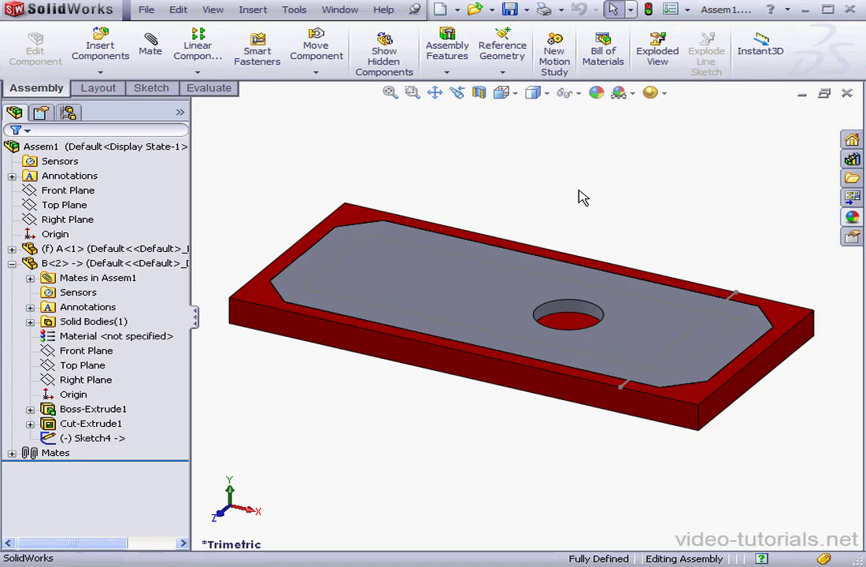